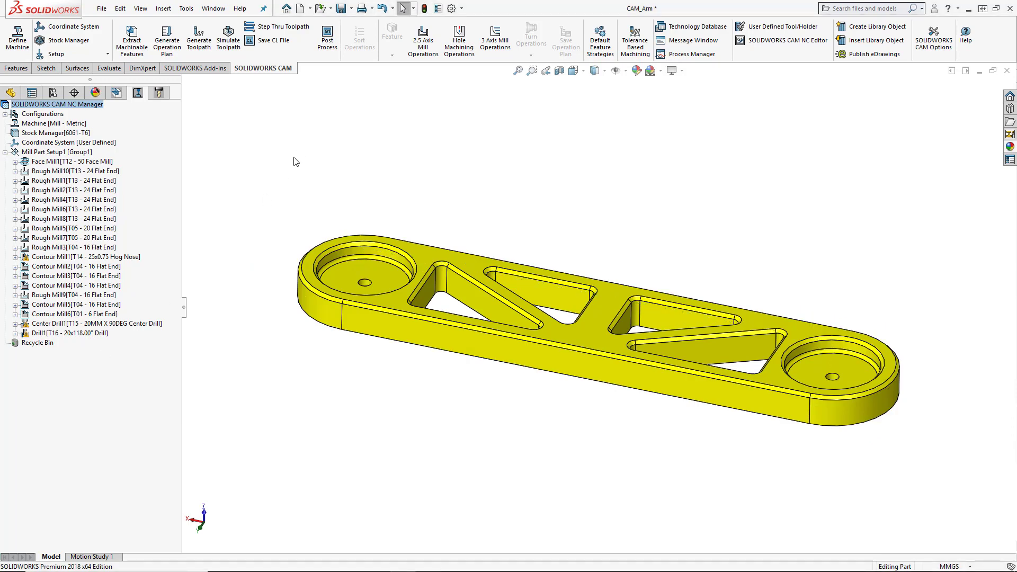
{"action": "mouse_move", "coordinate": [273, 245]}
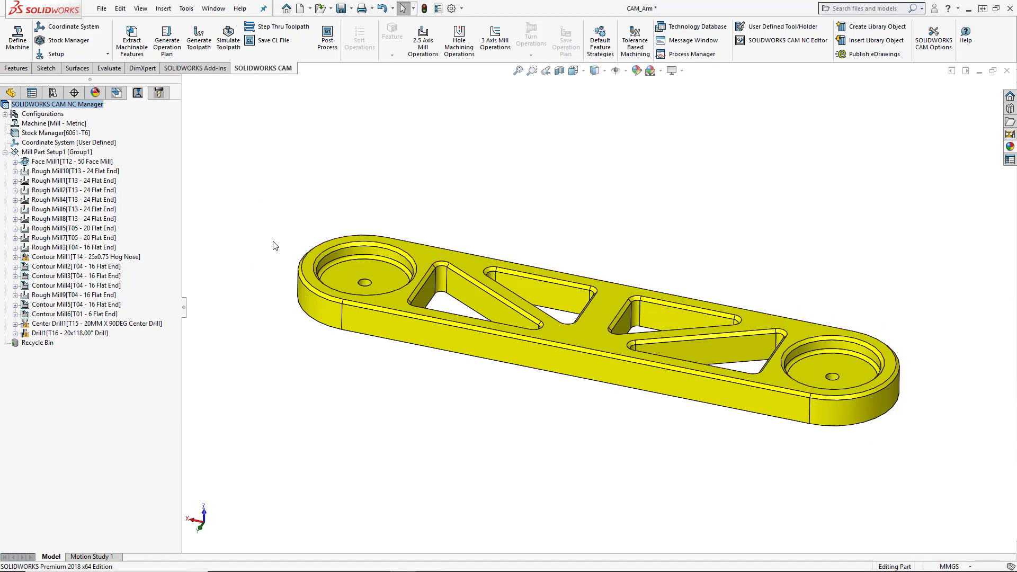
{"action": "mouse_move", "coordinate": [267, 240]}
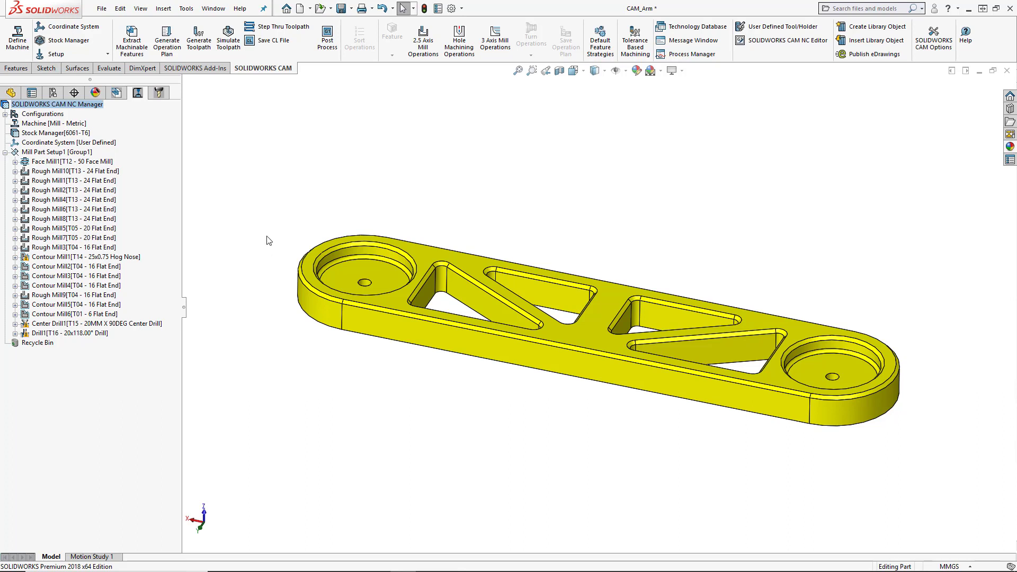
{"action": "mouse_move", "coordinate": [228, 39]}
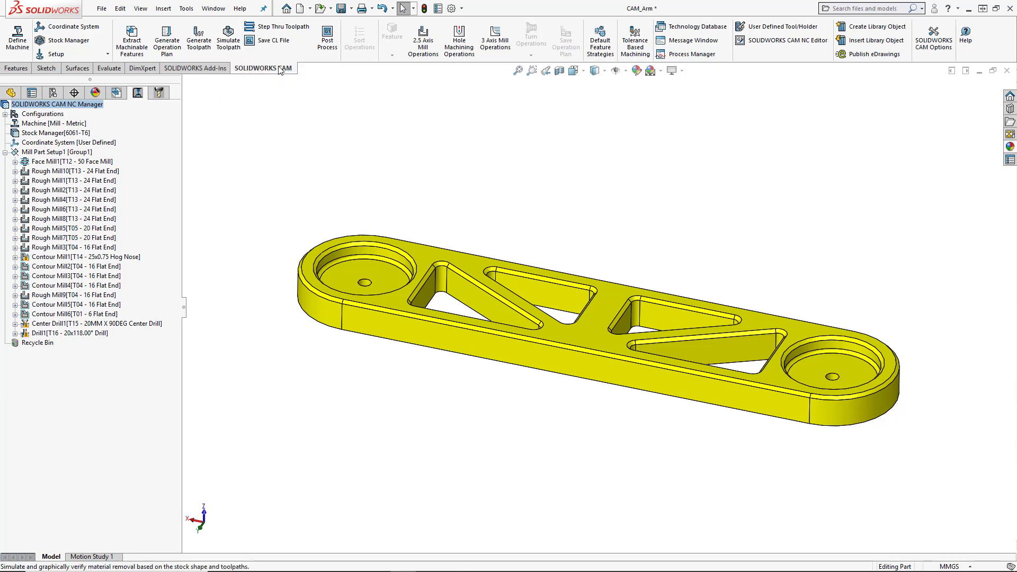
Launch Simulate Toolpath in Tool mode, stopping at Next Toolpath
{"action": "left_click", "coordinate": [228, 39]}
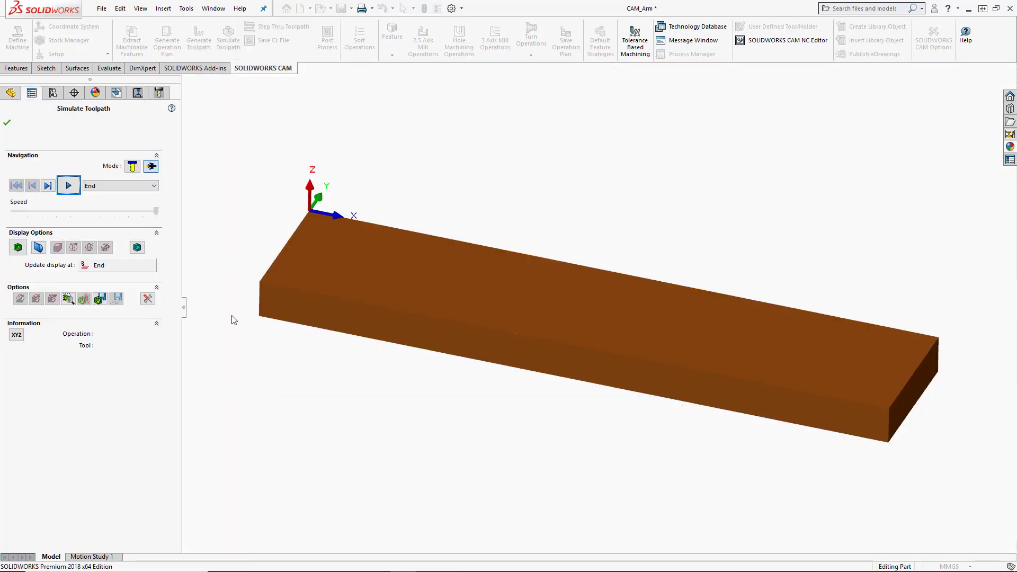
{"action": "mouse_move", "coordinate": [289, 291]}
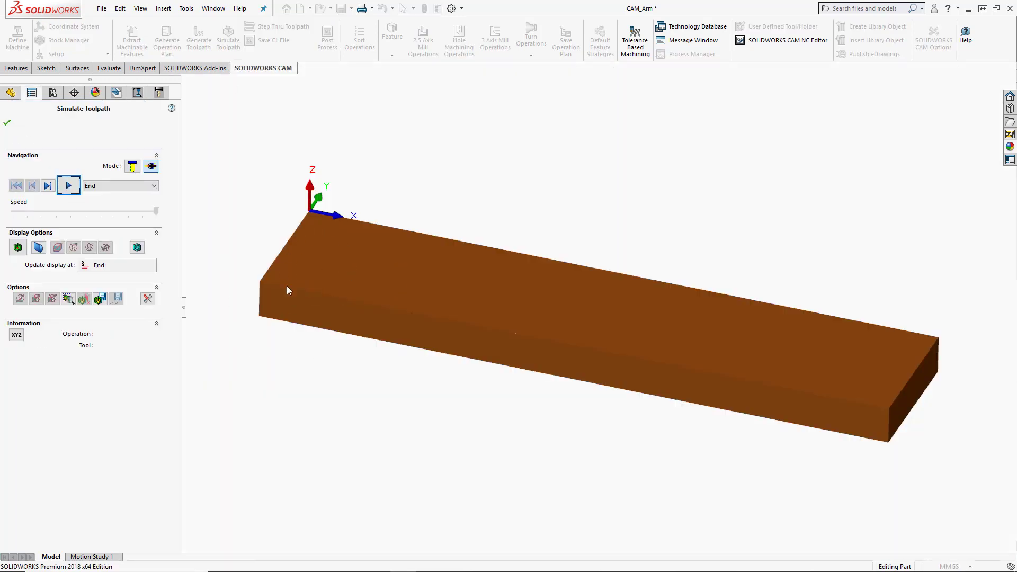
{"action": "mouse_move", "coordinate": [345, 361]}
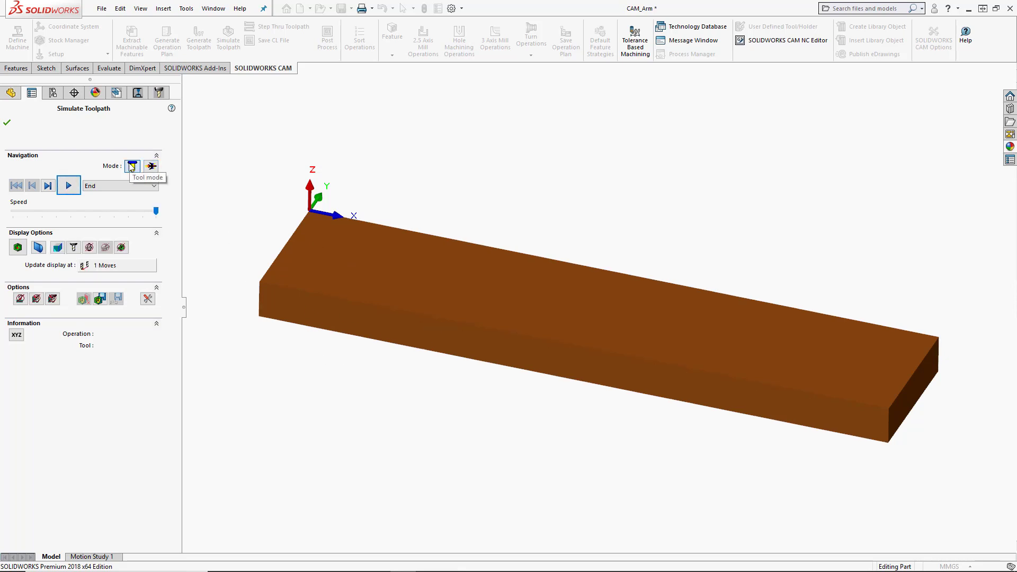
{"action": "mouse_move", "coordinate": [151, 166]}
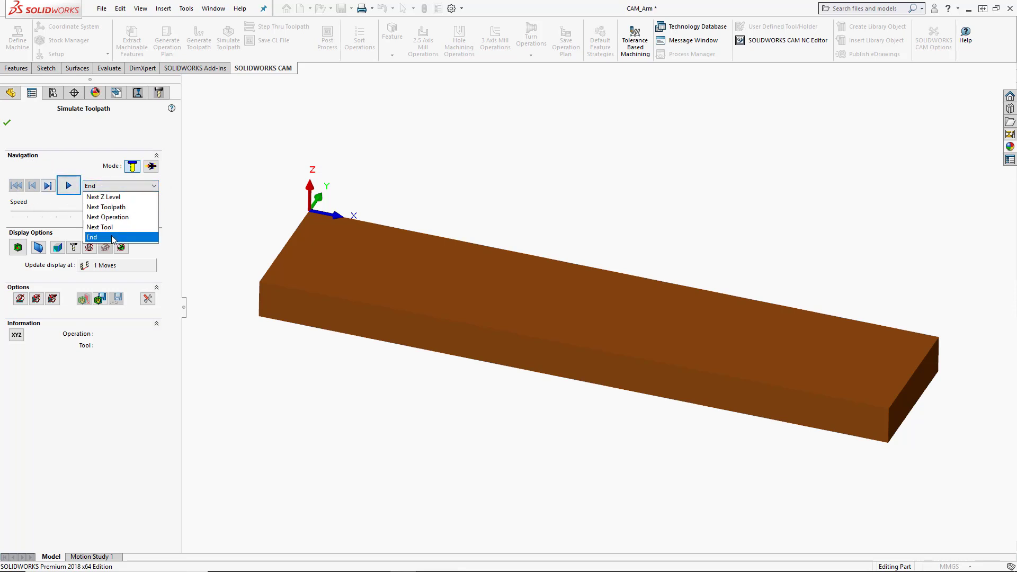
{"action": "mouse_move", "coordinate": [101, 227]}
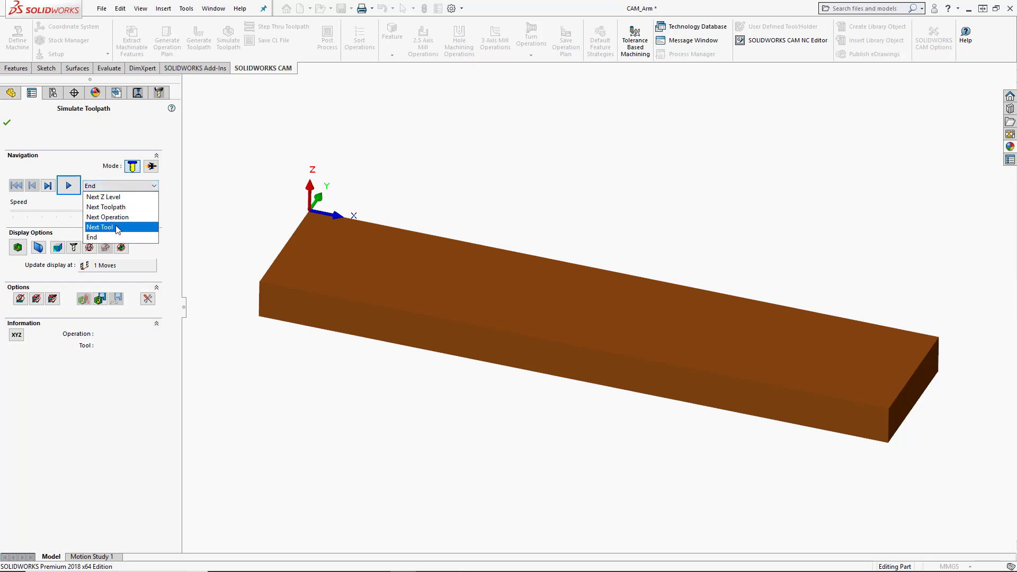
{"action": "left_click", "coordinate": [106, 206]}
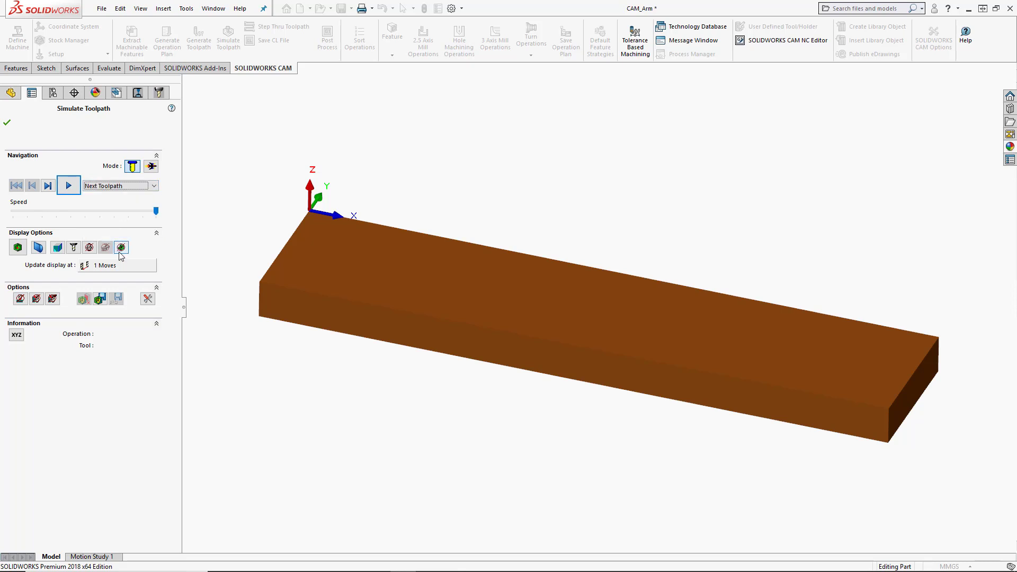
{"action": "mouse_move", "coordinate": [68, 185]}
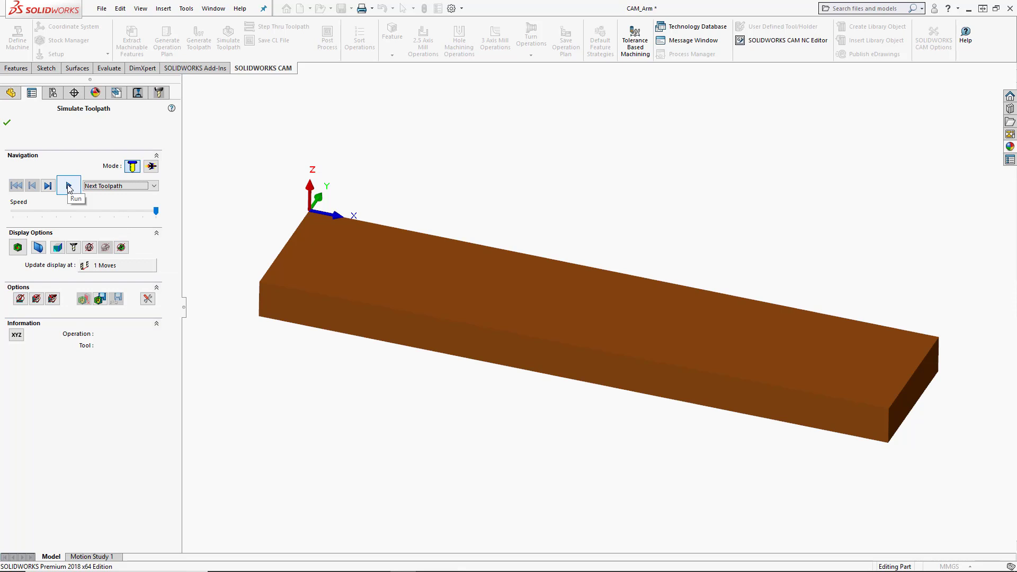
Run the face mill and Rough Mill10 toolpaths, adjusting speed then raising it to maximum
{"action": "left_click", "coordinate": [68, 185]}
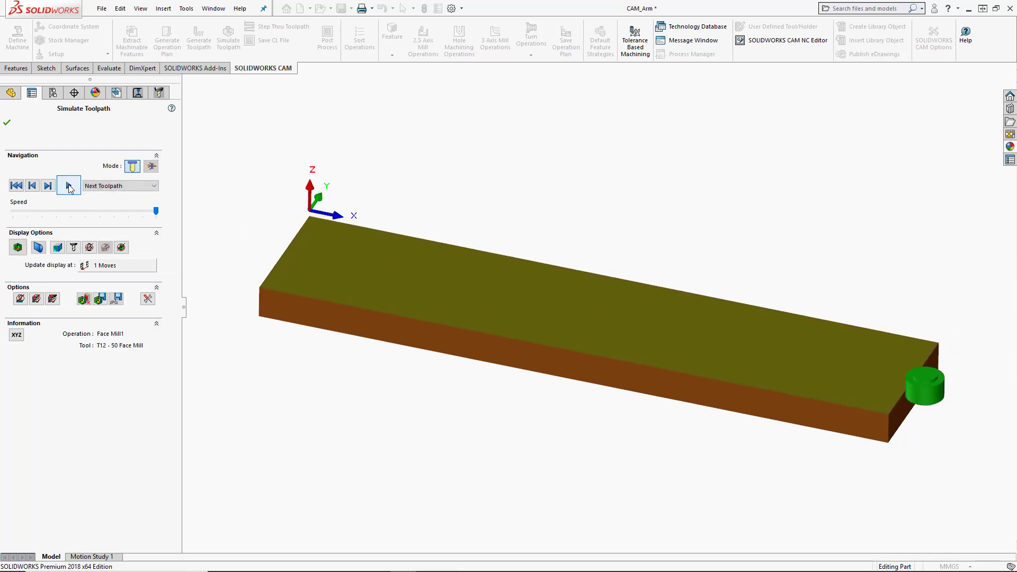
{"action": "mouse_move", "coordinate": [68, 185]}
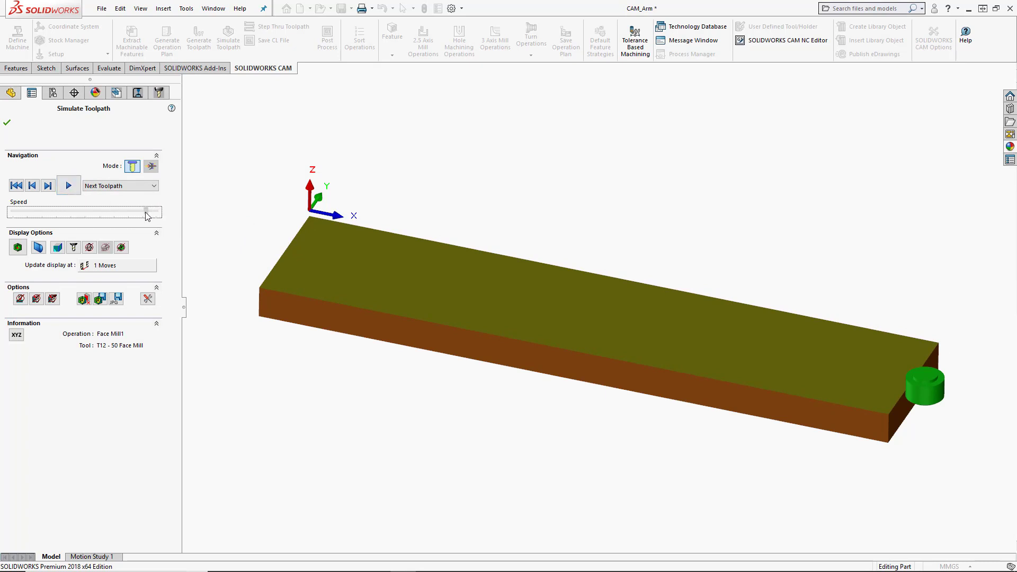
{"action": "left_click_drag", "start_coordinate": [147, 212], "coordinate": [90, 212]}
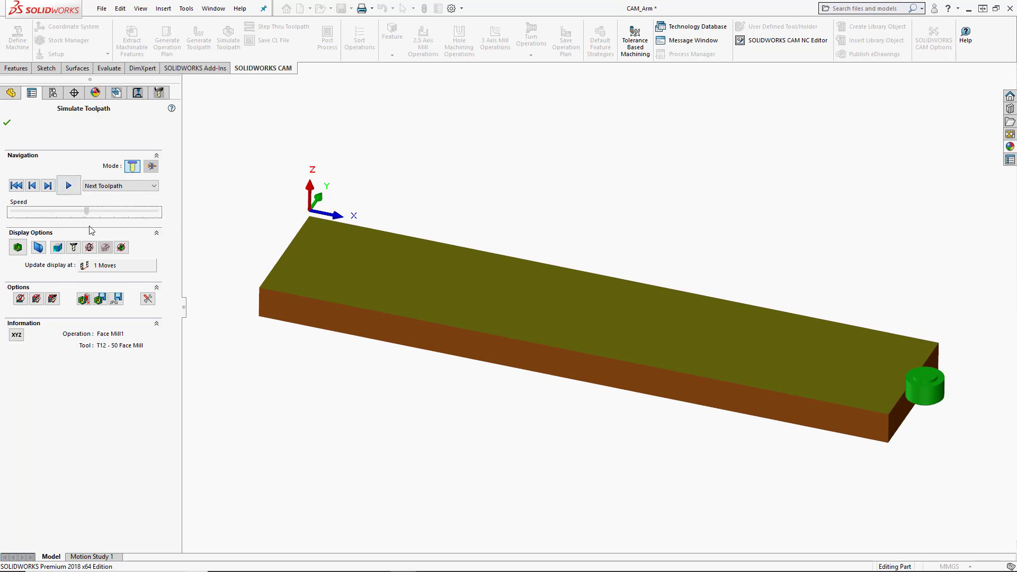
{"action": "left_click", "coordinate": [69, 185]}
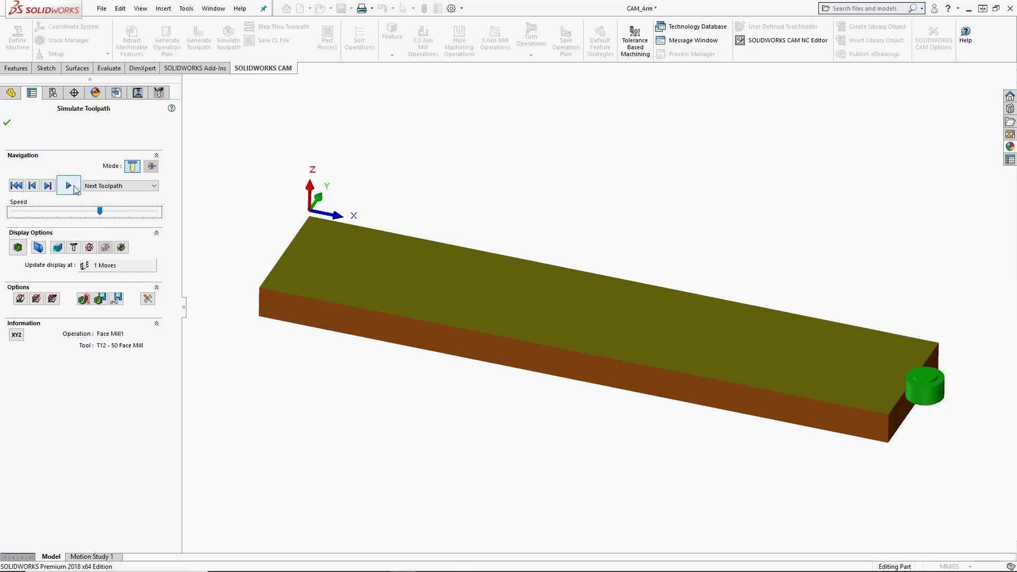
{"action": "left_click", "coordinate": [68, 185]}
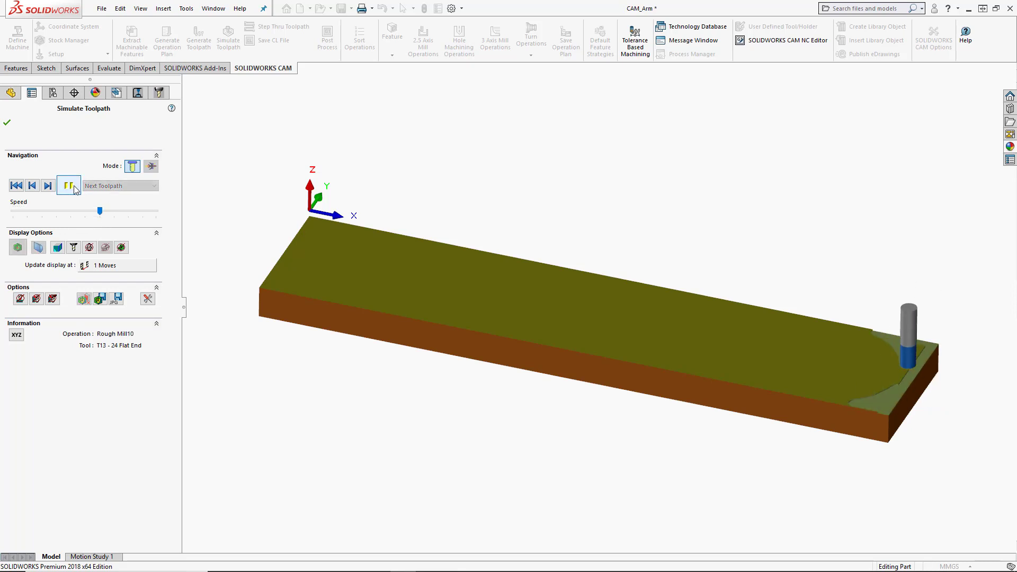
{"action": "left_click", "coordinate": [69, 185]}
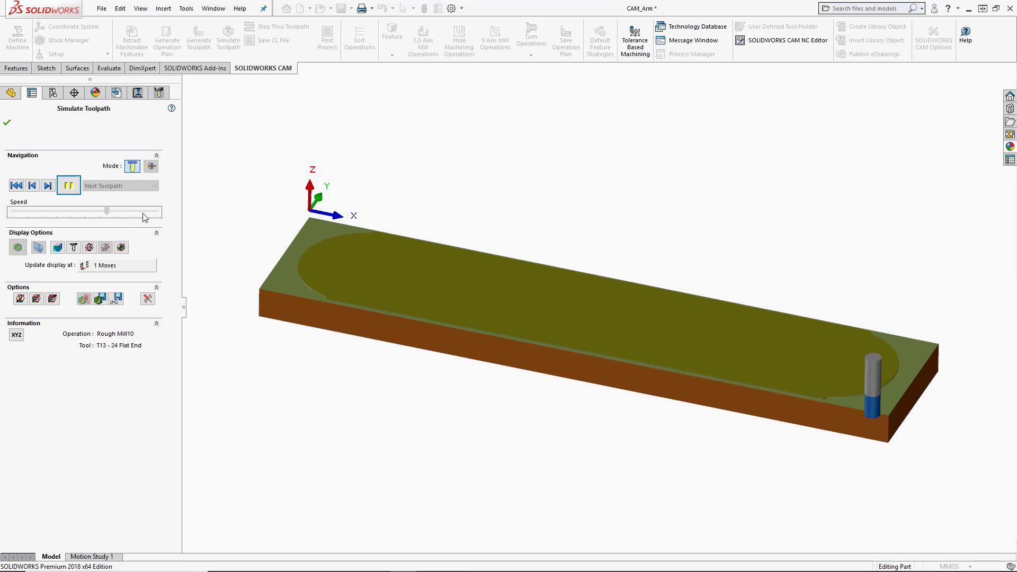
{"action": "left_click_drag", "start_coordinate": [109, 211], "coordinate": [156, 211]}
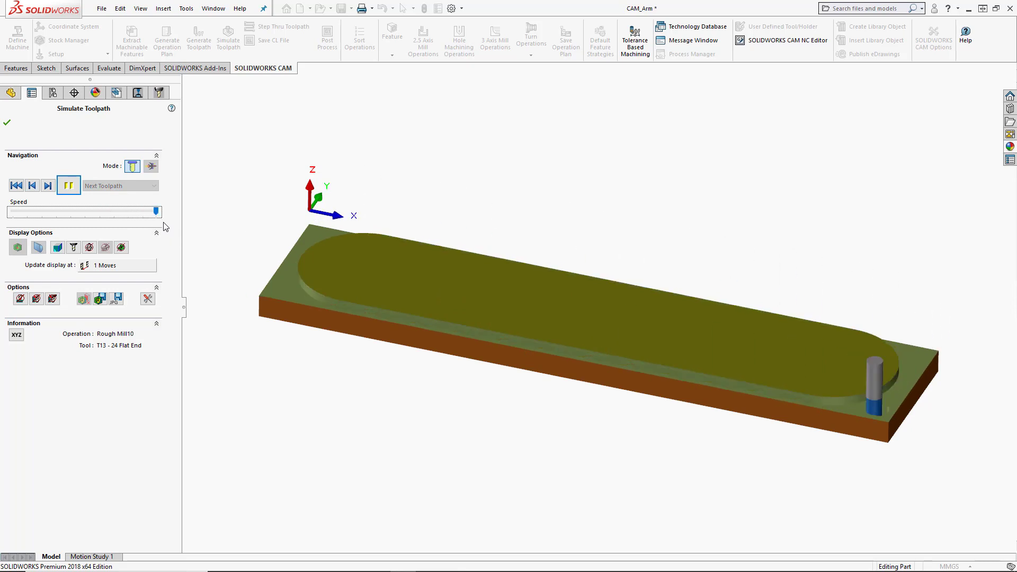
{"action": "left_click", "coordinate": [69, 185]}
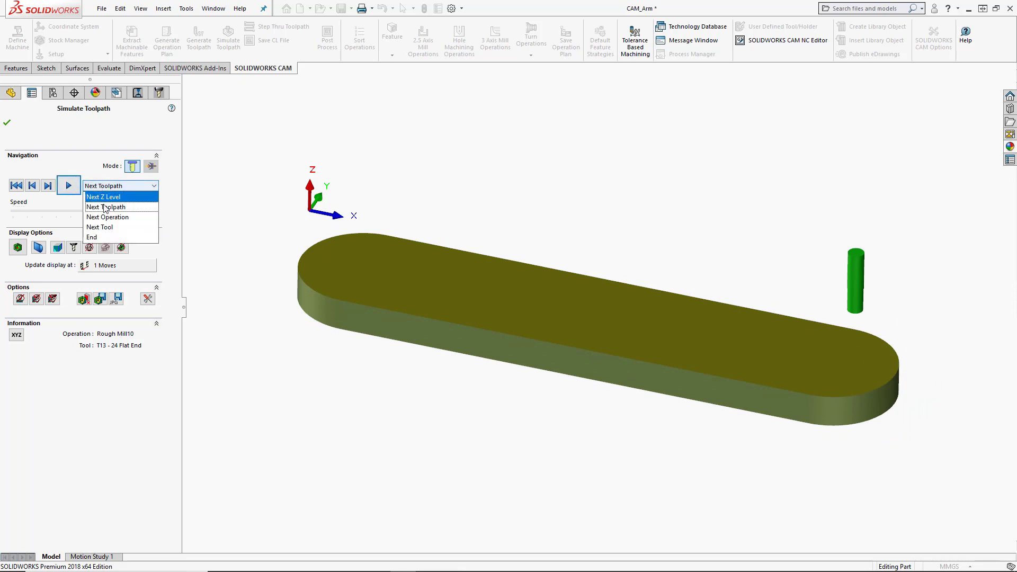
Set stop-at to End, run the remaining pocket and contour cuts, then rewind to uncut stock
{"action": "left_click", "coordinate": [92, 237]}
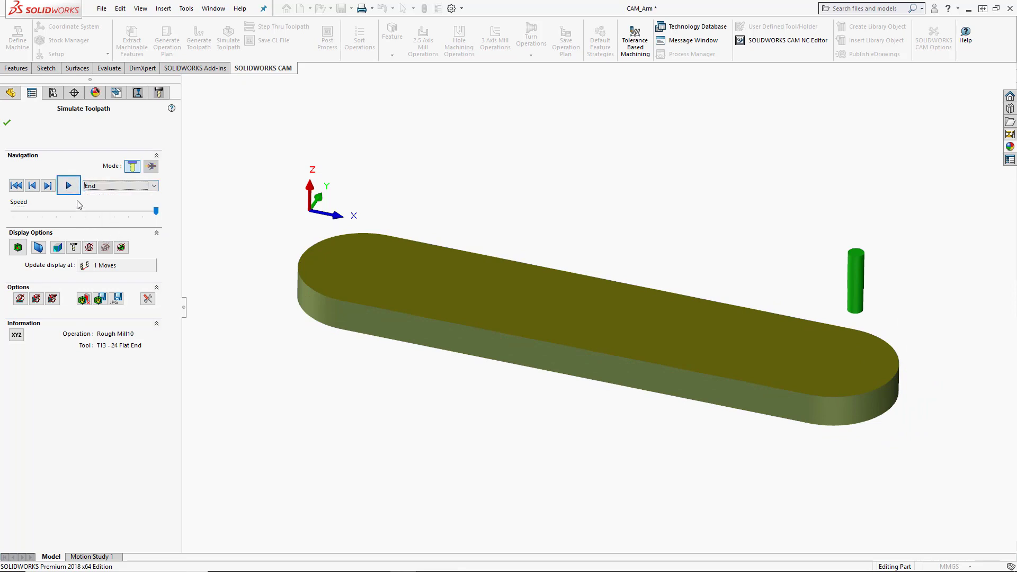
{"action": "left_click", "coordinate": [68, 185]}
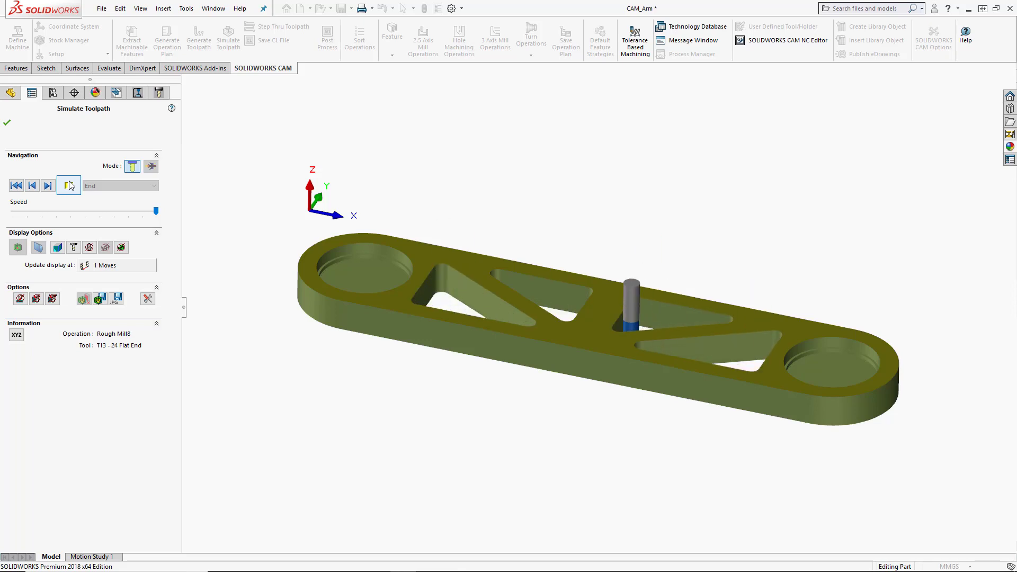
{"action": "left_click", "coordinate": [48, 185]}
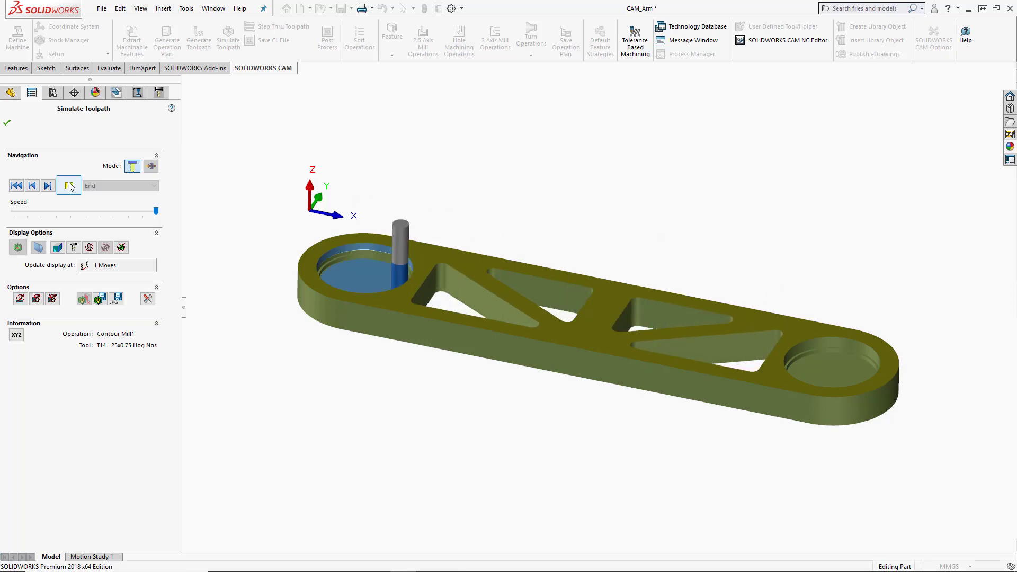
{"action": "left_click", "coordinate": [69, 185]}
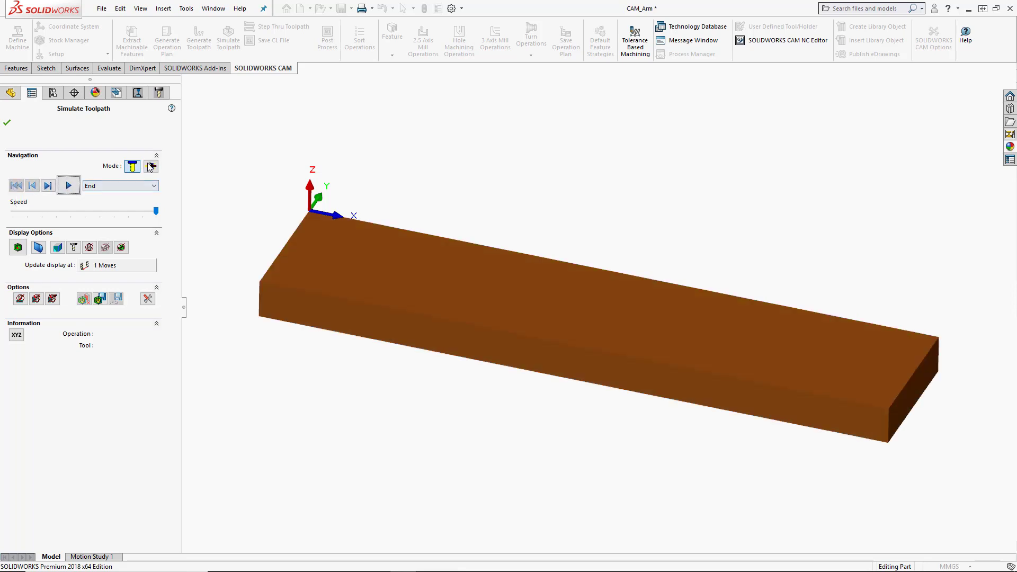
Switch to Turbo mode and simulate all operations through final drilling to End
{"action": "left_click", "coordinate": [151, 166]}
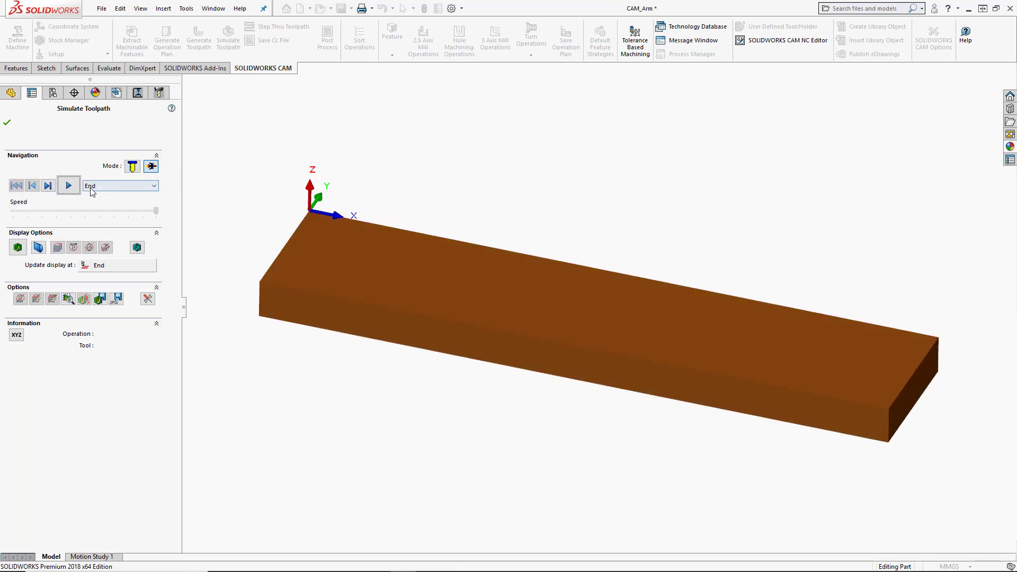
{"action": "mouse_move", "coordinate": [68, 185]}
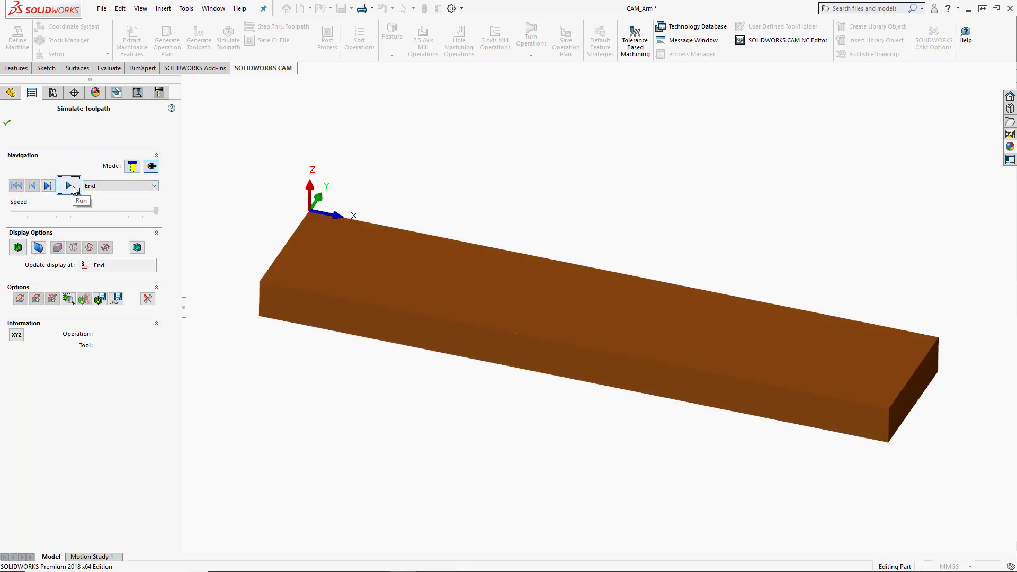
{"action": "left_click", "coordinate": [68, 185]}
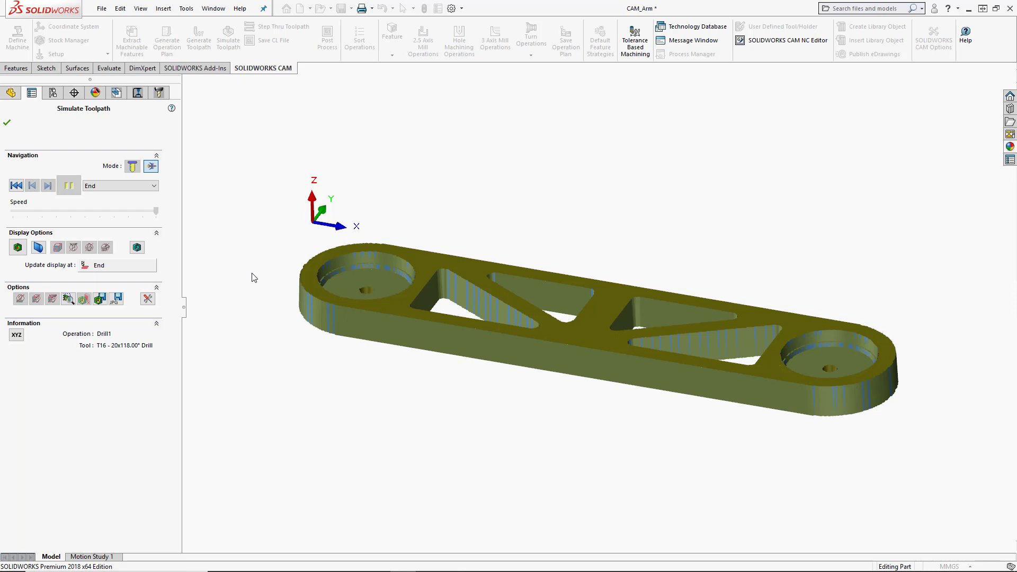
{"action": "mouse_move", "coordinate": [160, 295]}
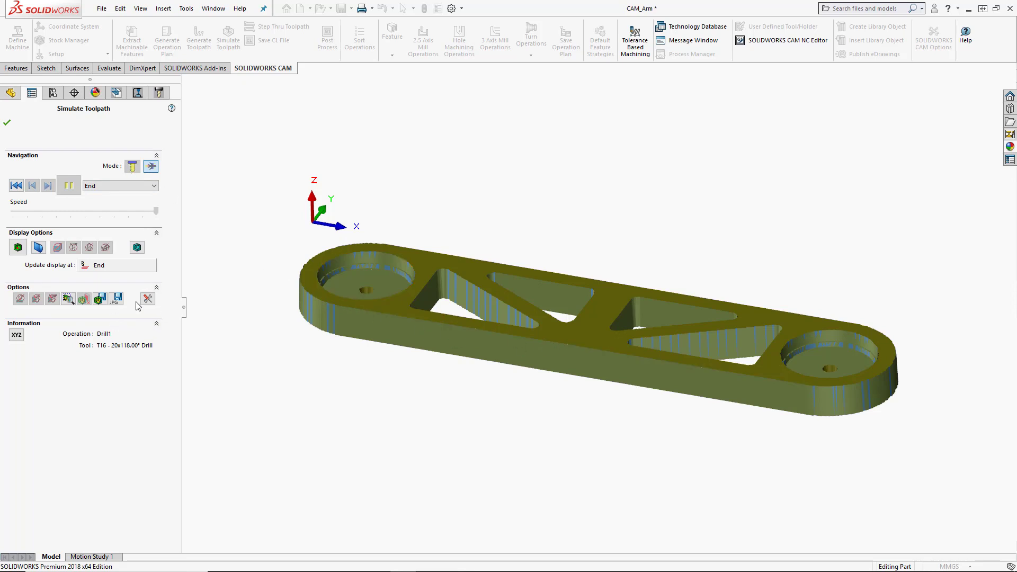
{"action": "mouse_move", "coordinate": [136, 306]}
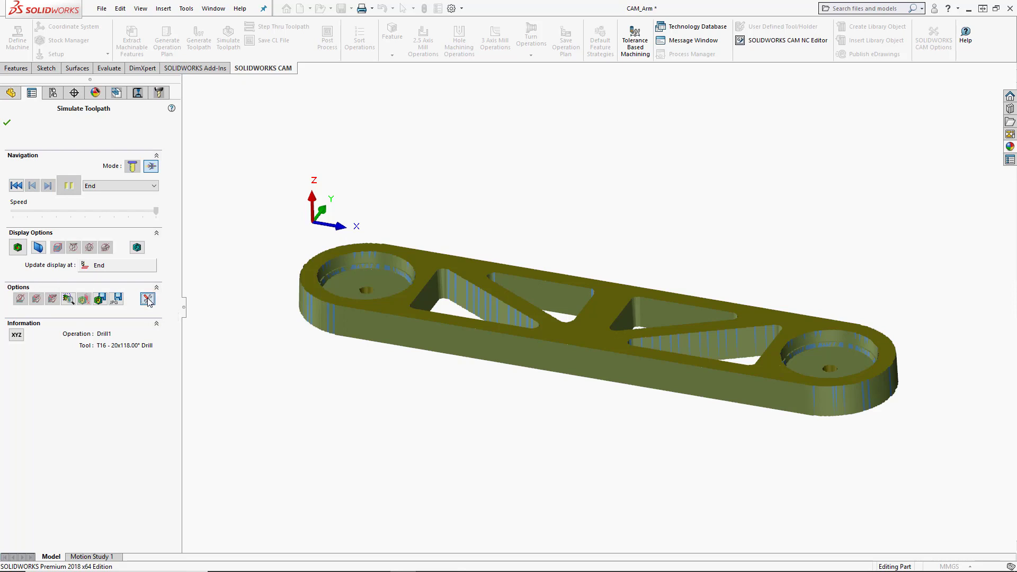
Confirm the simulation quality settings and accept the restart warning, resetting to uncut stock
{"action": "left_click", "coordinate": [148, 300]}
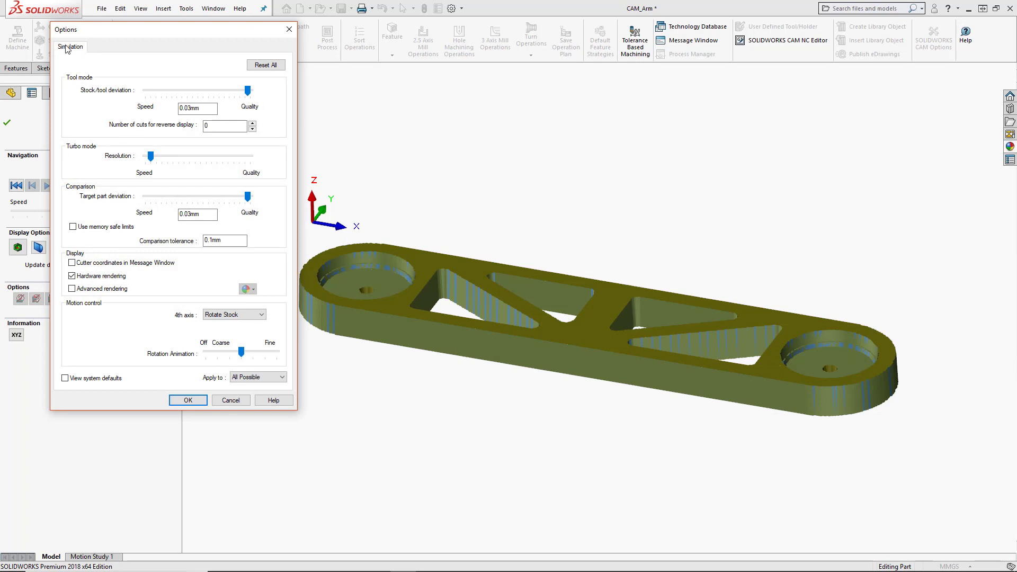
{"action": "mouse_move", "coordinate": [76, 83]}
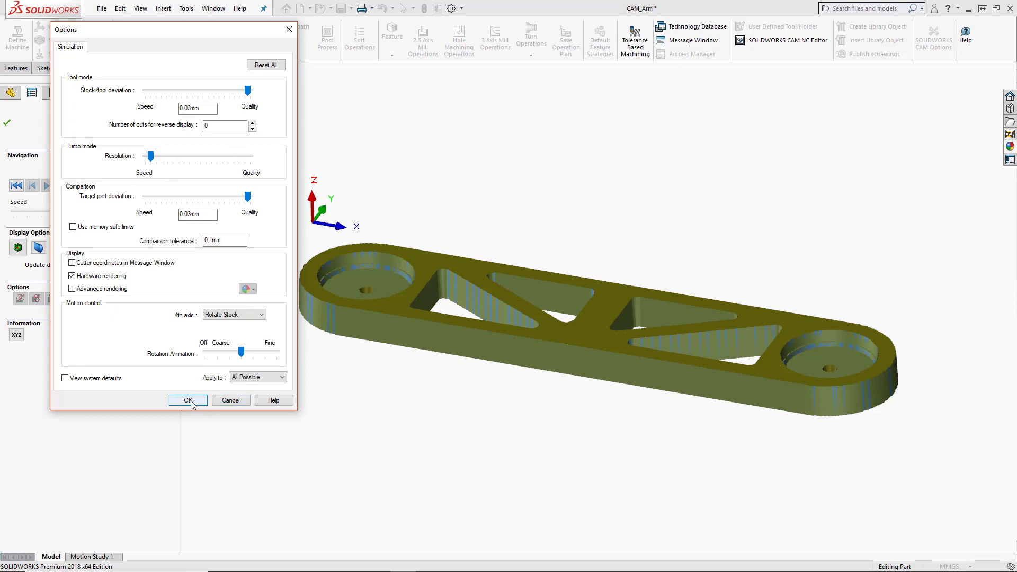
{"action": "left_click", "coordinate": [187, 399]}
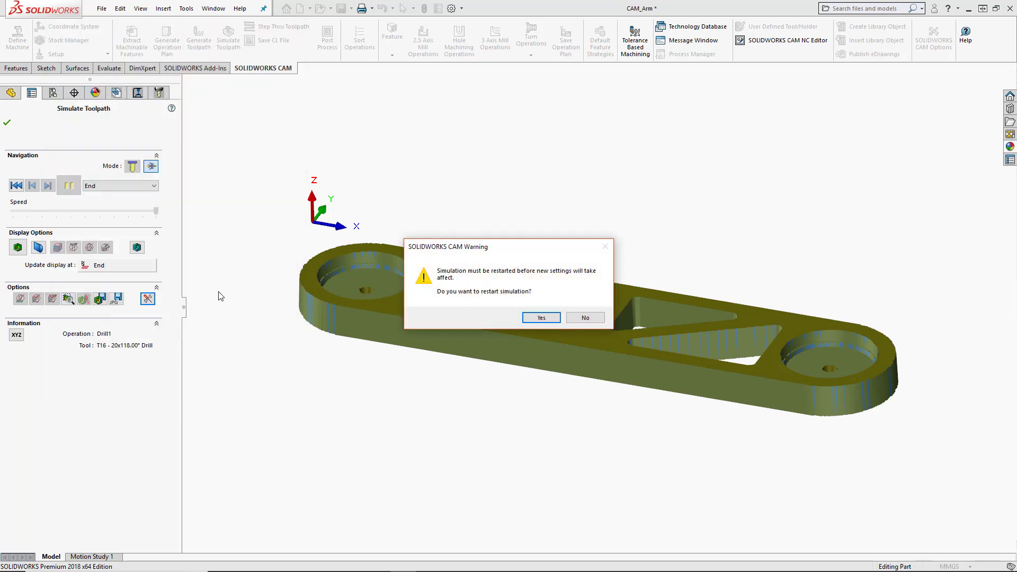
{"action": "left_click", "coordinate": [542, 318]}
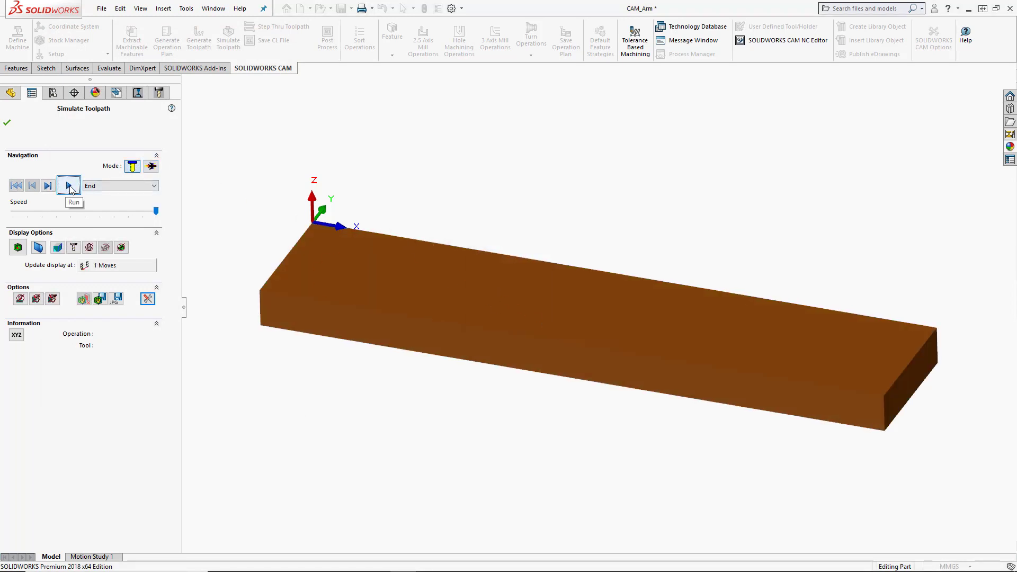
Play the restarted simulation through roughing and contour cuts of pockets and bores
{"action": "left_click", "coordinate": [68, 185]}
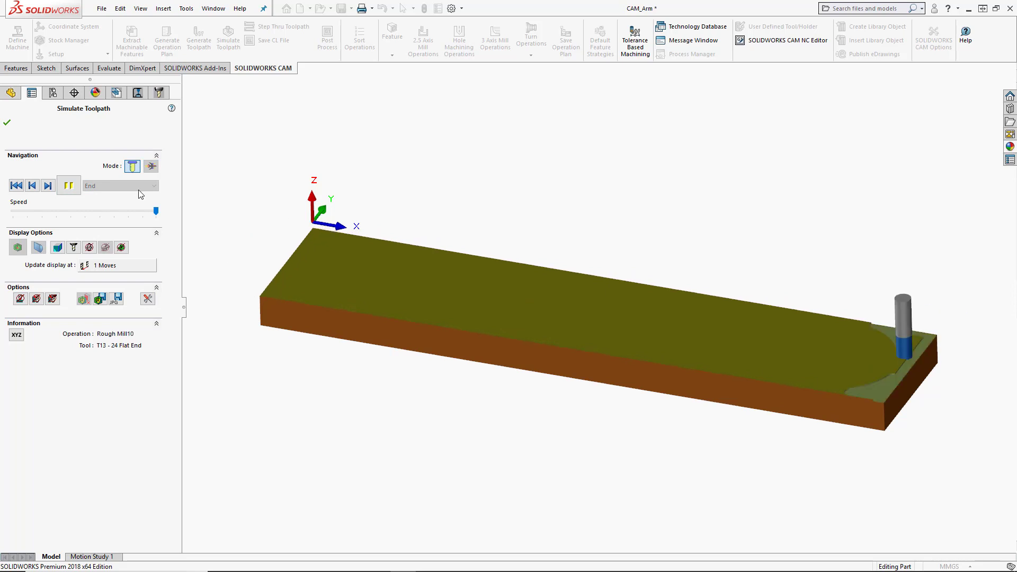
{"action": "left_click", "coordinate": [17, 247]}
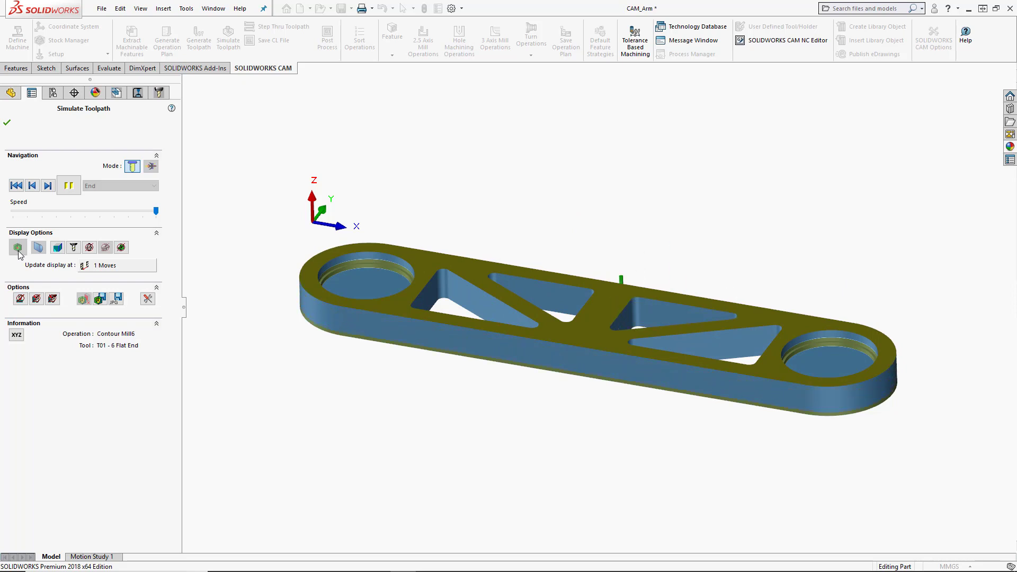
Use Show Difference to compare the drilled, machined stock against the design part
{"action": "left_click", "coordinate": [18, 248]}
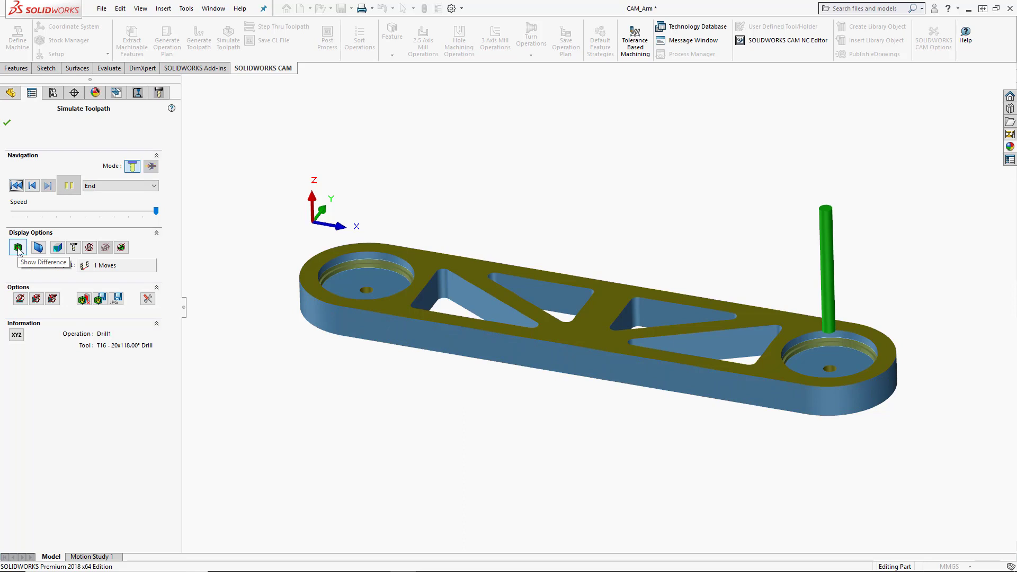
{"action": "left_click", "coordinate": [17, 248]}
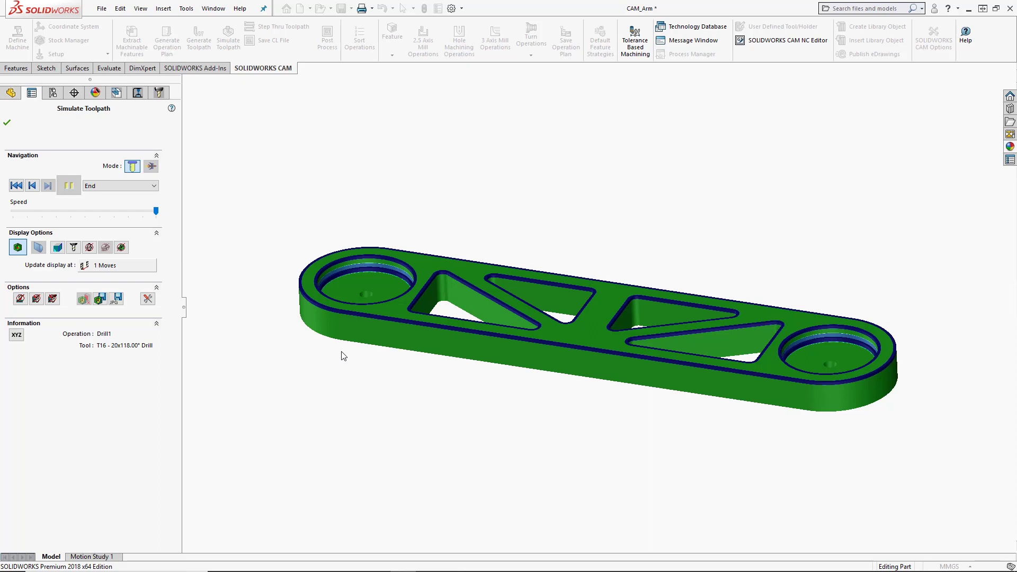
{"action": "mouse_move", "coordinate": [346, 355]}
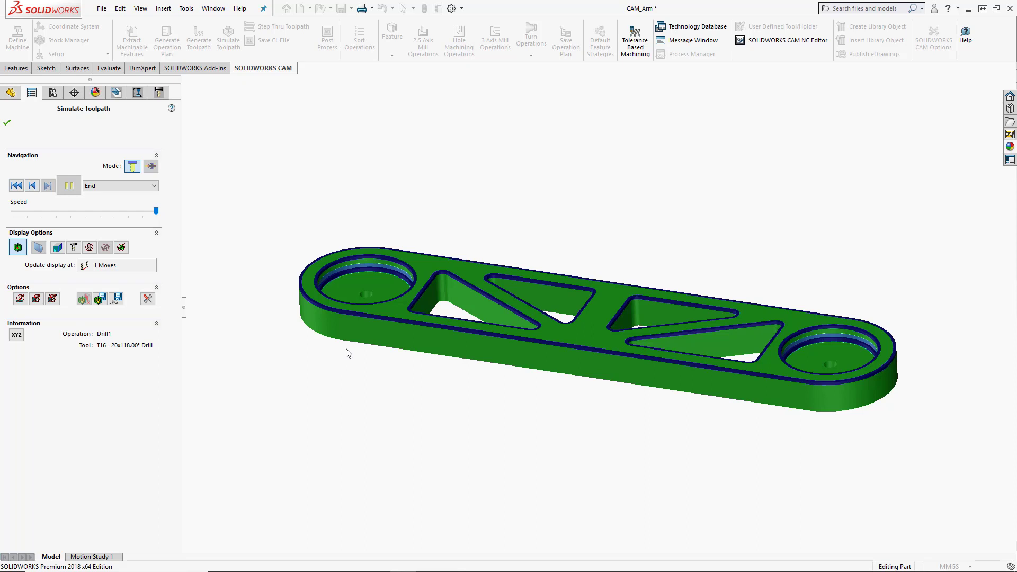
{"action": "mouse_move", "coordinate": [371, 356]}
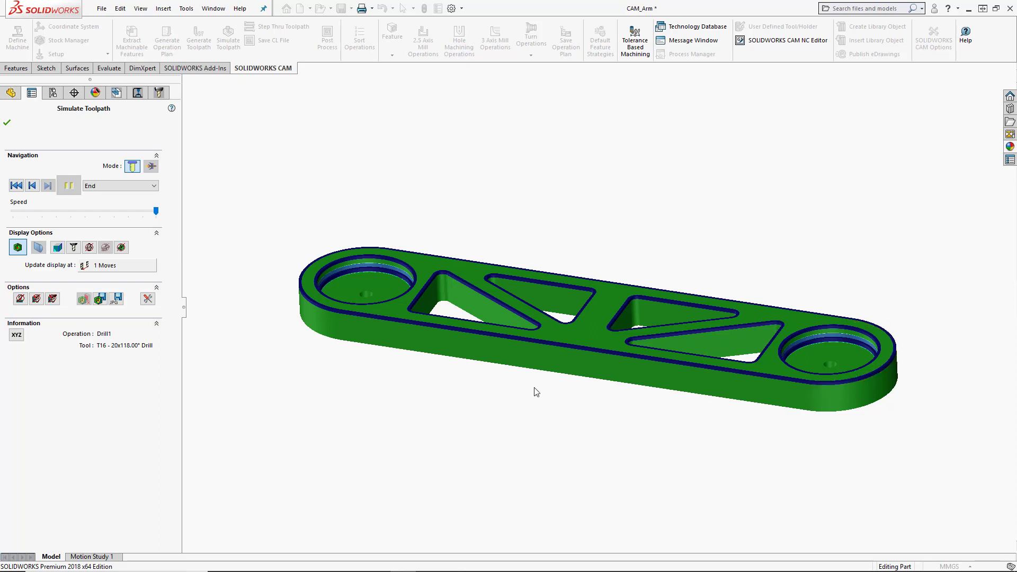
{"action": "mouse_move", "coordinate": [312, 396]}
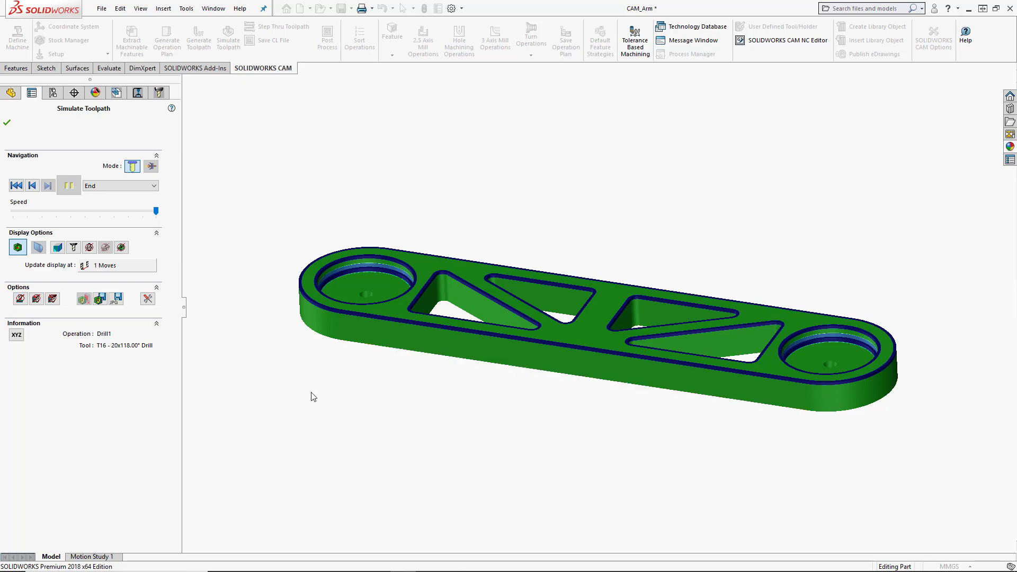
{"action": "mouse_move", "coordinate": [382, 375]}
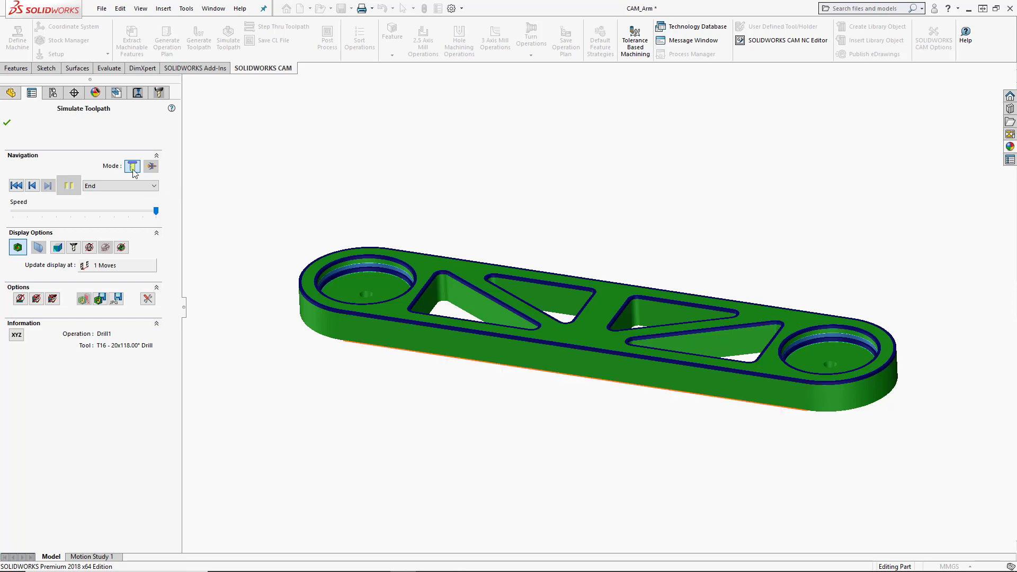
{"action": "left_click", "coordinate": [7, 124]}
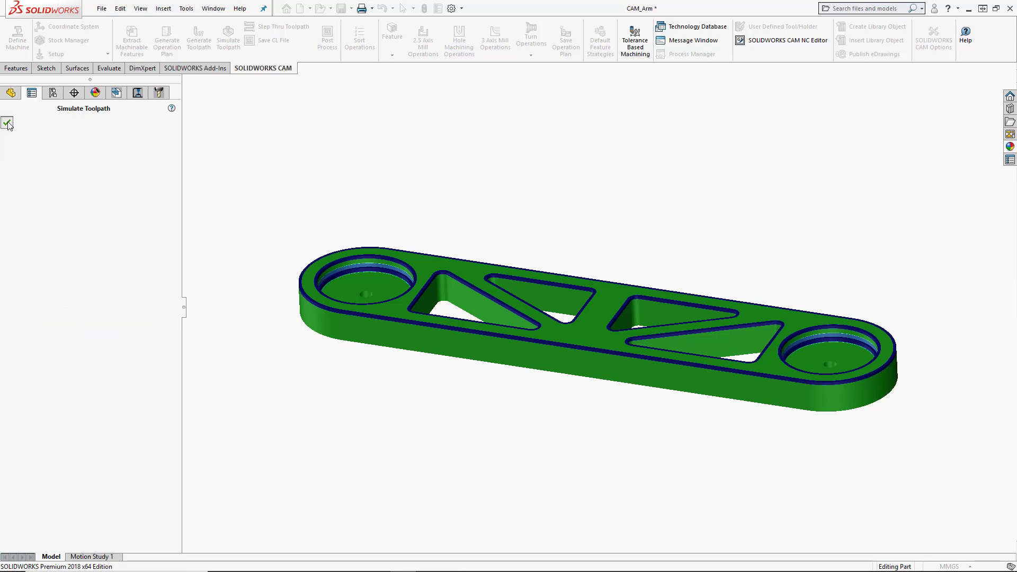
Accept the green check to exit Simulate Toolpath back to the Operation Tree
{"action": "left_click", "coordinate": [7, 123]}
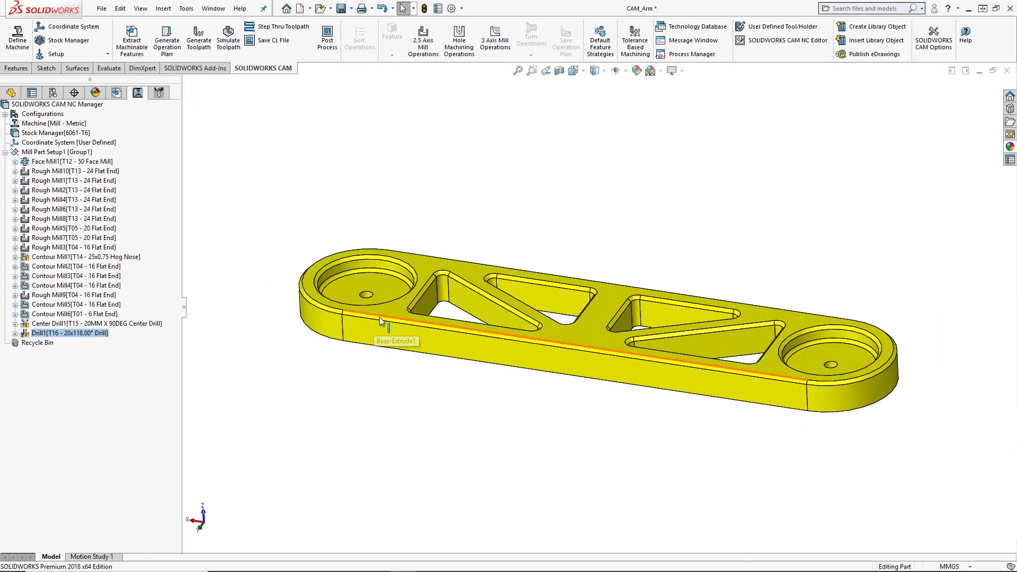
{"action": "mouse_move", "coordinate": [435, 253]}
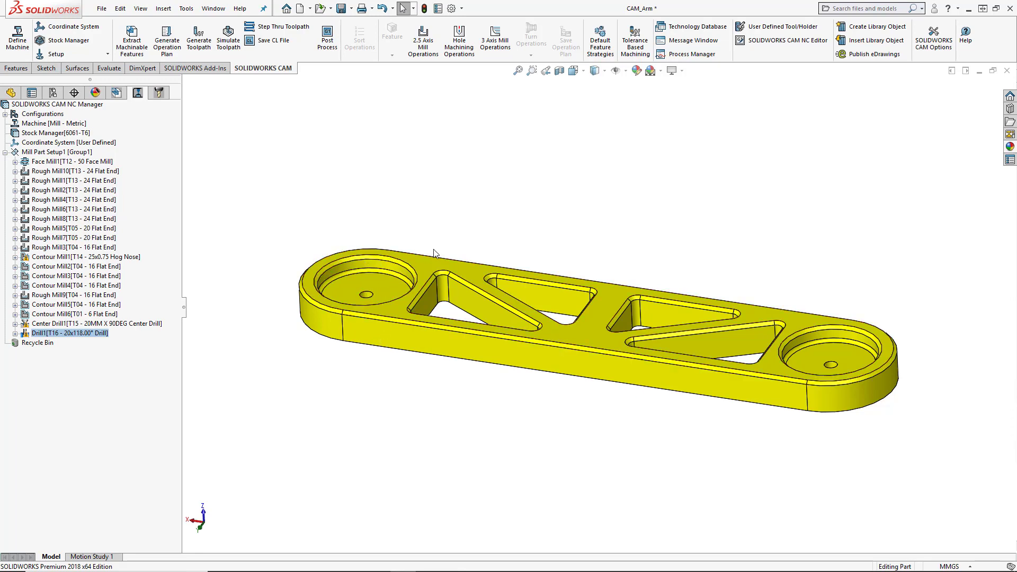
{"action": "mouse_move", "coordinate": [280, 376]}
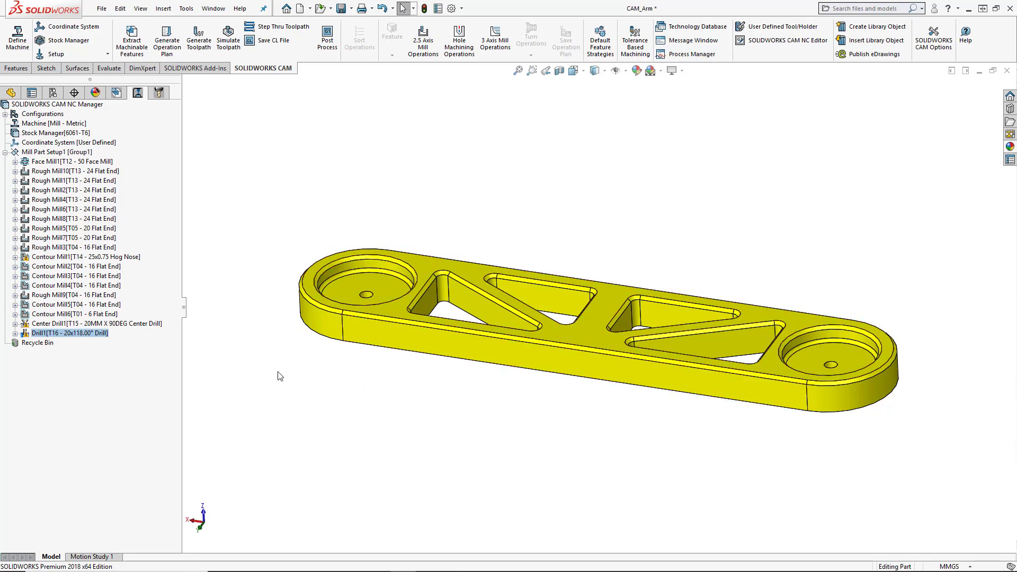
{"action": "mouse_move", "coordinate": [253, 213]}
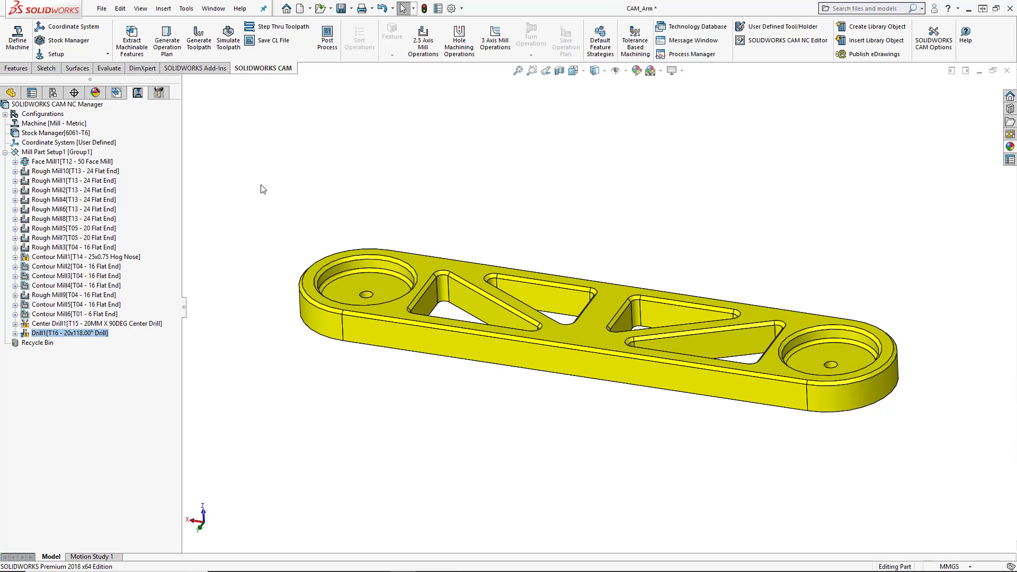
{"action": "mouse_move", "coordinate": [253, 170]}
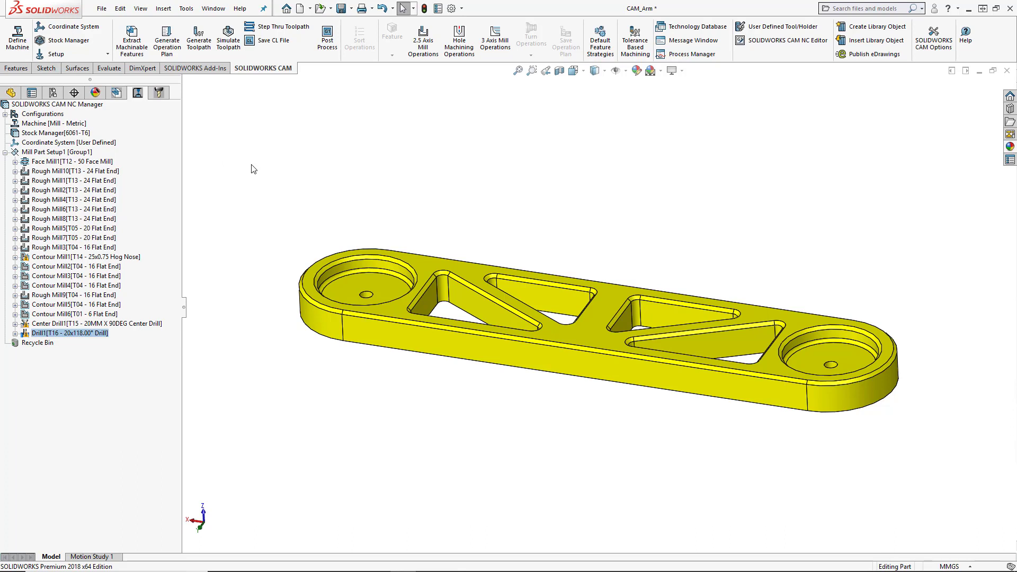
{"action": "mouse_move", "coordinate": [116, 92]}
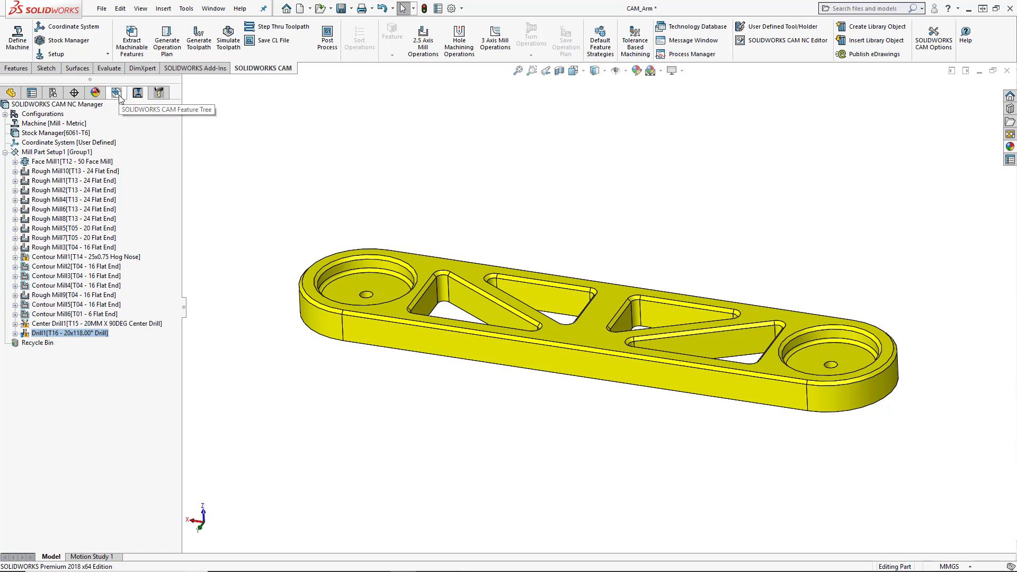
Switch to the Feature Tree and select Mill Part Setup1 showing its face, pocket, hole and perimeter features
{"action": "left_click", "coordinate": [137, 92]}
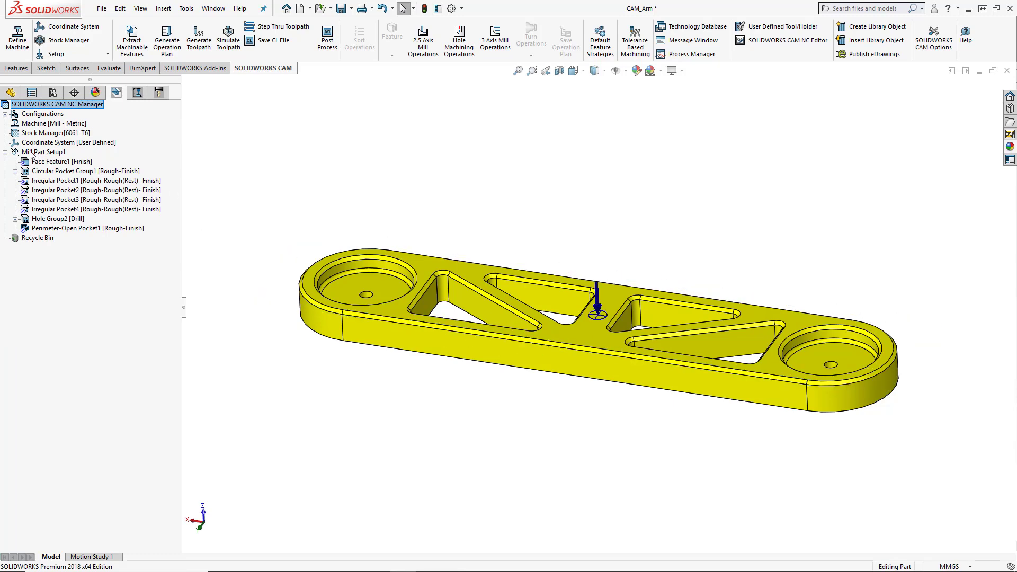
{"action": "left_click", "coordinate": [46, 152]}
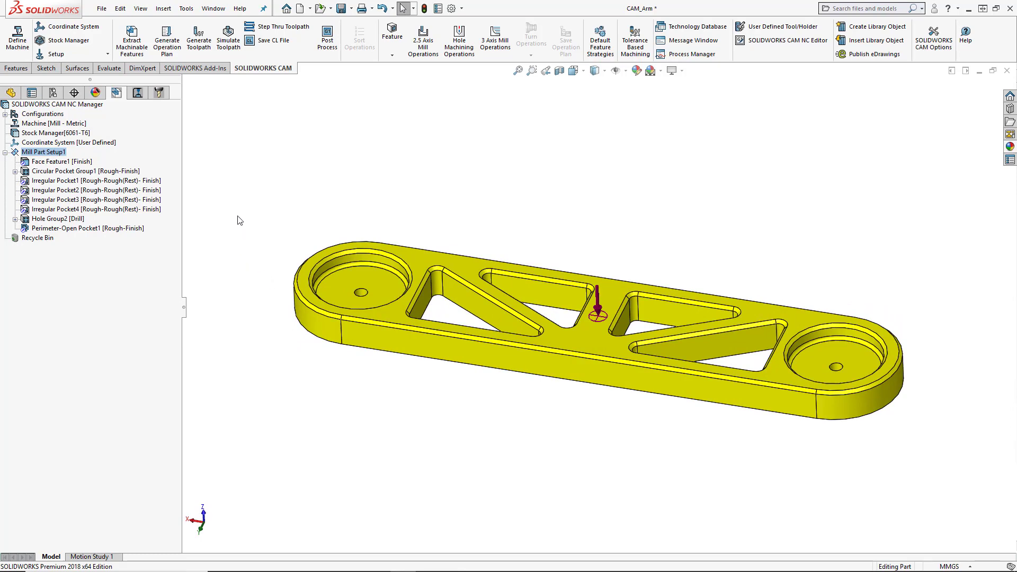
{"action": "mouse_move", "coordinate": [306, 396]}
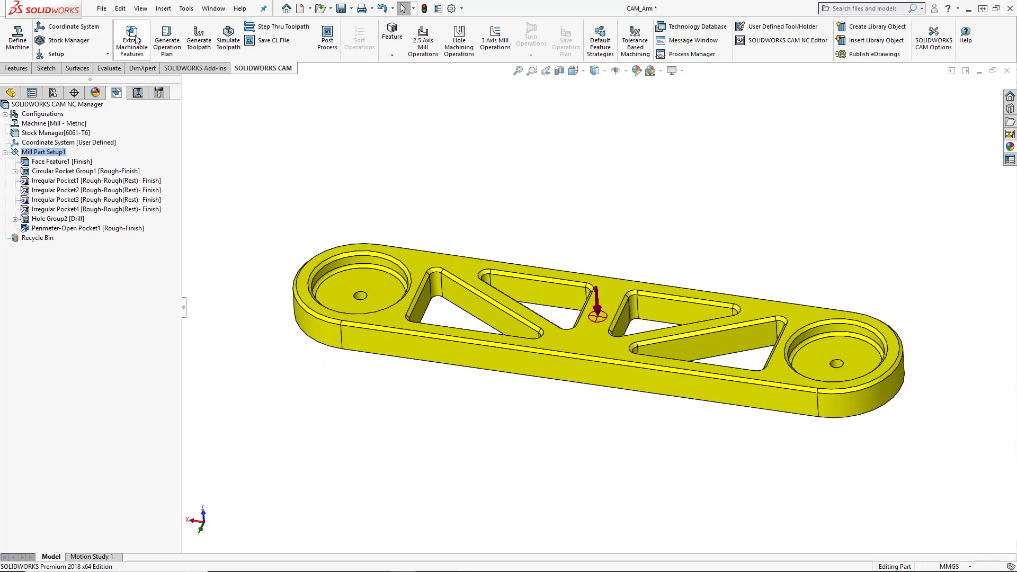
{"action": "mouse_move", "coordinate": [235, 143]}
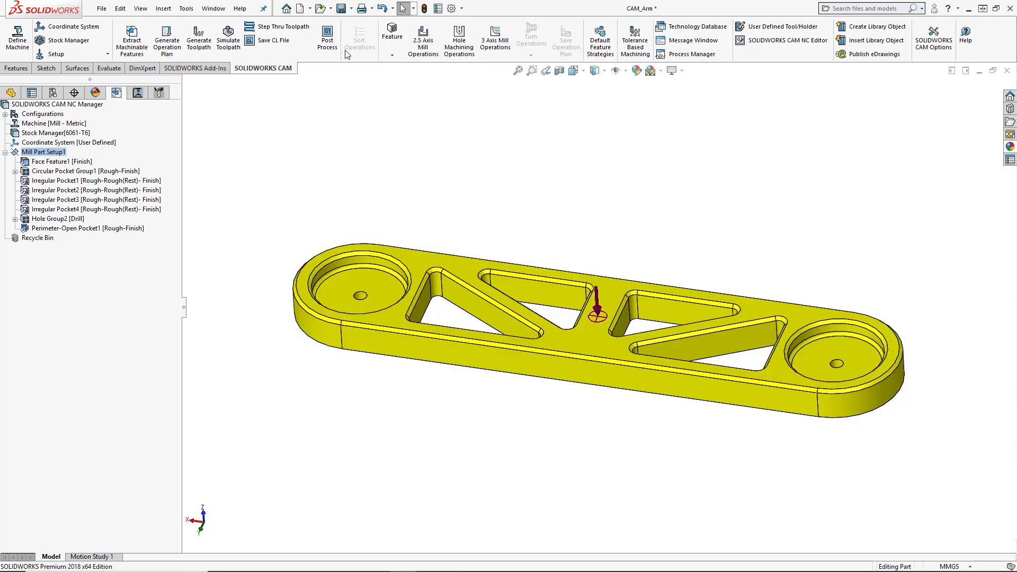
{"action": "left_click", "coordinate": [392, 39]}
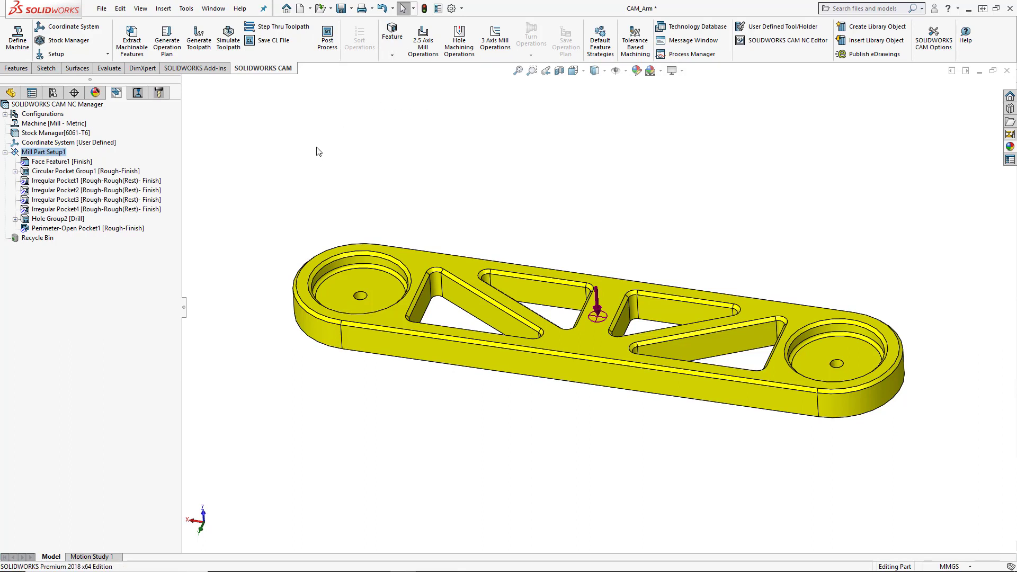
From Mill Part Setup1's context menu start a new 2.5 Axis Feature and list its Type choices
{"action": "right_click", "coordinate": [43, 151]}
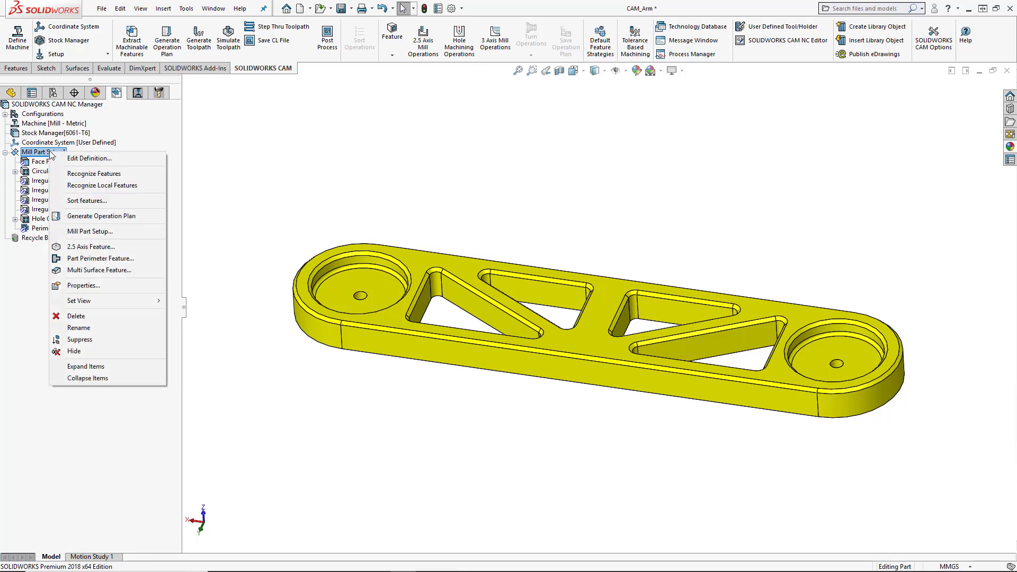
{"action": "mouse_move", "coordinate": [91, 246]}
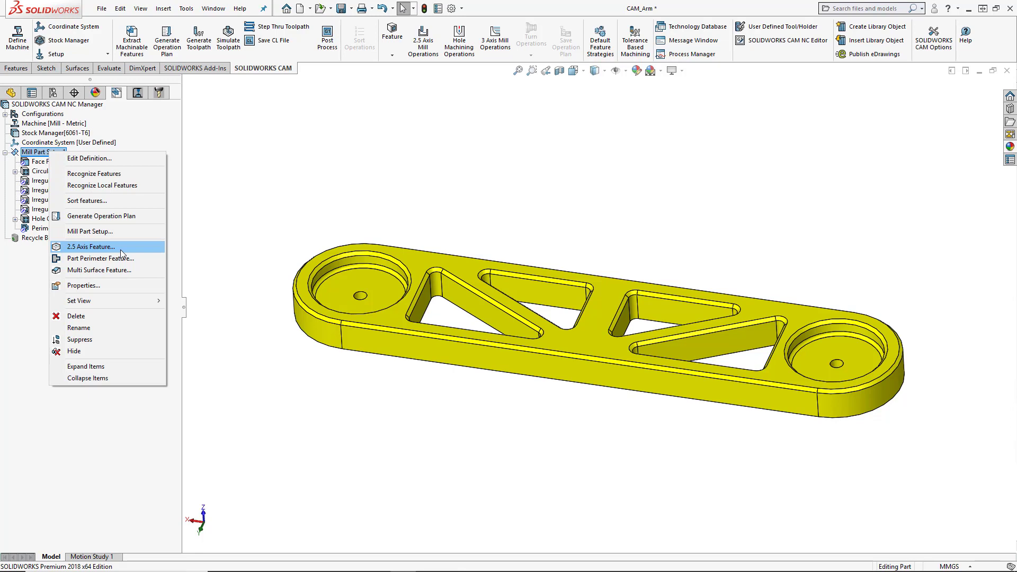
{"action": "left_click", "coordinate": [90, 247]}
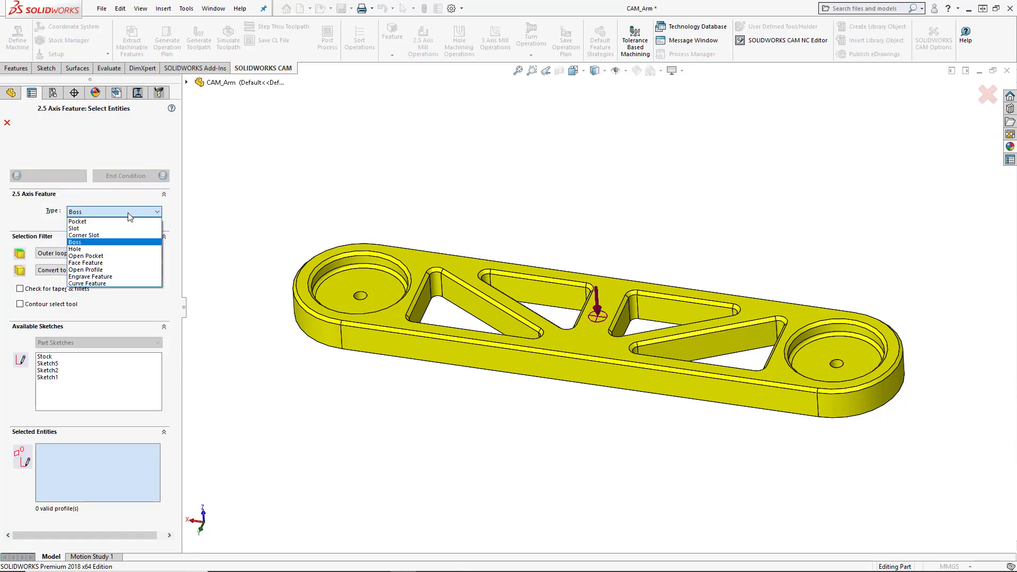
{"action": "mouse_move", "coordinate": [132, 244]}
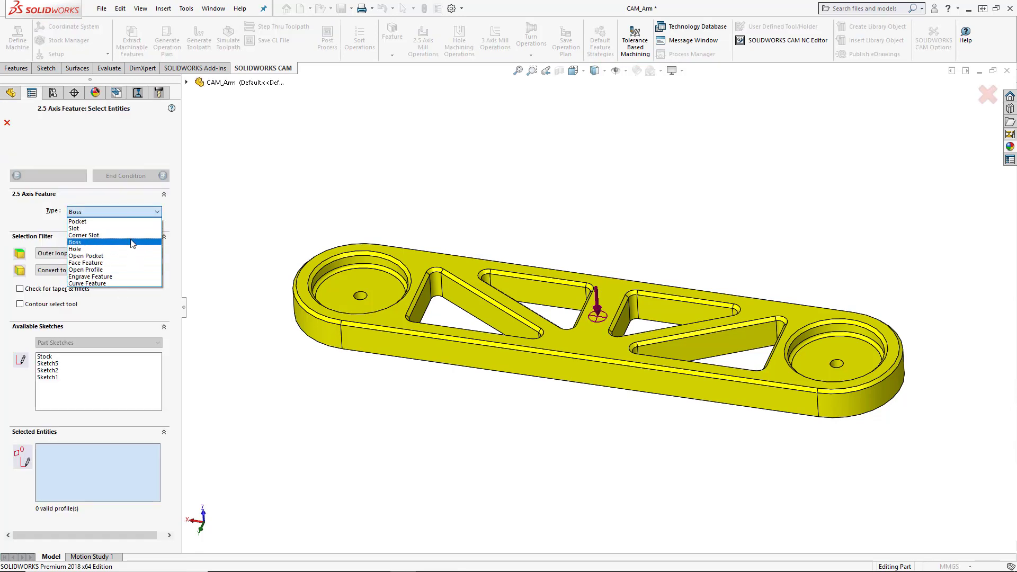
{"action": "mouse_move", "coordinate": [77, 221]}
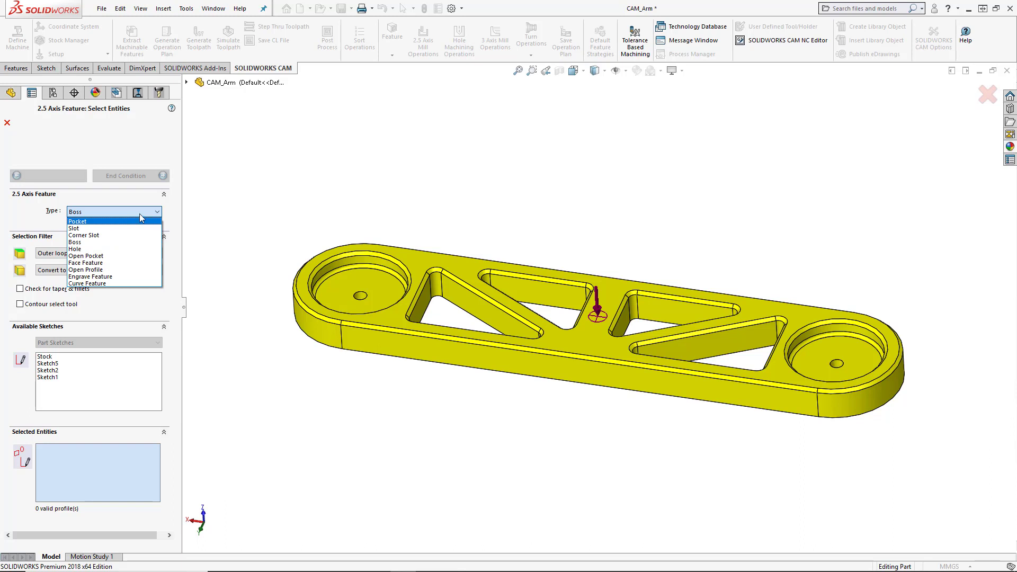
{"action": "mouse_move", "coordinate": [142, 217]}
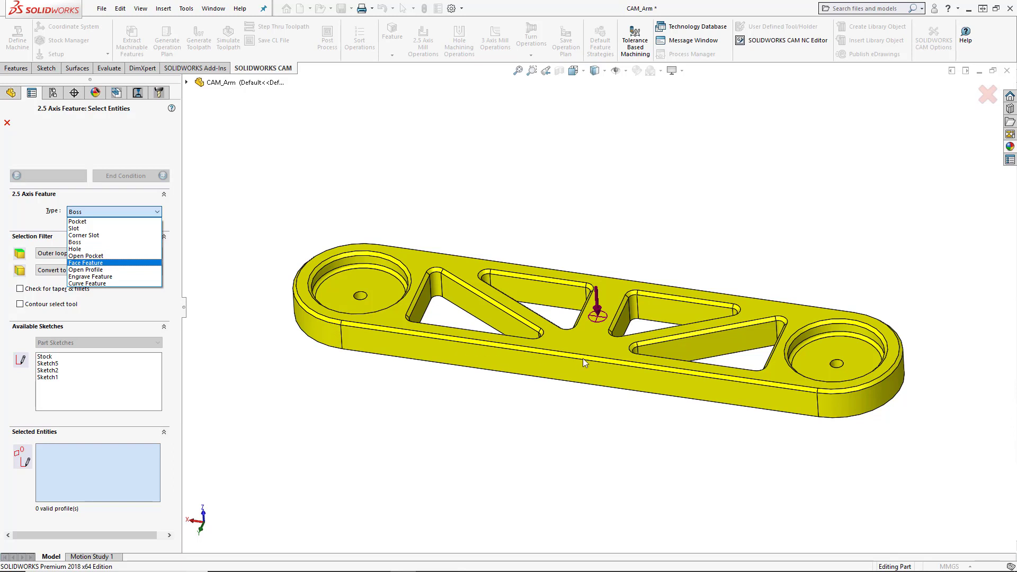
{"action": "mouse_move", "coordinate": [432, 246]}
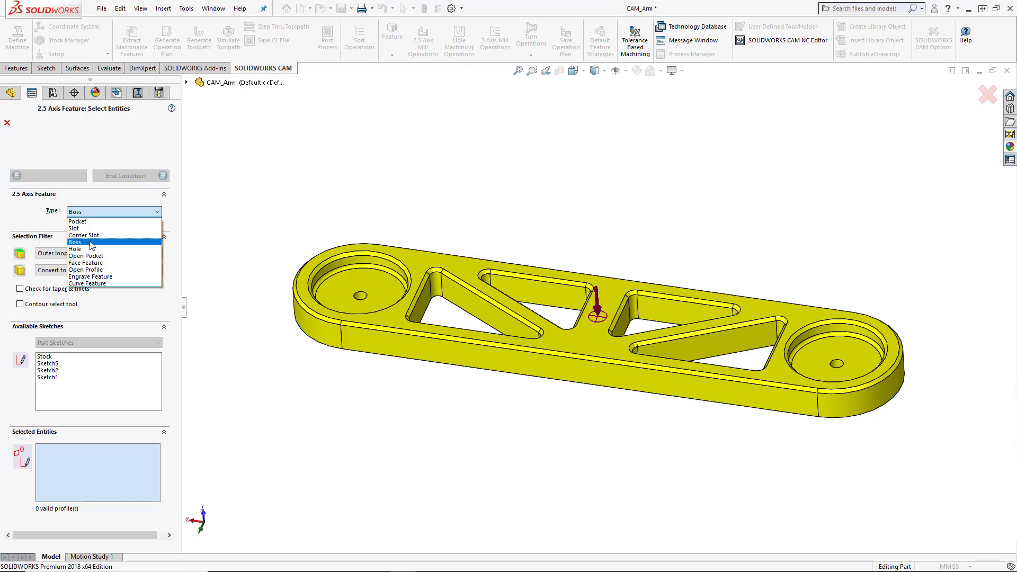
Keep Boss as the 2.5 axis feature type and pick the arm's top outer edge as Loop<1> profile
{"action": "left_click", "coordinate": [75, 242]}
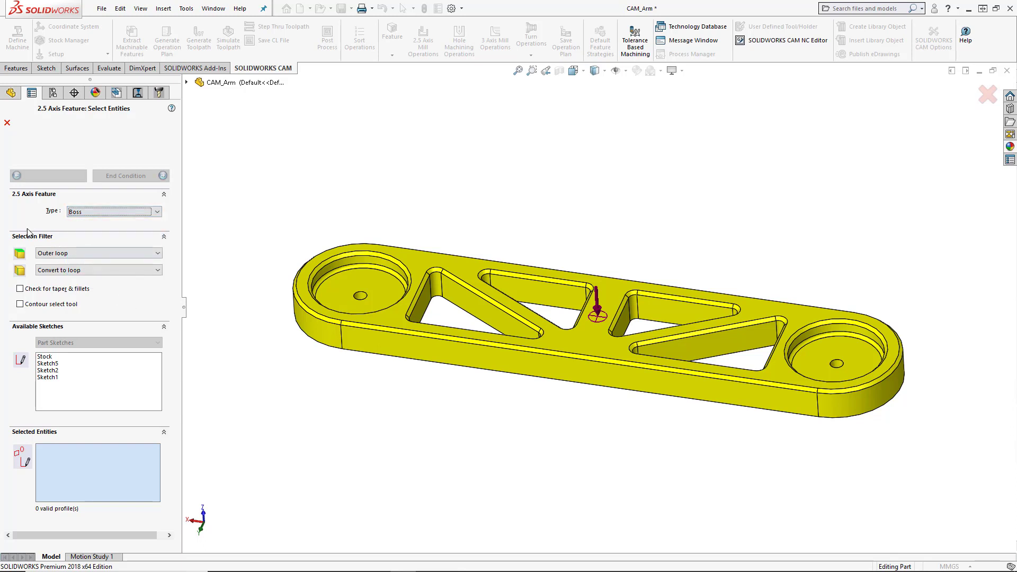
{"action": "mouse_move", "coordinate": [57, 291]}
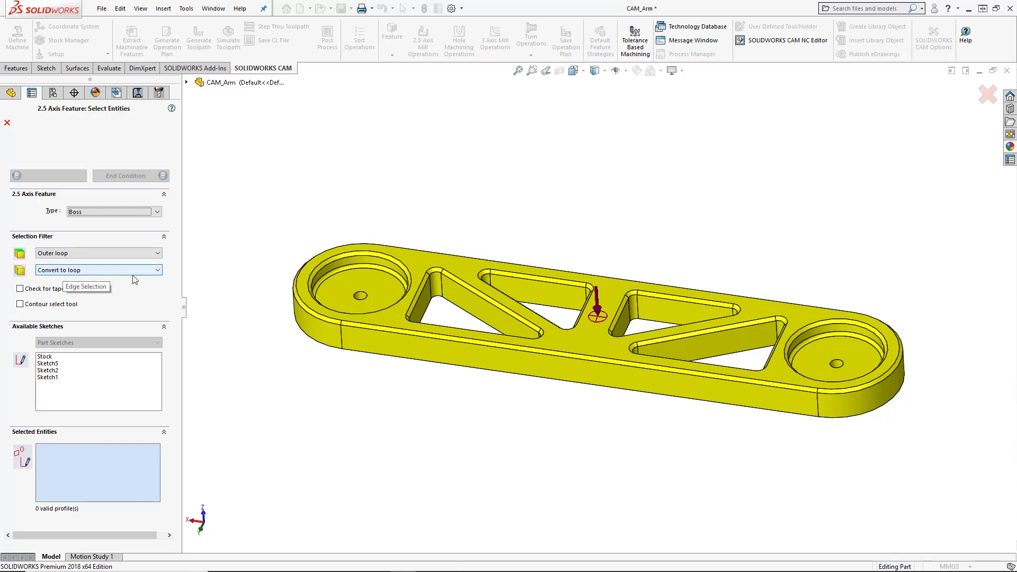
{"action": "left_click", "coordinate": [379, 331]}
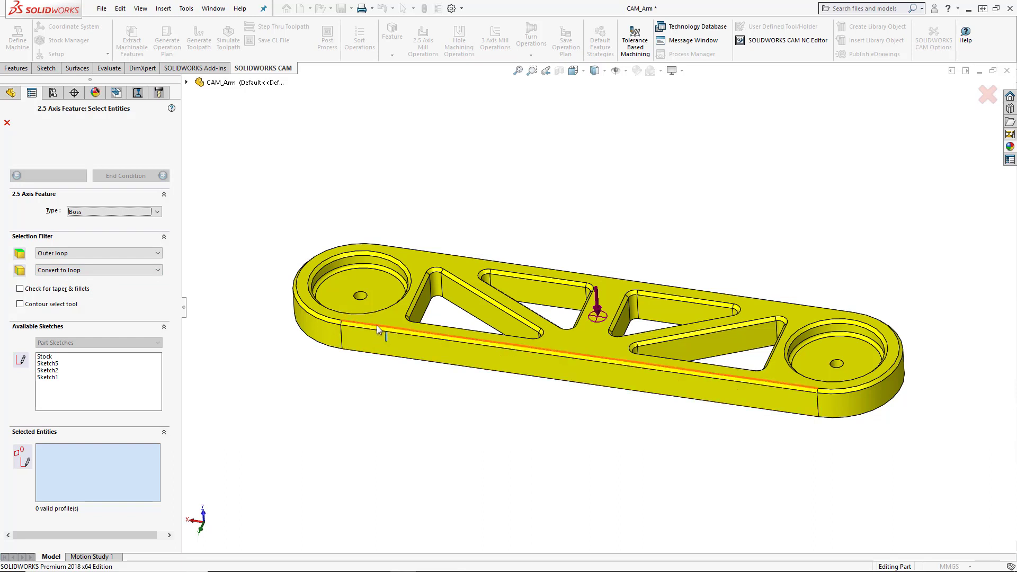
{"action": "mouse_move", "coordinate": [380, 331]}
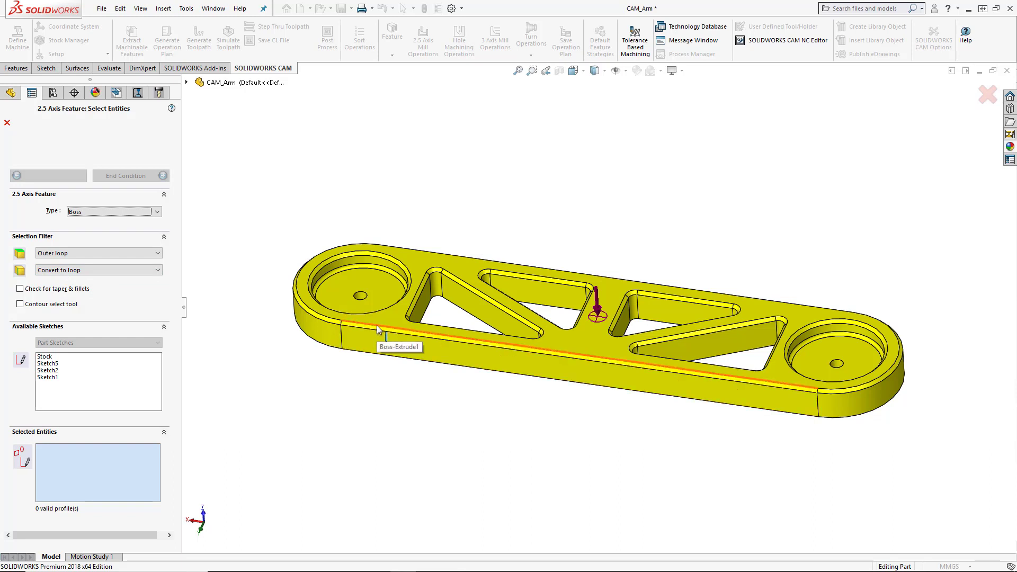
{"action": "left_click", "coordinate": [380, 330]}
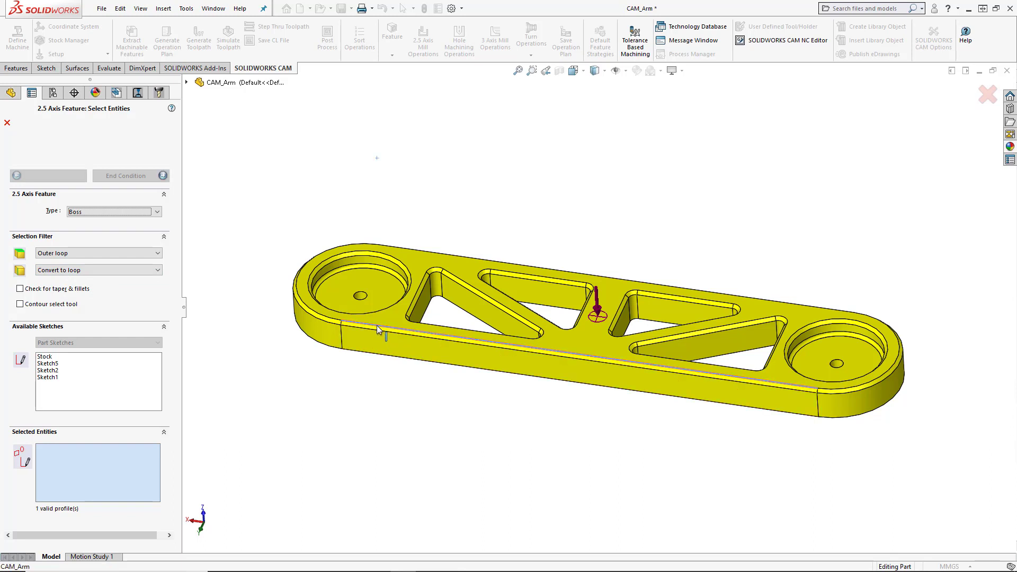
{"action": "left_click", "coordinate": [377, 330]}
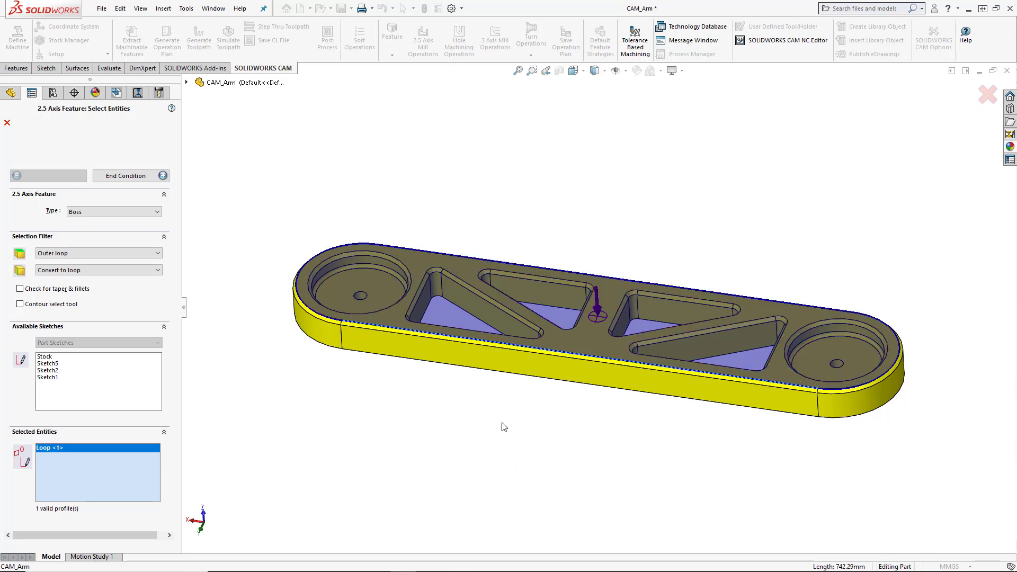
{"action": "mouse_move", "coordinate": [129, 176]}
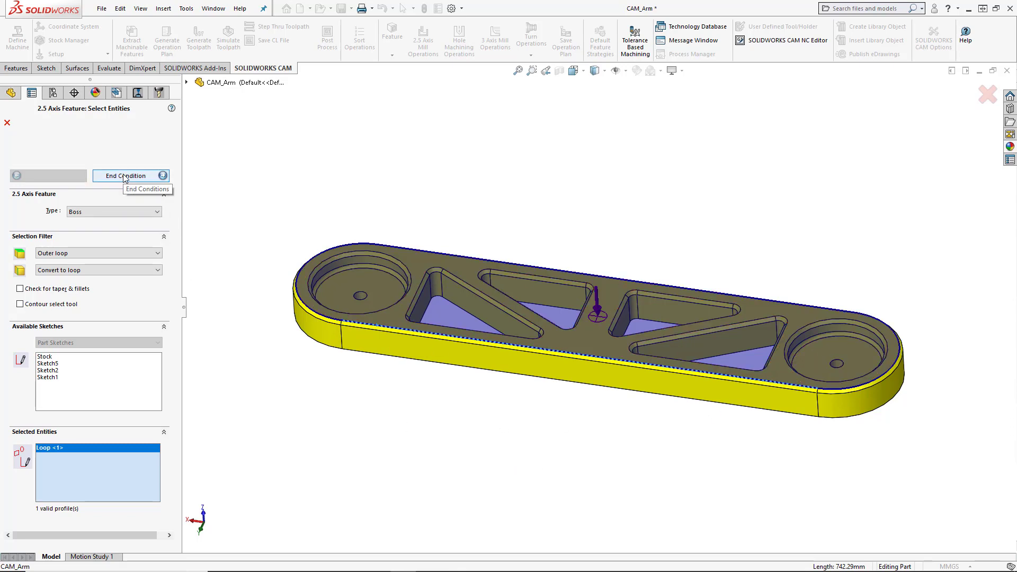
Set the end condition to Upto Face on the arm's bottom face for a 50 mm depth
{"action": "left_click", "coordinate": [127, 175]}
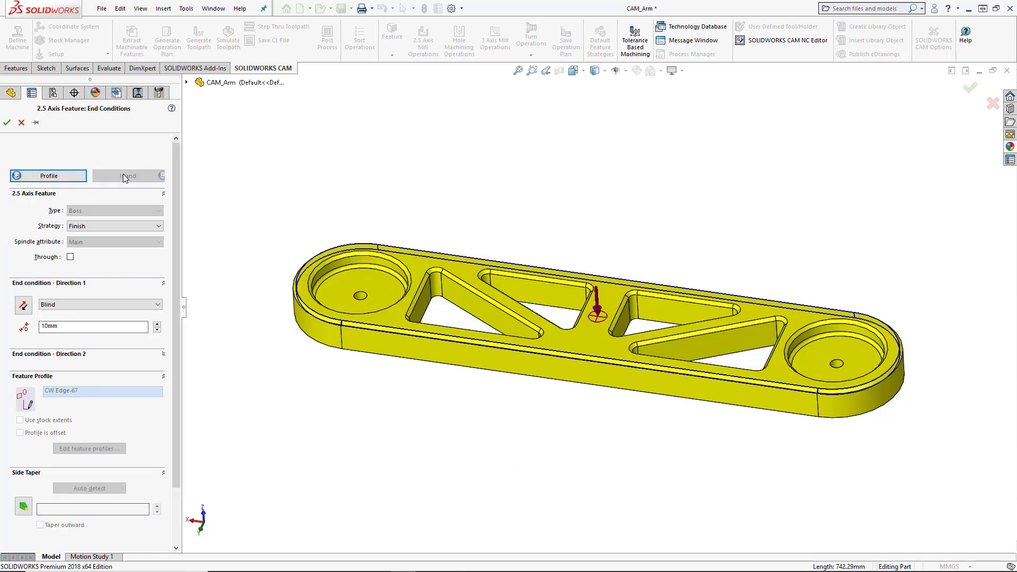
{"action": "left_click", "coordinate": [371, 355]}
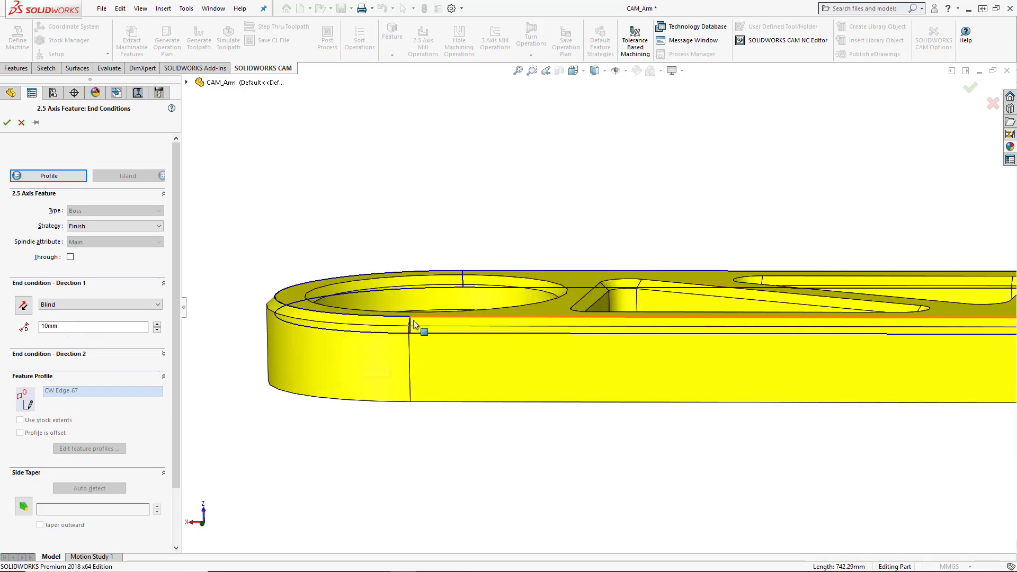
{"action": "mouse_move", "coordinate": [410, 325]}
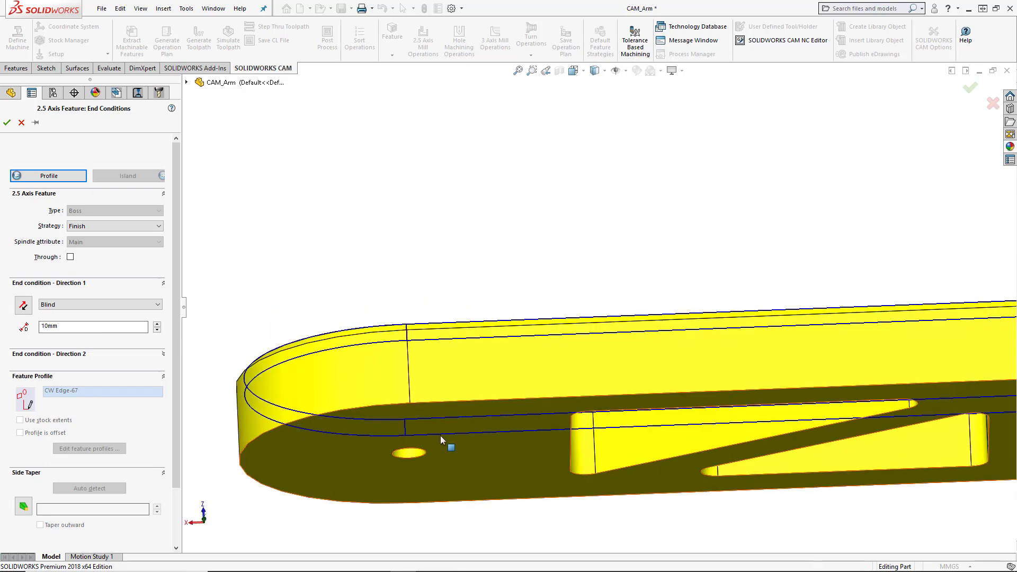
{"action": "left_click", "coordinate": [100, 304]}
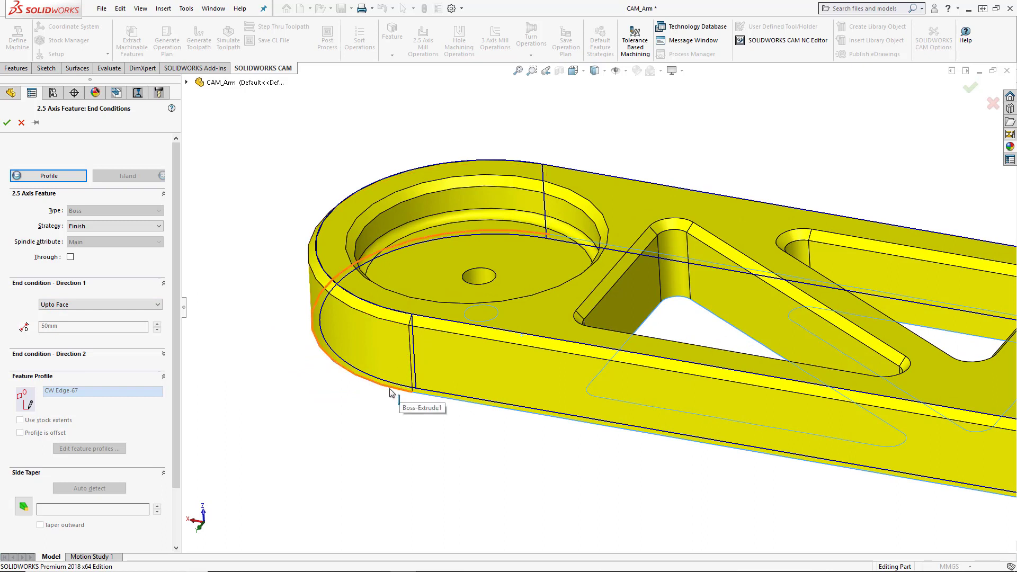
{"action": "mouse_move", "coordinate": [259, 392]}
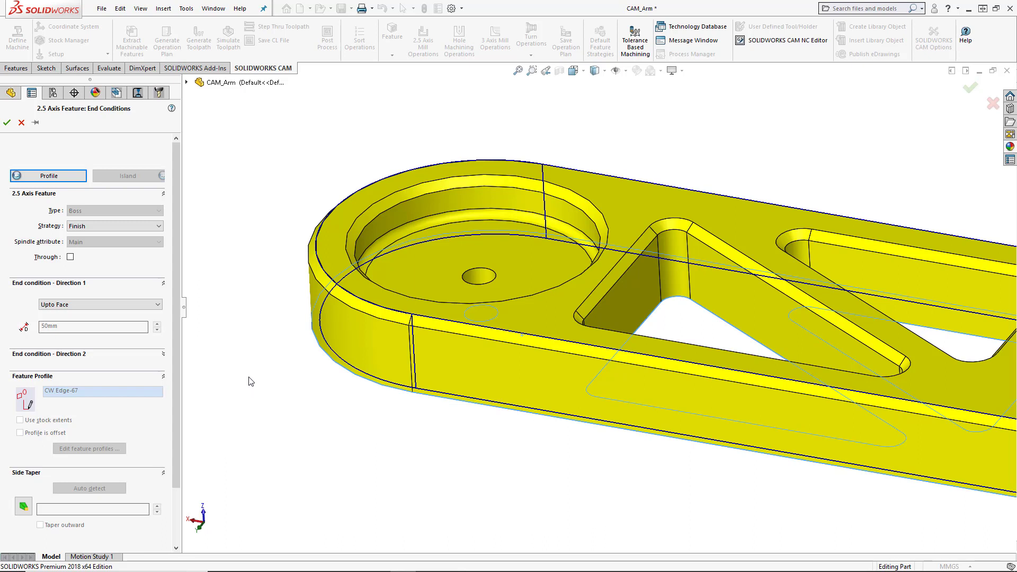
{"action": "left_click", "coordinate": [113, 226]}
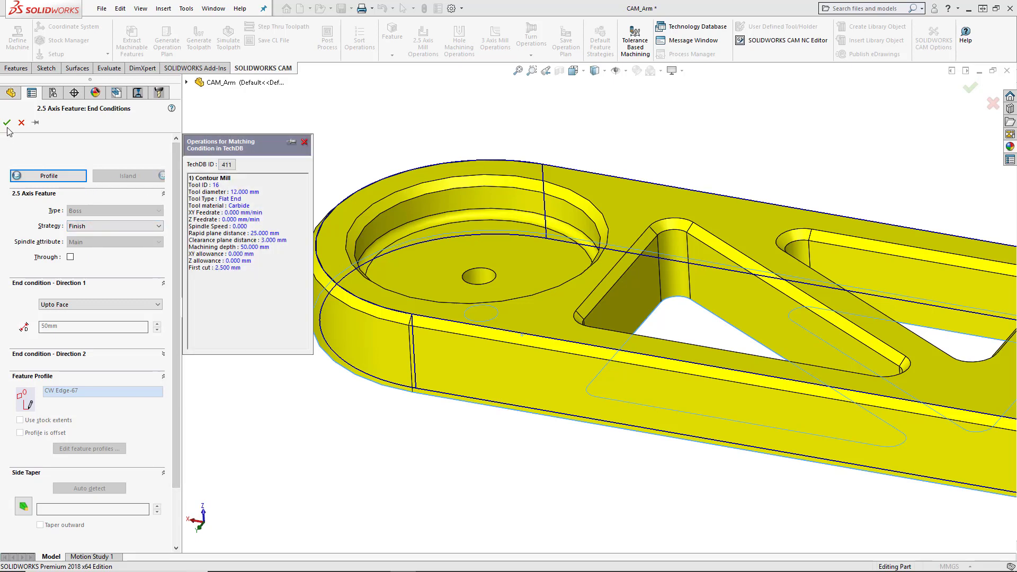
{"action": "mouse_move", "coordinate": [7, 123]}
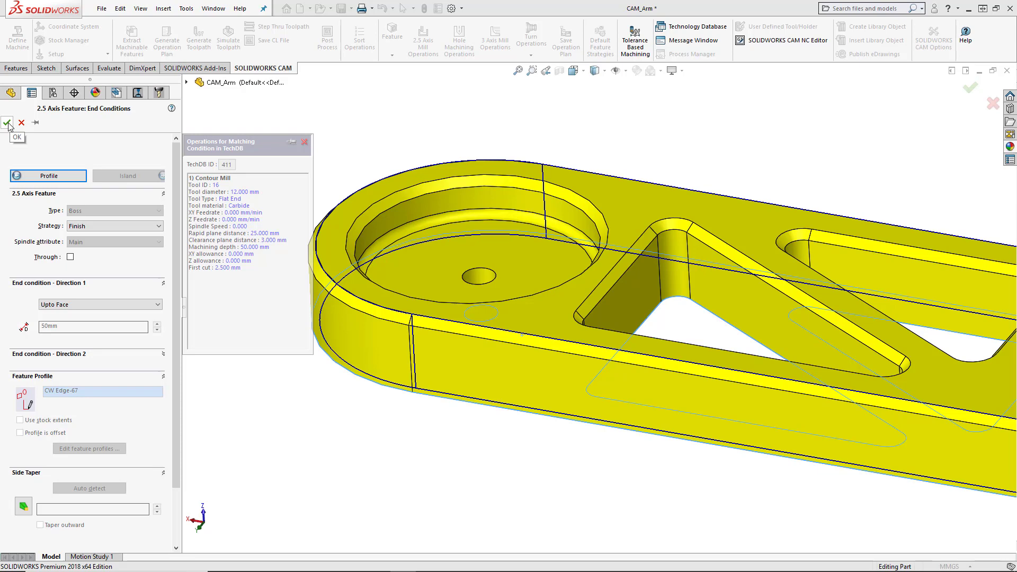
Create Obround Boss1 and generate its operation plan from the technology database
{"action": "left_click", "coordinate": [7, 123]}
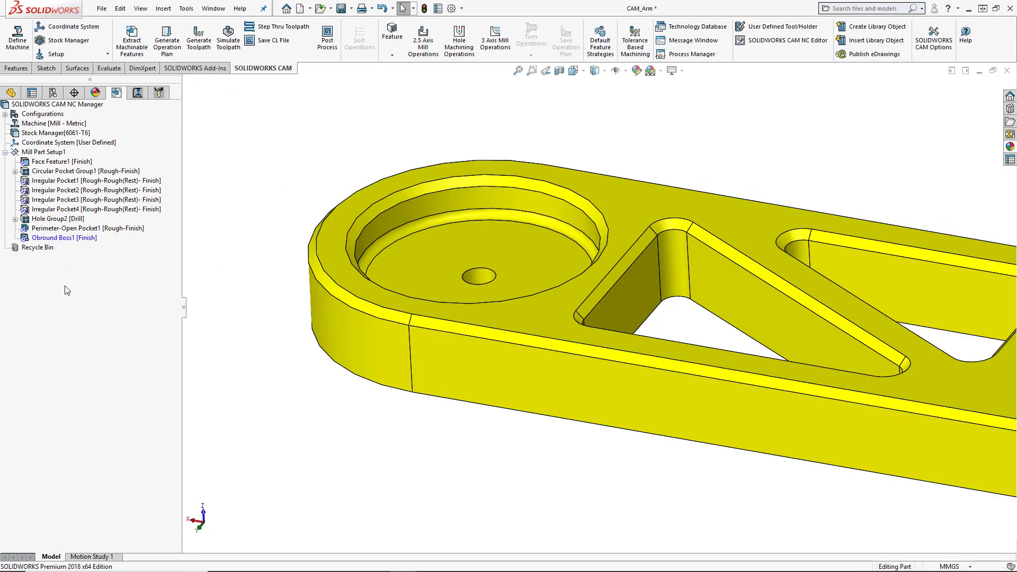
{"action": "left_click", "coordinate": [64, 238]}
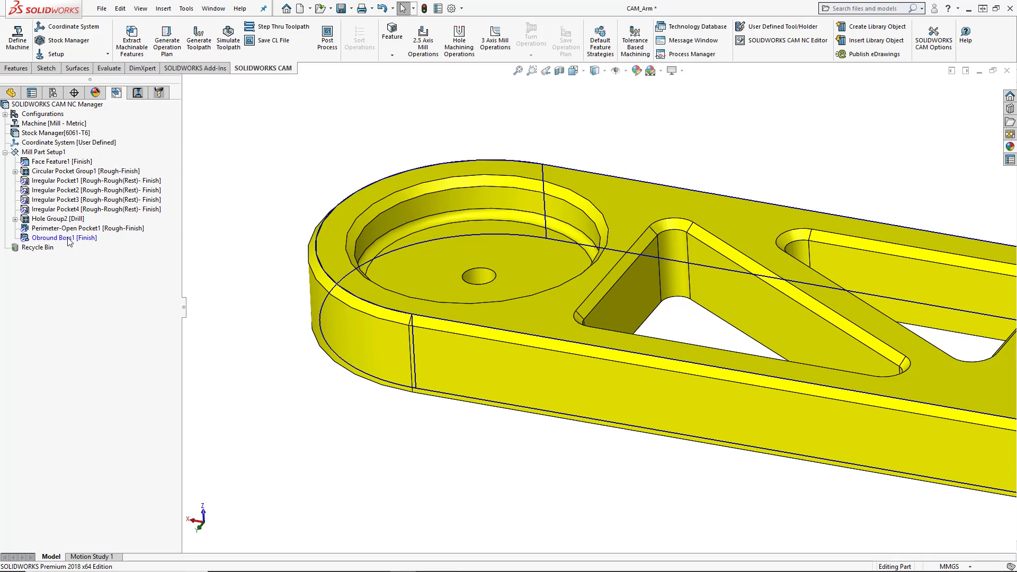
{"action": "right_click", "coordinate": [63, 238]}
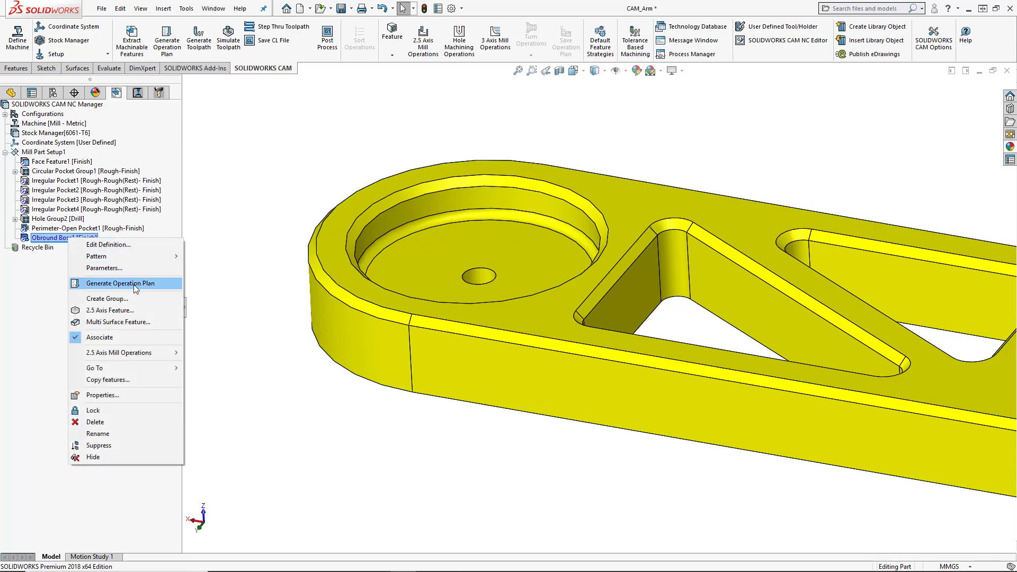
{"action": "left_click", "coordinate": [121, 283]}
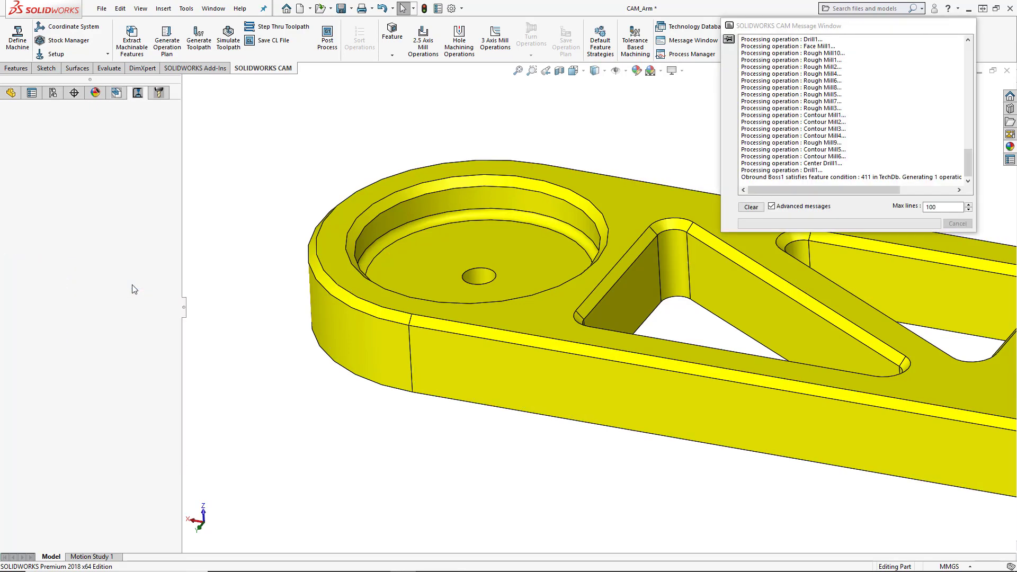
Generate the toolpath for Contour Mill10 with its 12 mm flat end mill
{"action": "right_click", "coordinate": [49, 342]}
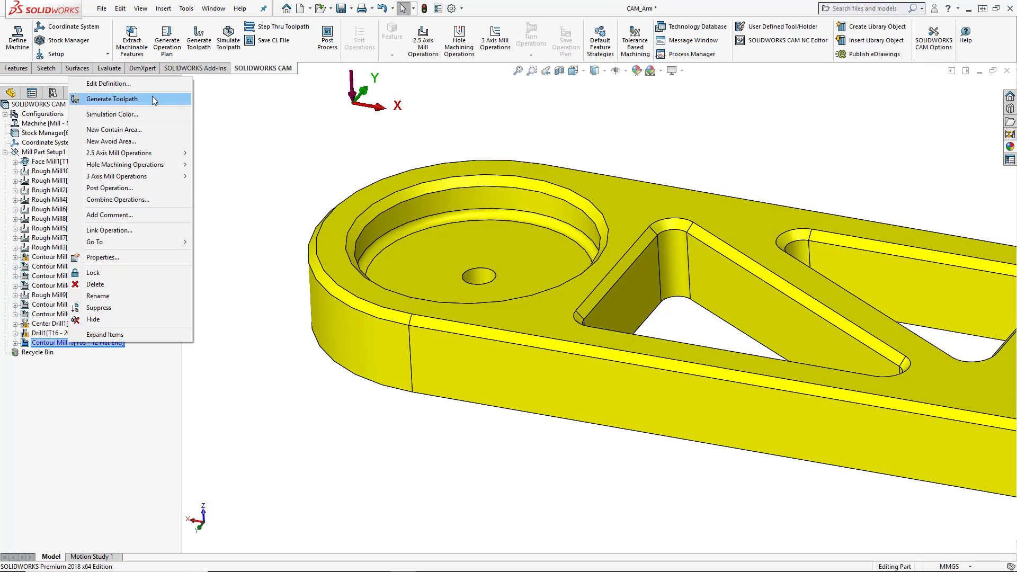
{"action": "left_click", "coordinate": [113, 99]}
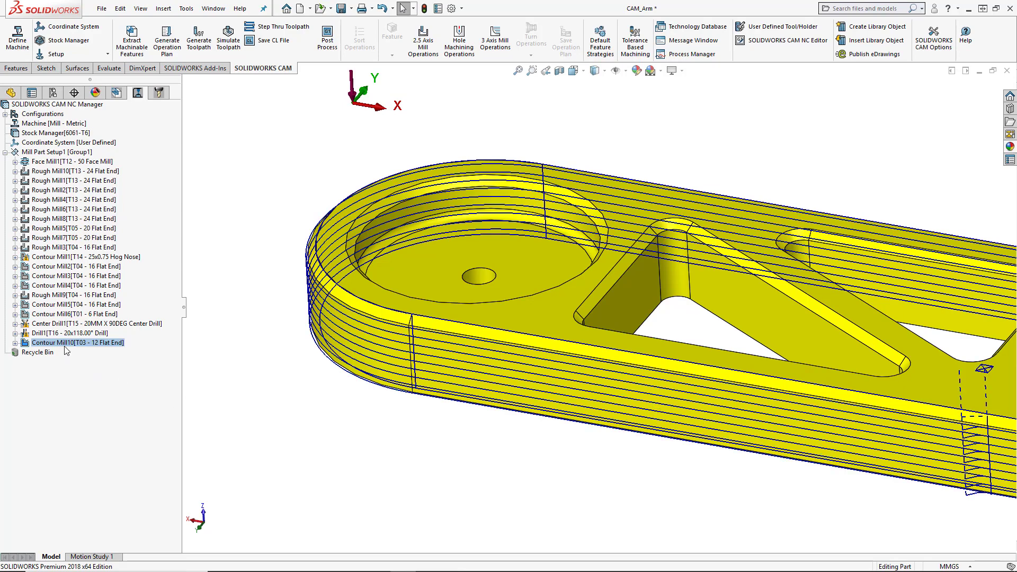
{"action": "right_click", "coordinate": [74, 343]}
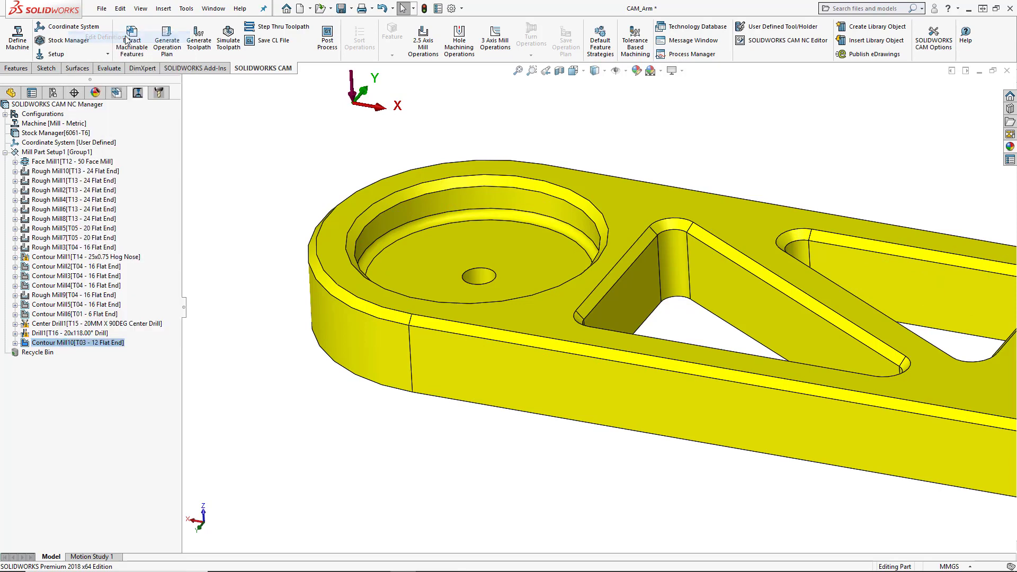
{"action": "mouse_move", "coordinate": [266, 384]}
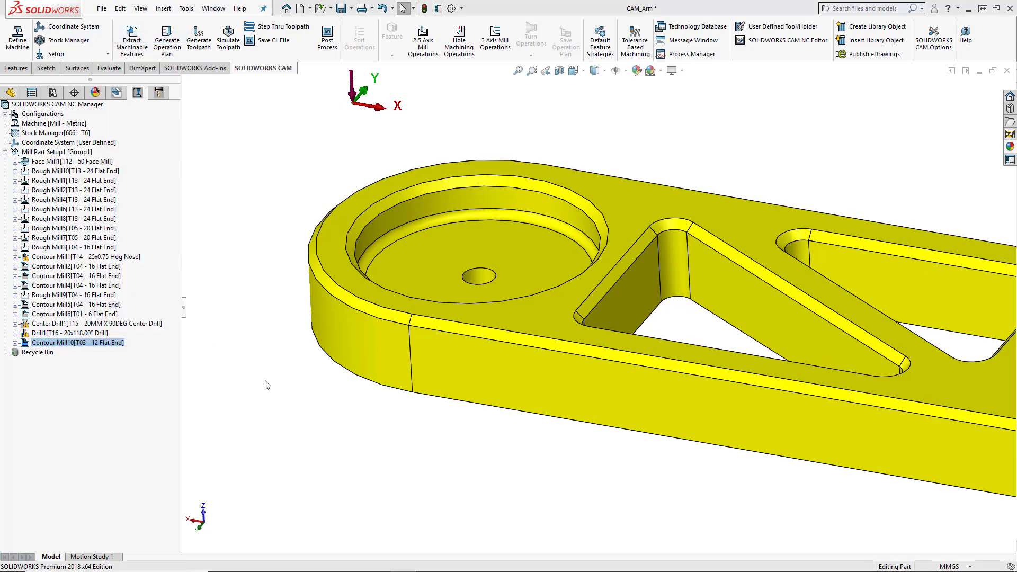
In Contour Mill10's tool crib, add a library tool filtered to metric countersink types
{"action": "double_click", "coordinate": [76, 343]}
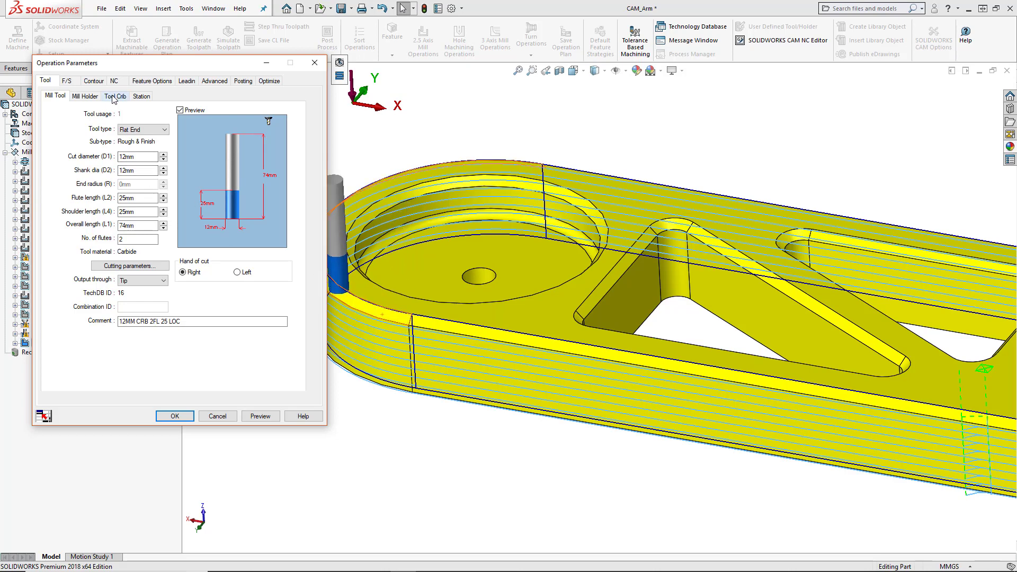
{"action": "left_click", "coordinate": [115, 96]}
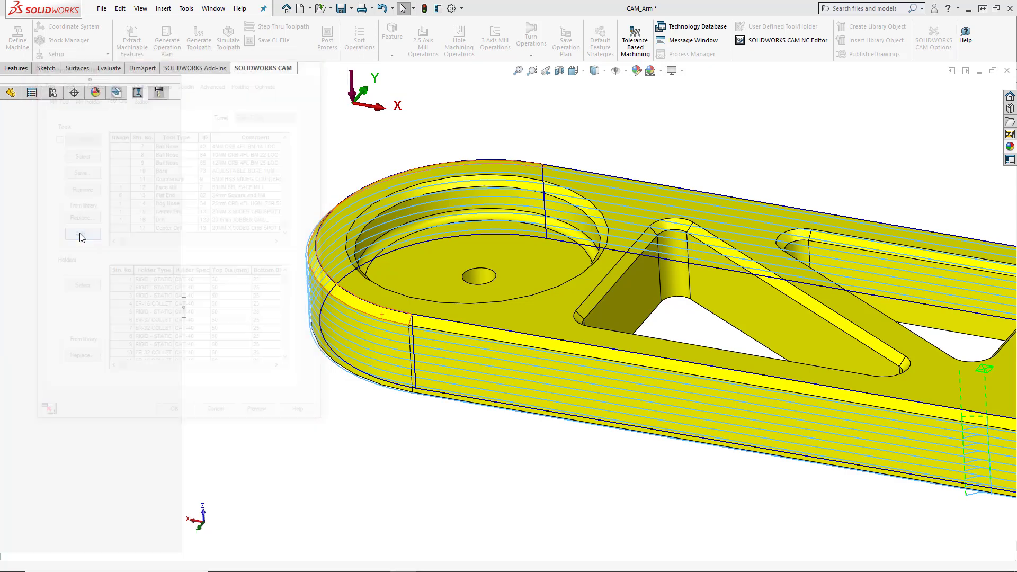
{"action": "left_click", "coordinate": [370, 61]}
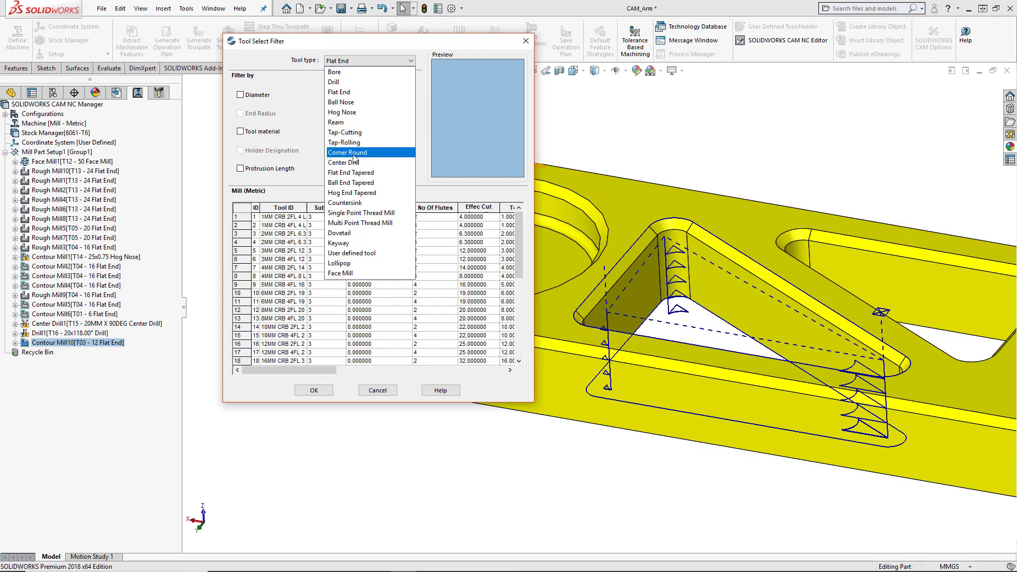
{"action": "left_click", "coordinate": [346, 202]}
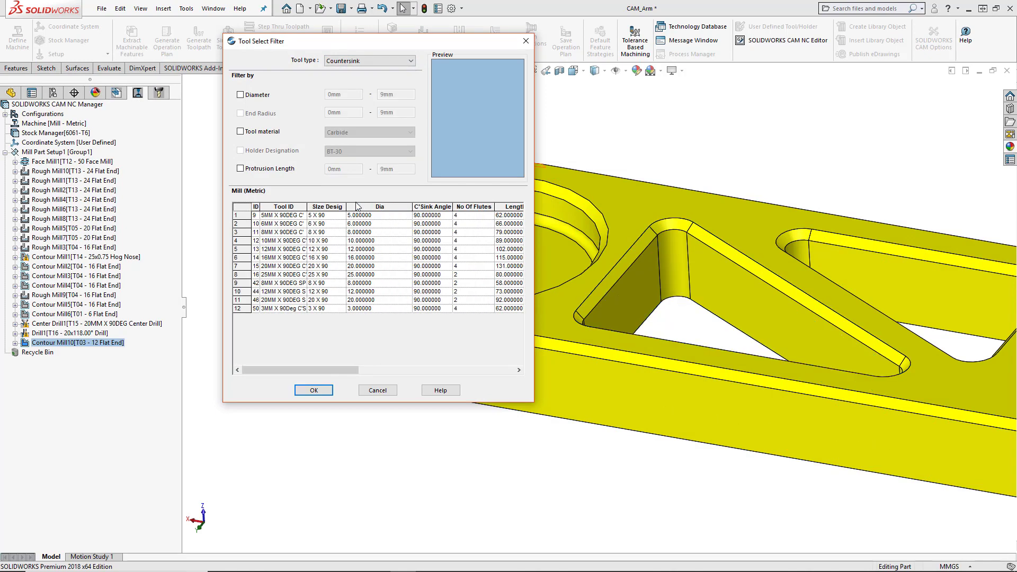
{"action": "mouse_move", "coordinate": [287, 214]}
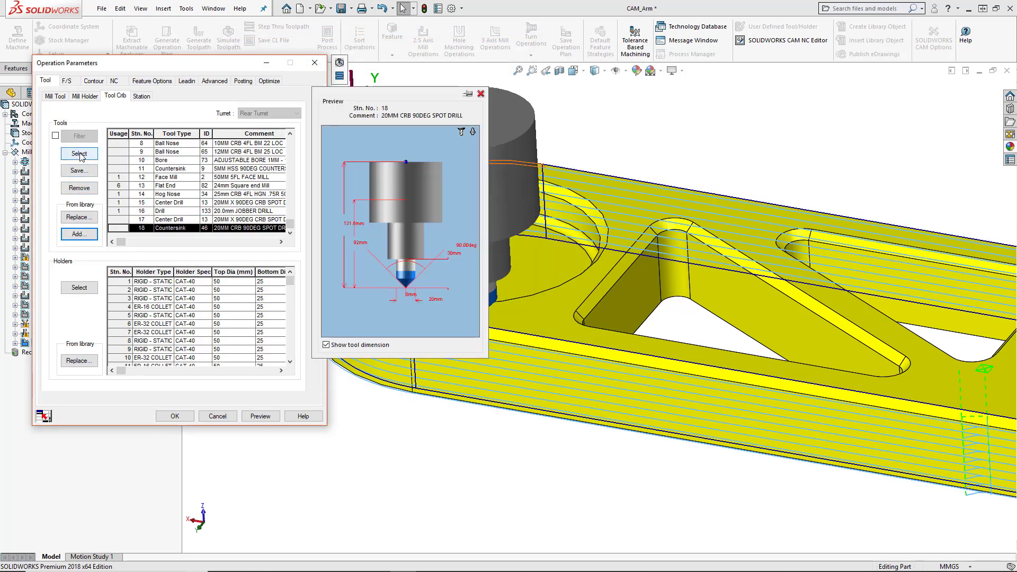
Select the 20 mm 90-degree countersink spot drill for Contour Mill10, replacing its holder too
{"action": "left_click", "coordinate": [79, 153]}
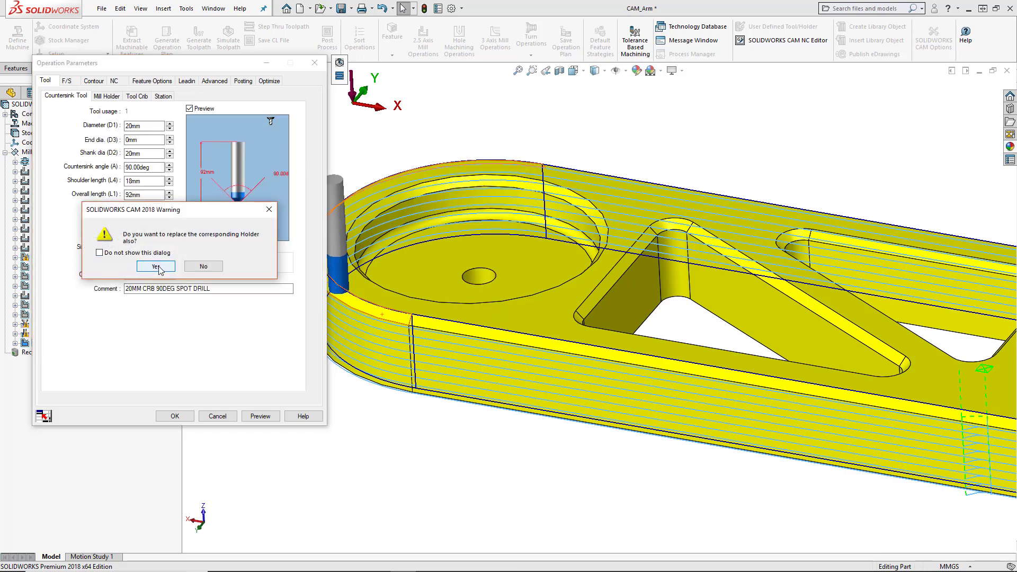
{"action": "left_click", "coordinate": [155, 267]}
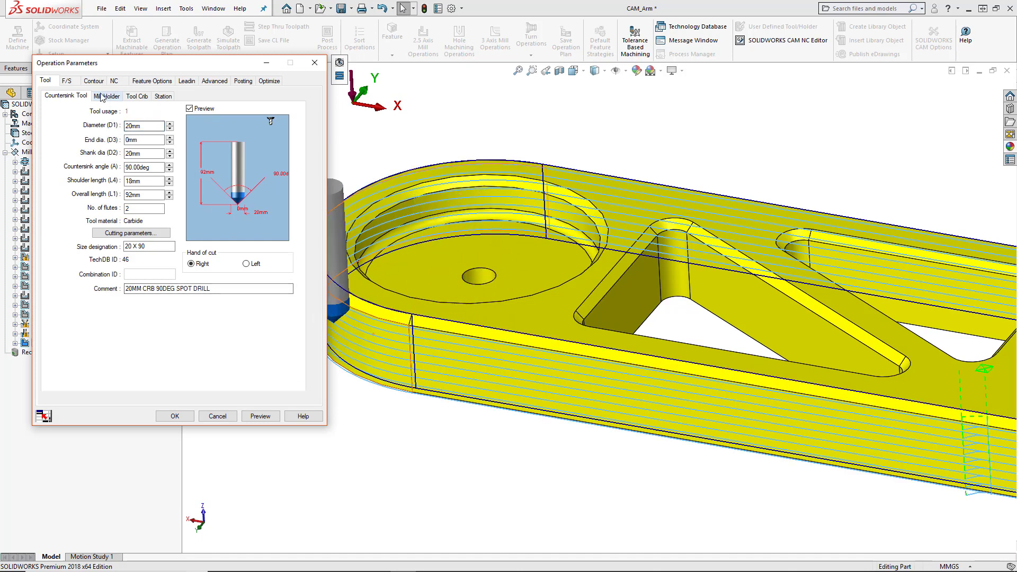
Enable chamfer machining on the Contour settings with 5 mm length, 1 mm clearance, outer edge
{"action": "left_click", "coordinate": [93, 81]}
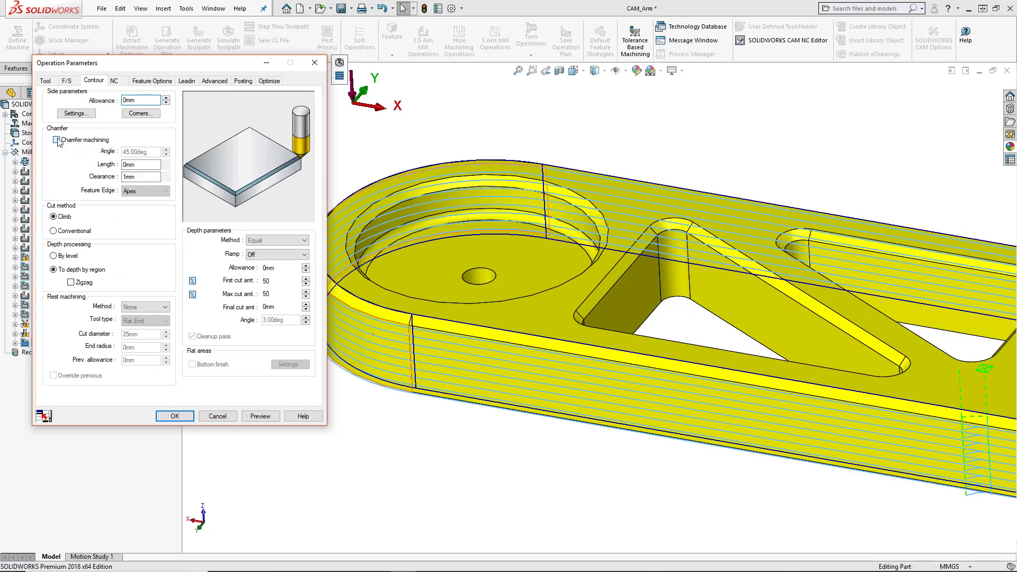
{"action": "left_click", "coordinate": [56, 139]}
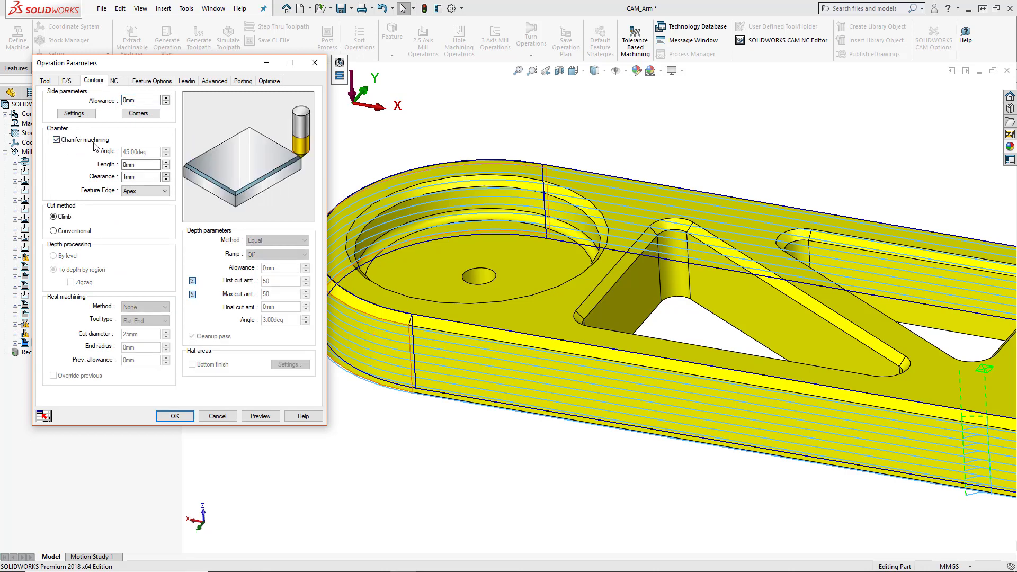
{"action": "left_click", "coordinate": [139, 164]}
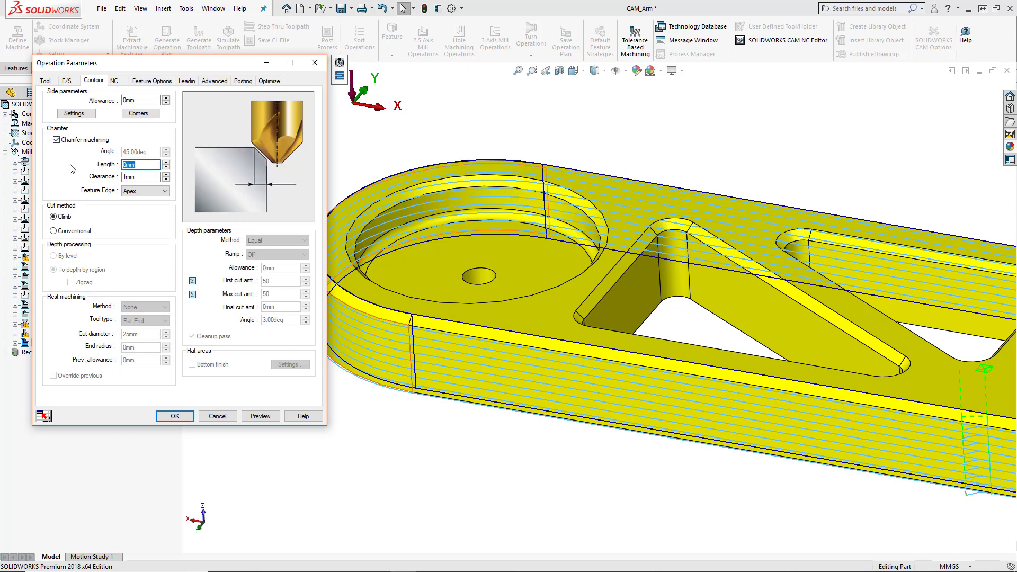
{"action": "type", "text": "5"}
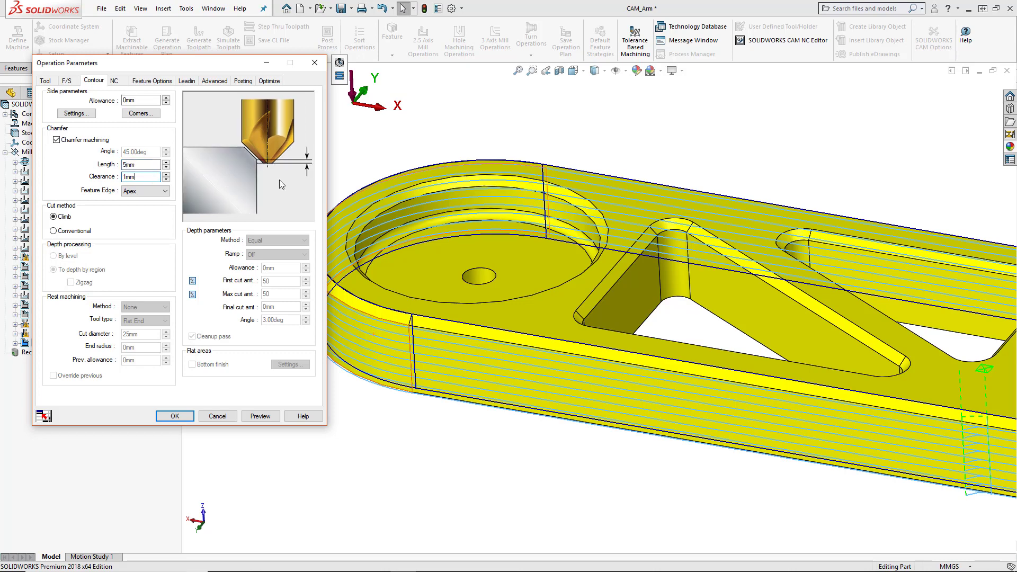
{"action": "mouse_move", "coordinate": [271, 176]}
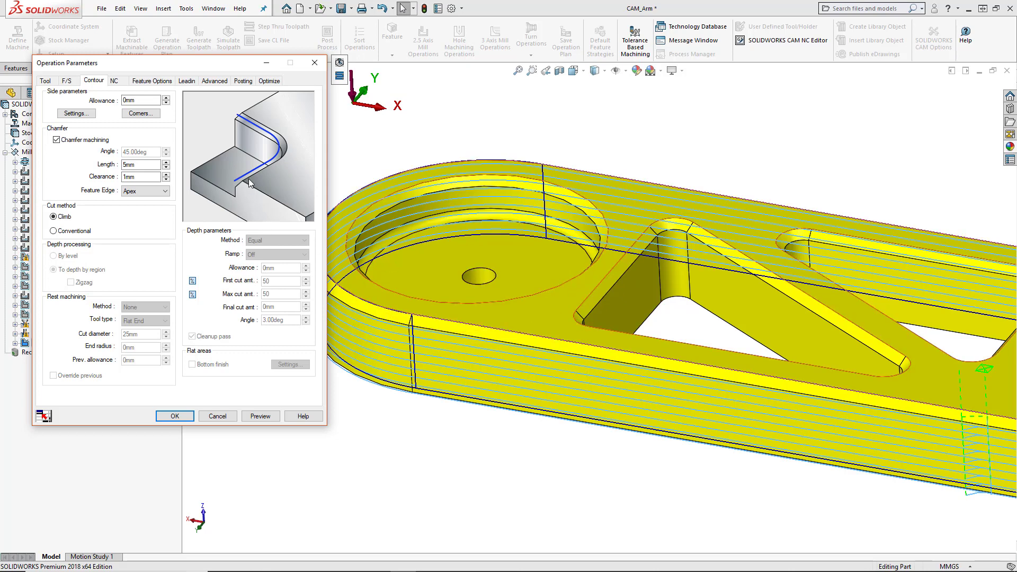
{"action": "left_click", "coordinate": [143, 190]}
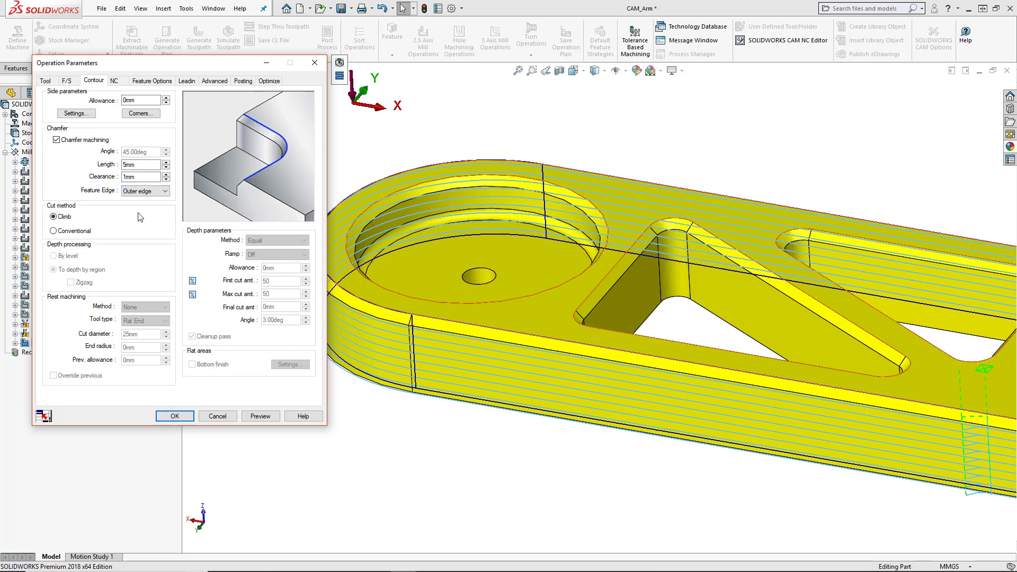
{"action": "mouse_move", "coordinate": [277, 135]}
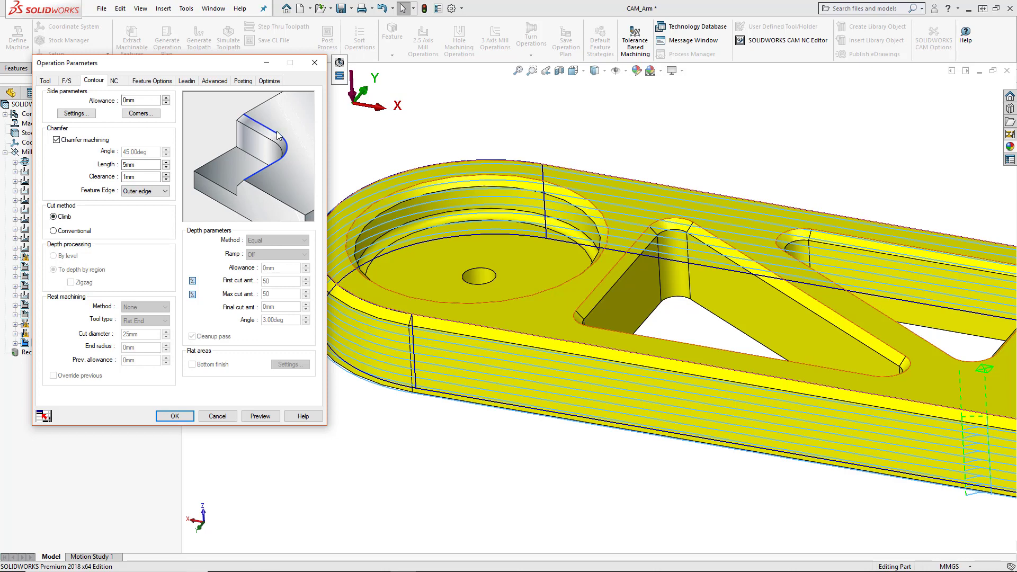
{"action": "mouse_move", "coordinate": [279, 164]}
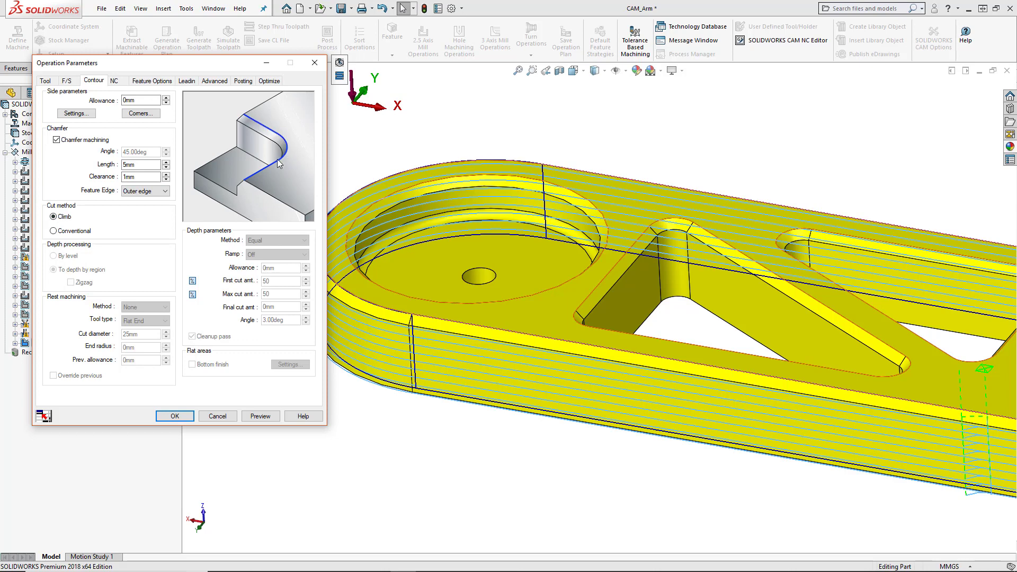
{"action": "mouse_move", "coordinate": [254, 121]}
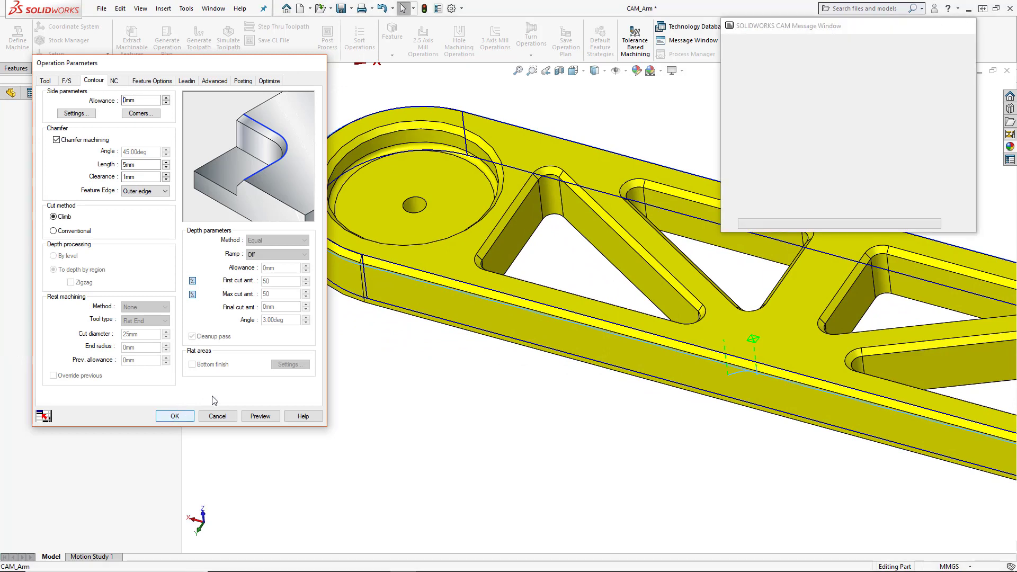
Accept the chamfer settings and run the toolpath simulation through Contour Mill10's chamfer cut
{"action": "left_click", "coordinate": [174, 416]}
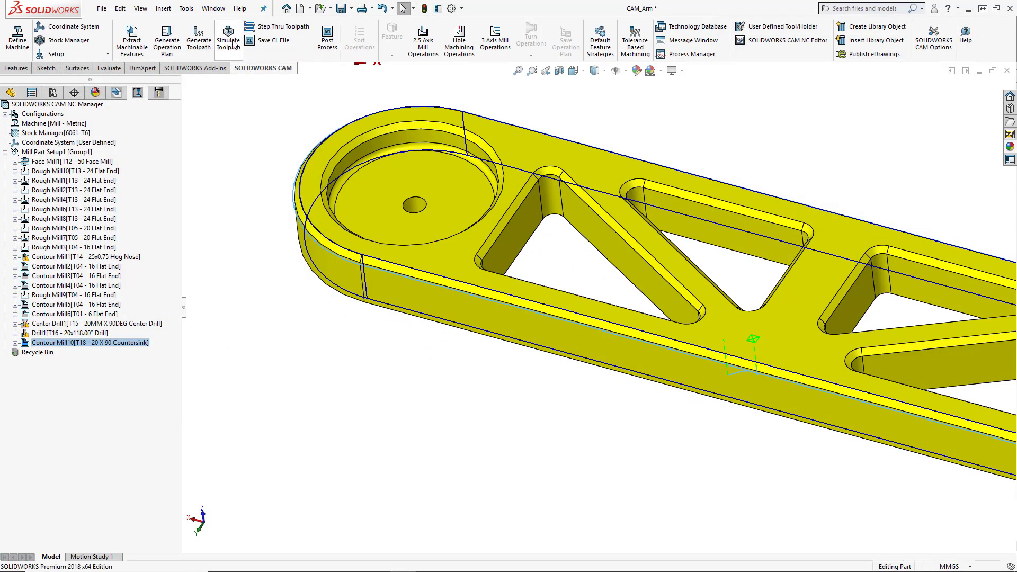
{"action": "left_click", "coordinate": [228, 38]}
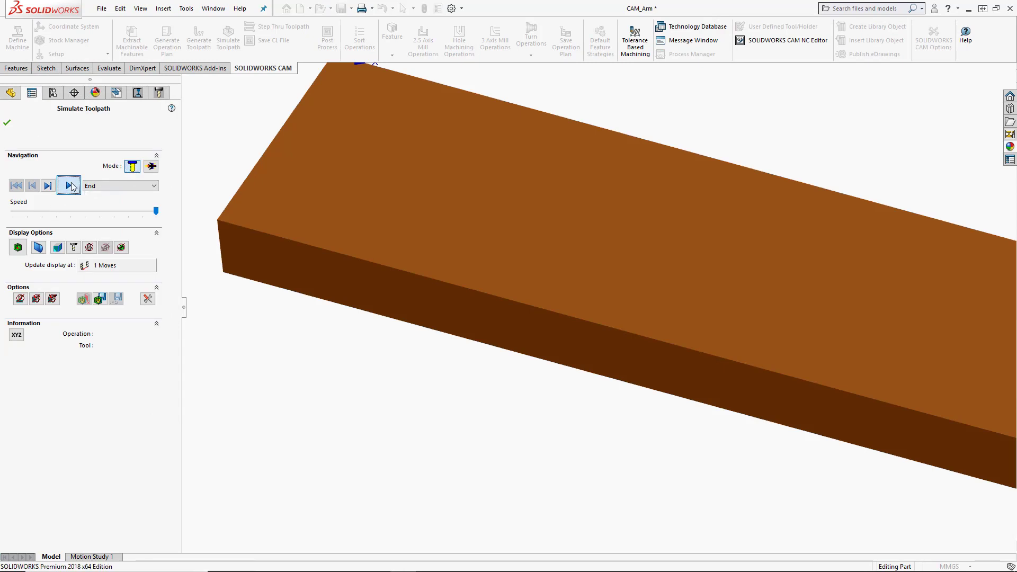
{"action": "left_click", "coordinate": [69, 186]}
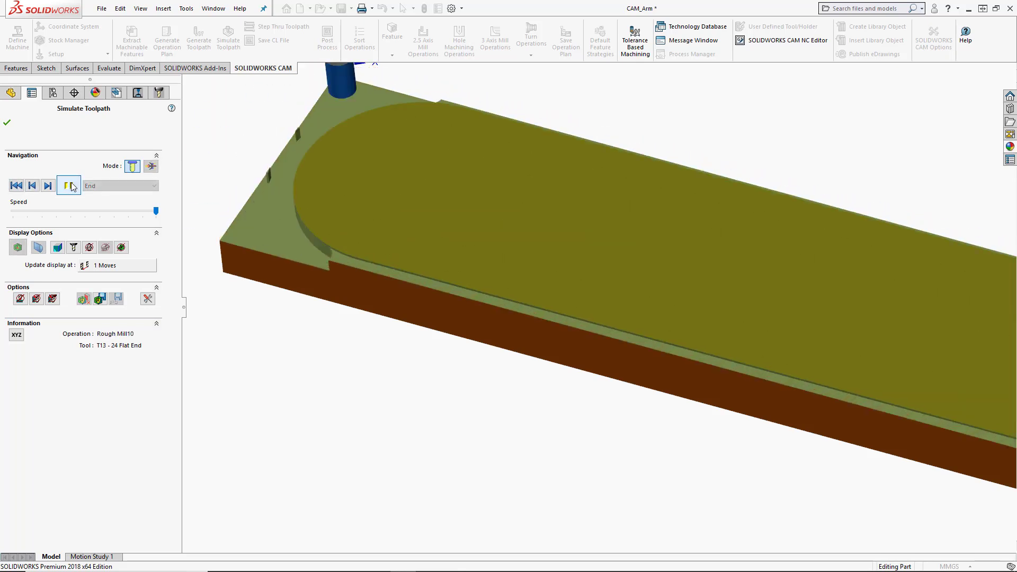
{"action": "left_click", "coordinate": [47, 185]}
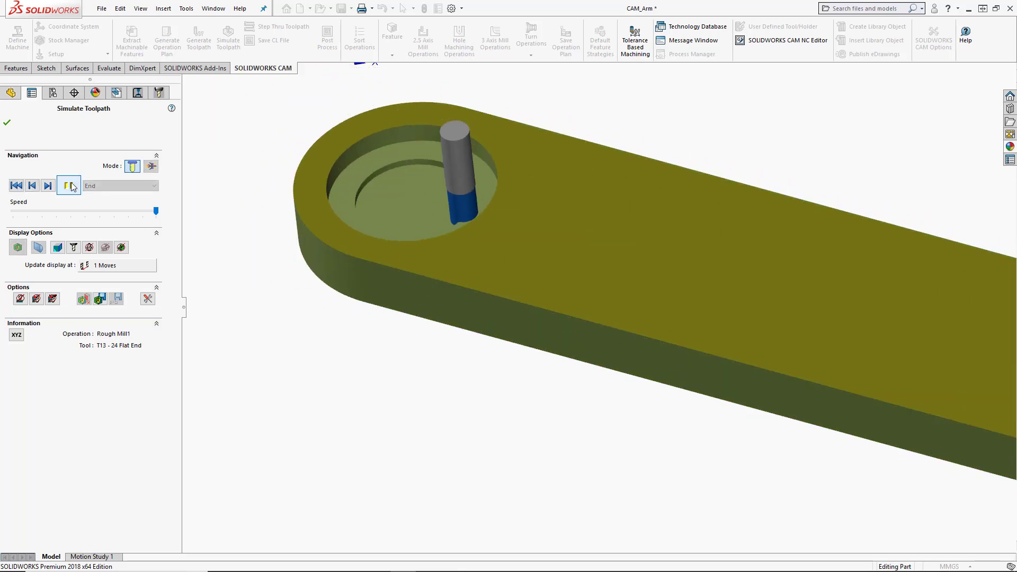
{"action": "left_click", "coordinate": [47, 186]}
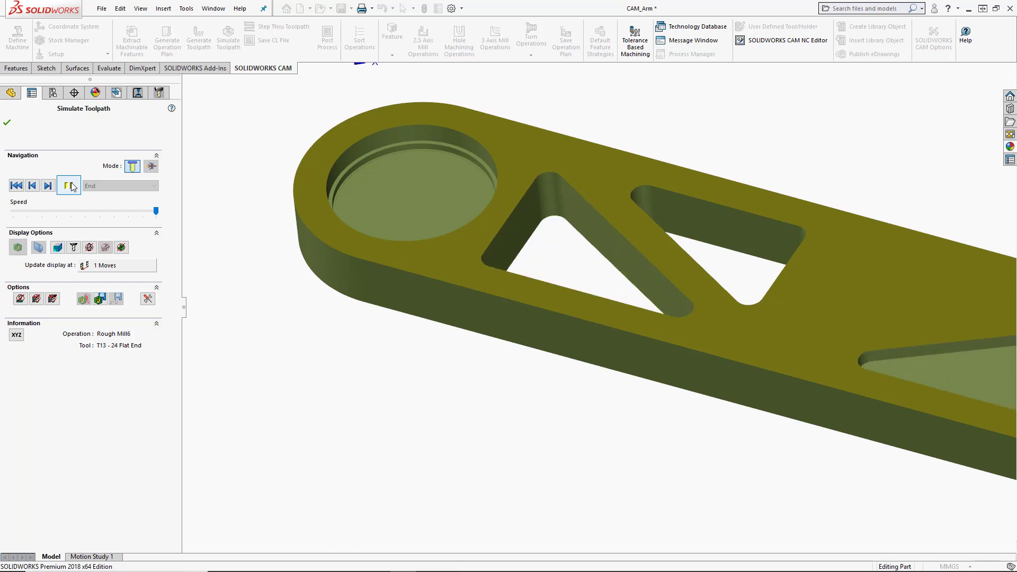
{"action": "left_click", "coordinate": [47, 185]}
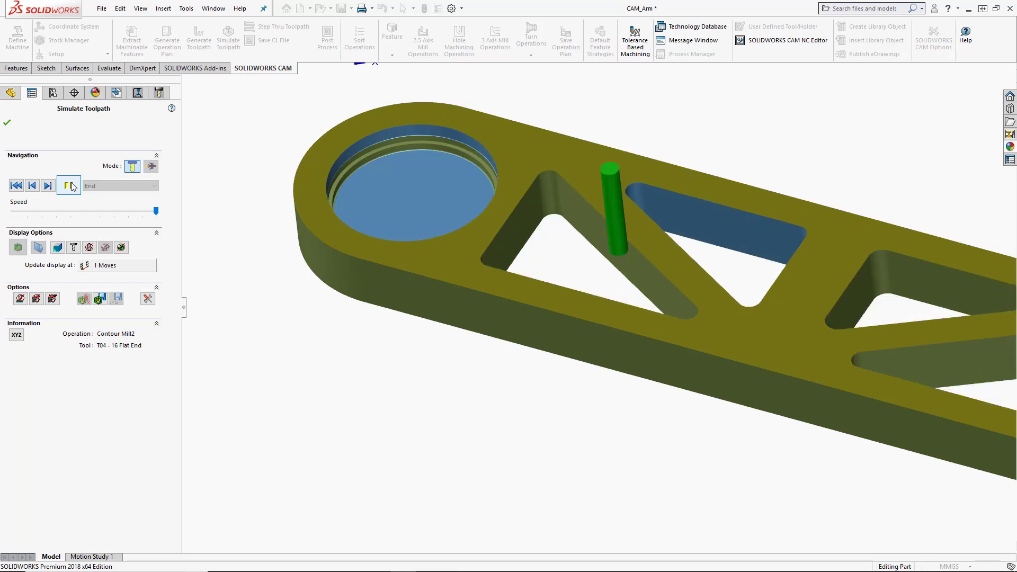
{"action": "left_click", "coordinate": [68, 185]}
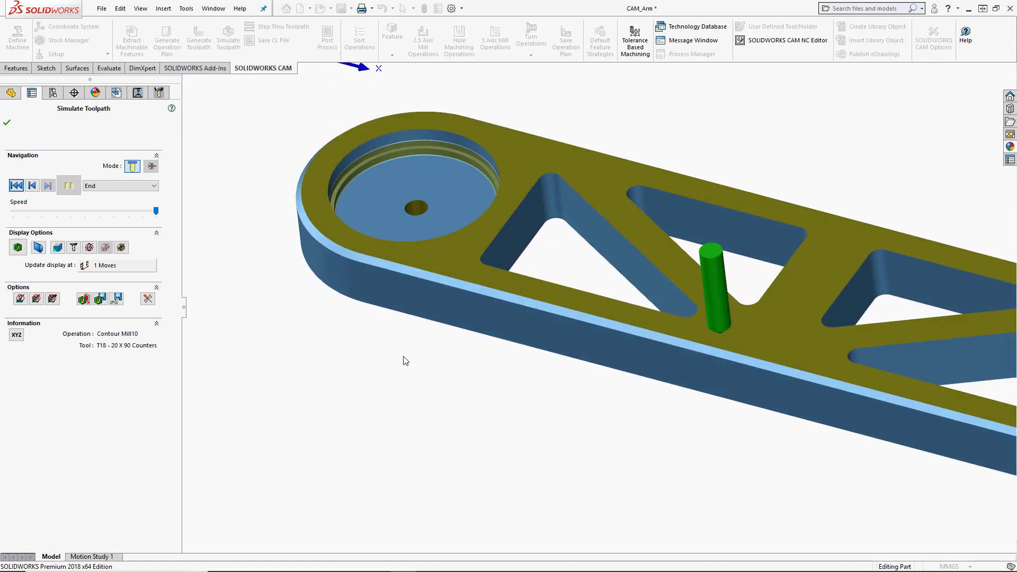
{"action": "mouse_move", "coordinate": [399, 366]}
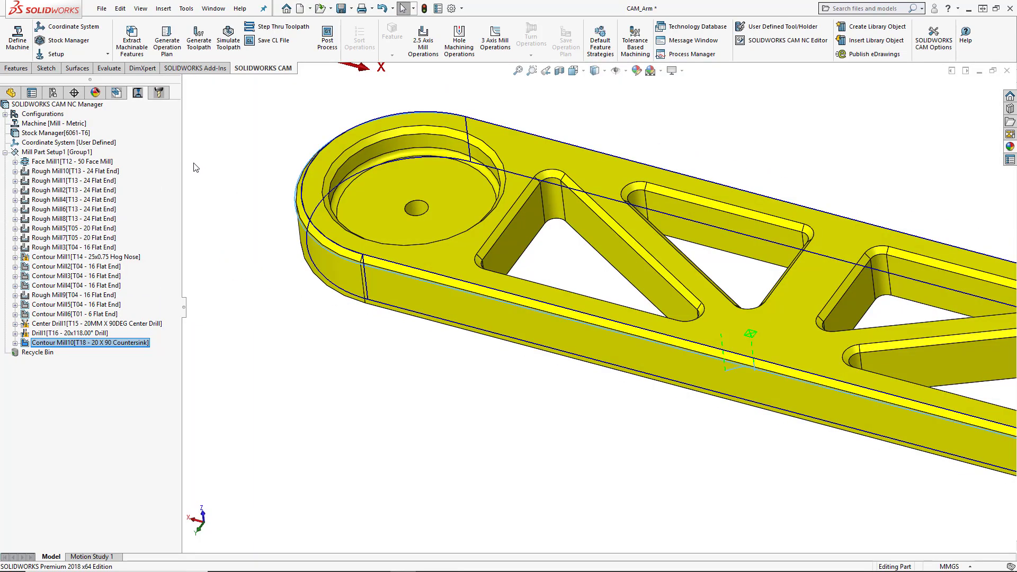
{"action": "mouse_move", "coordinate": [288, 401]}
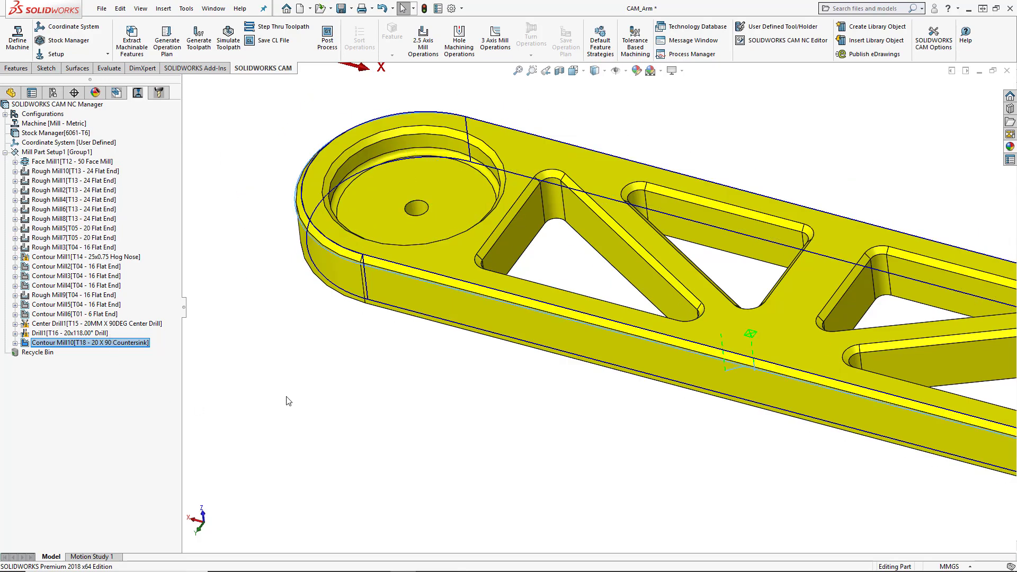
{"action": "mouse_move", "coordinate": [275, 351]}
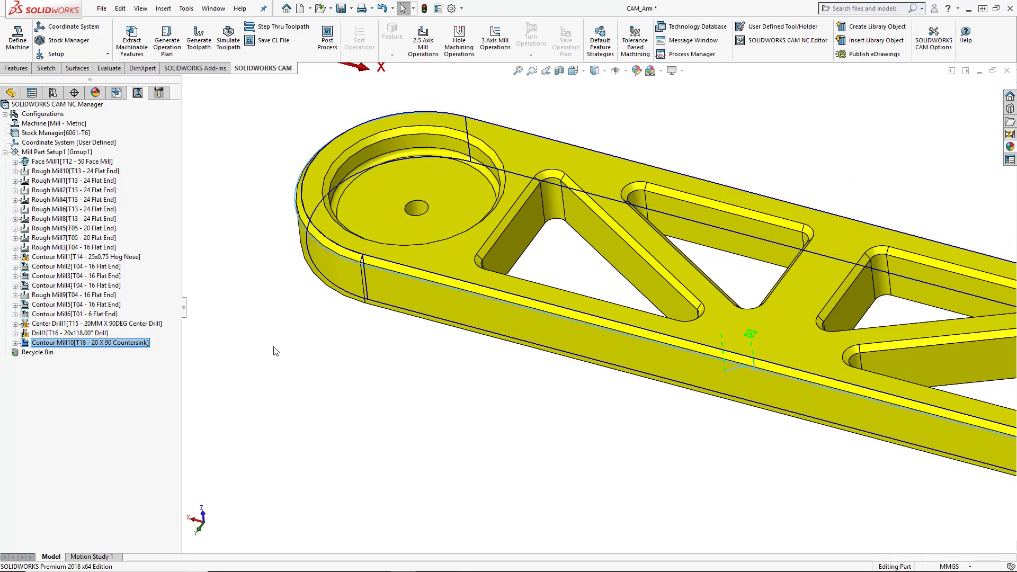
{"action": "mouse_move", "coordinate": [241, 332]}
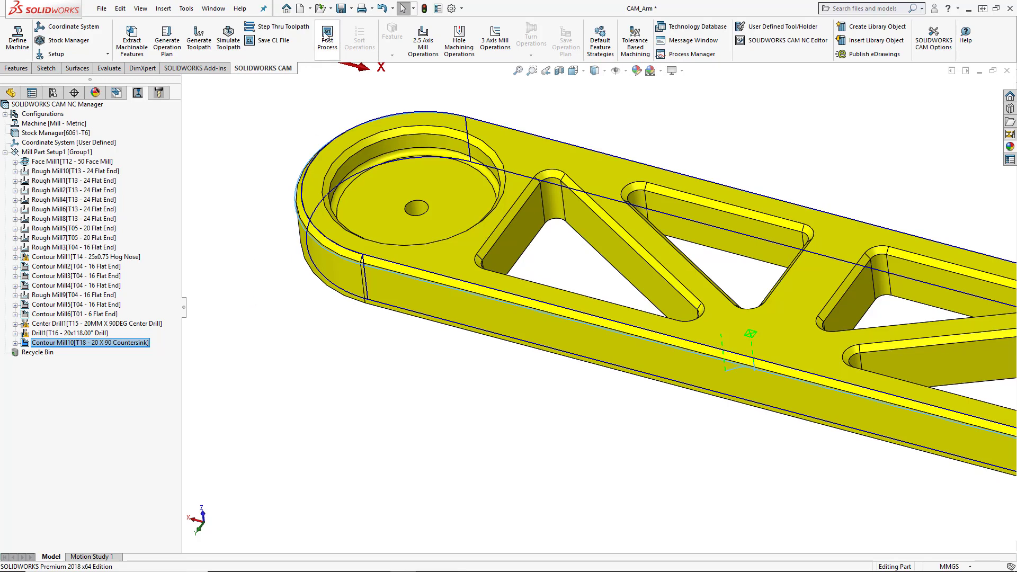
{"action": "mouse_move", "coordinate": [327, 37]}
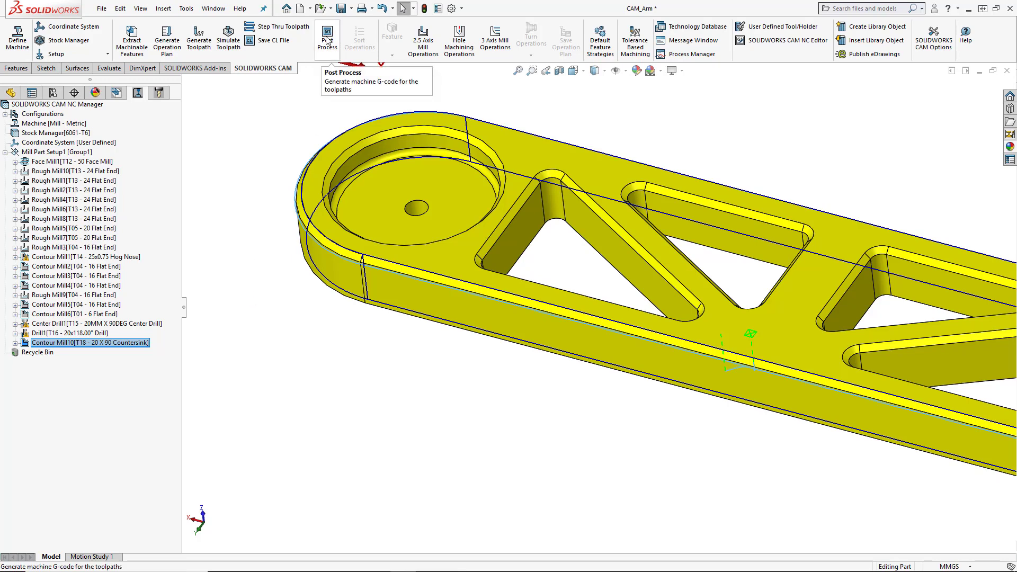
Post process, saving output as CAM_Arm in NC Code (*.nc) format in Documents\GCode
{"action": "left_click", "coordinate": [327, 38]}
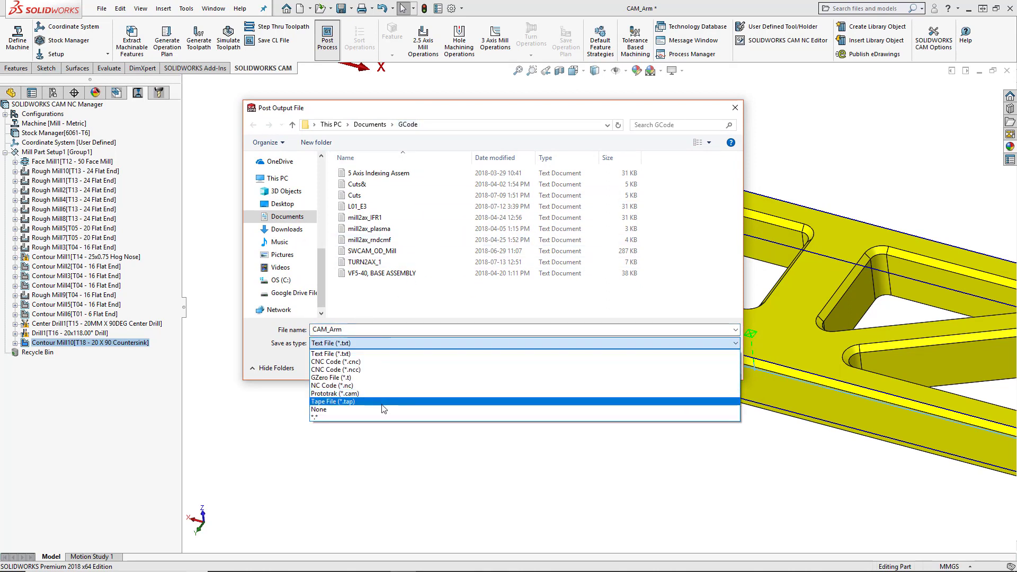
{"action": "mouse_move", "coordinate": [382, 369]}
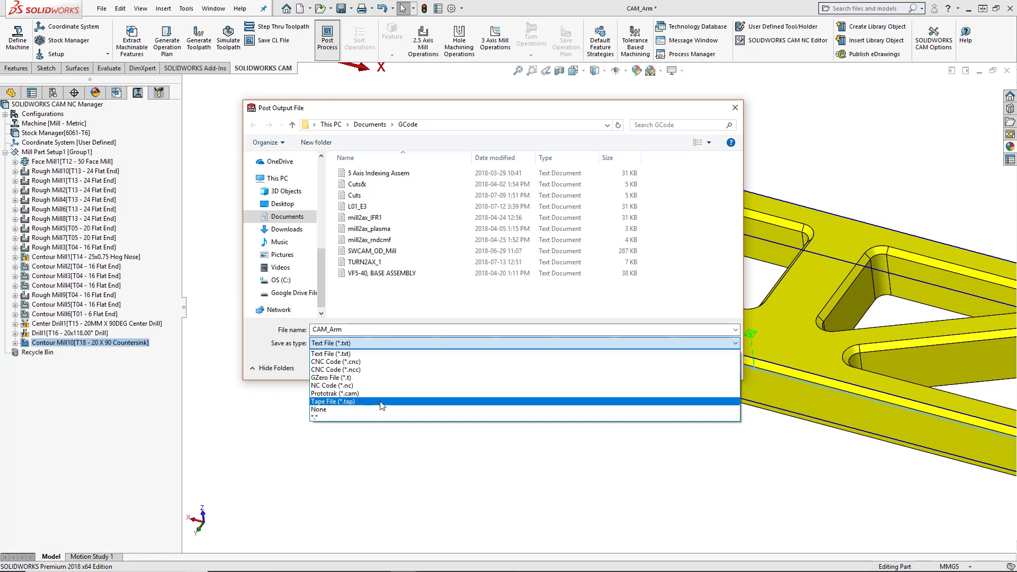
{"action": "mouse_move", "coordinate": [381, 393]}
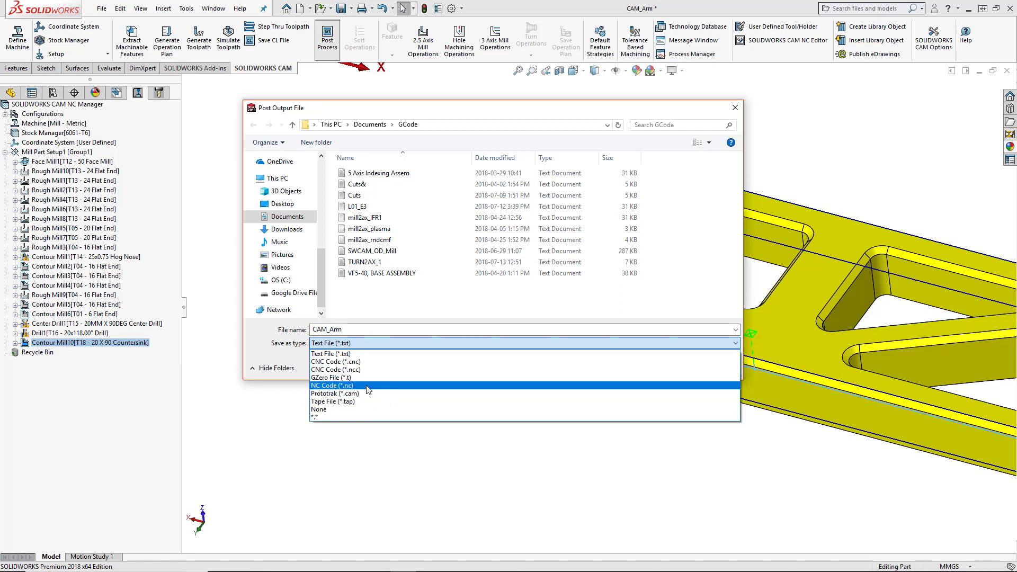
{"action": "left_click", "coordinate": [331, 385]}
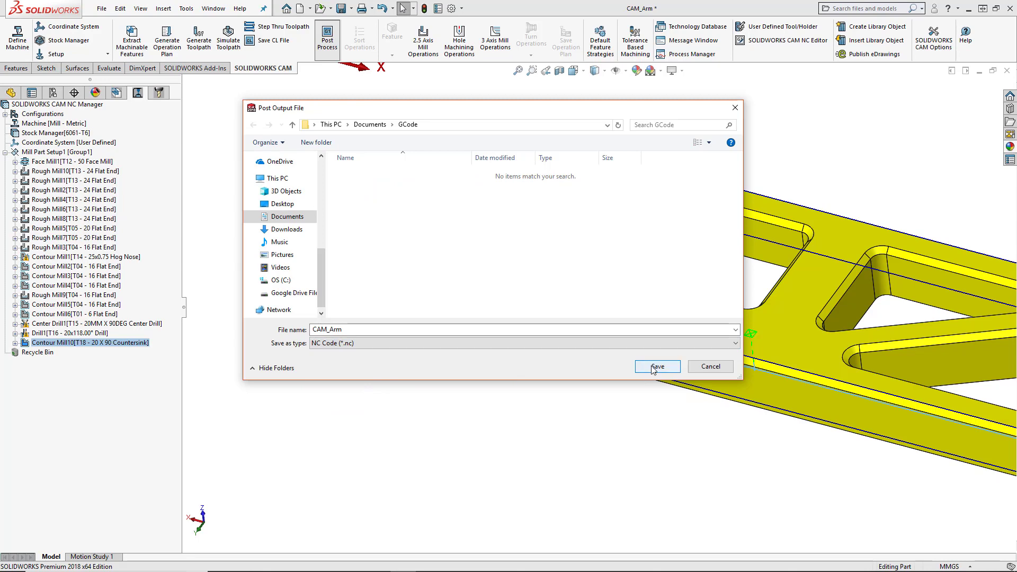
{"action": "left_click", "coordinate": [657, 367]}
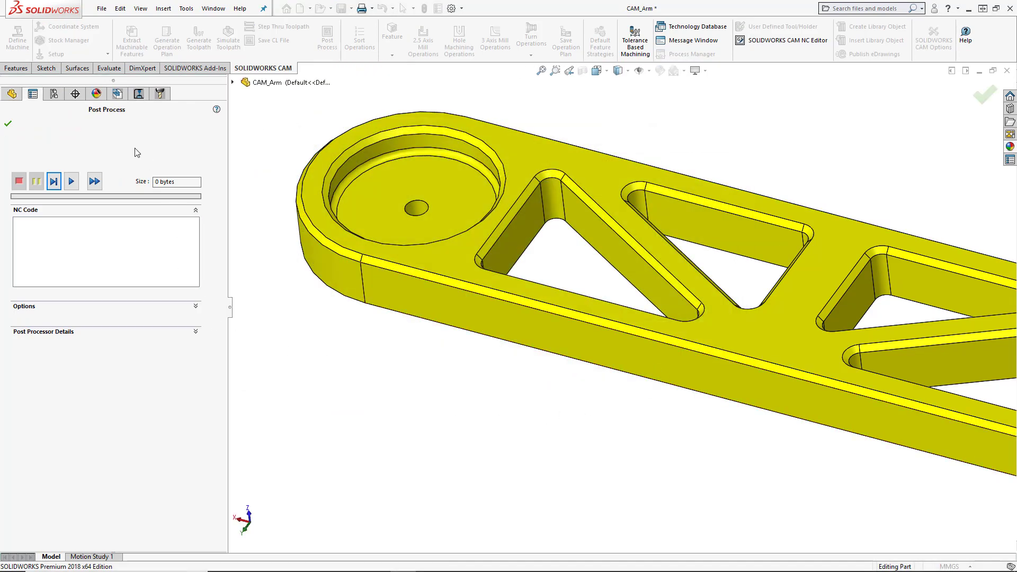
{"action": "mouse_move", "coordinate": [83, 311]}
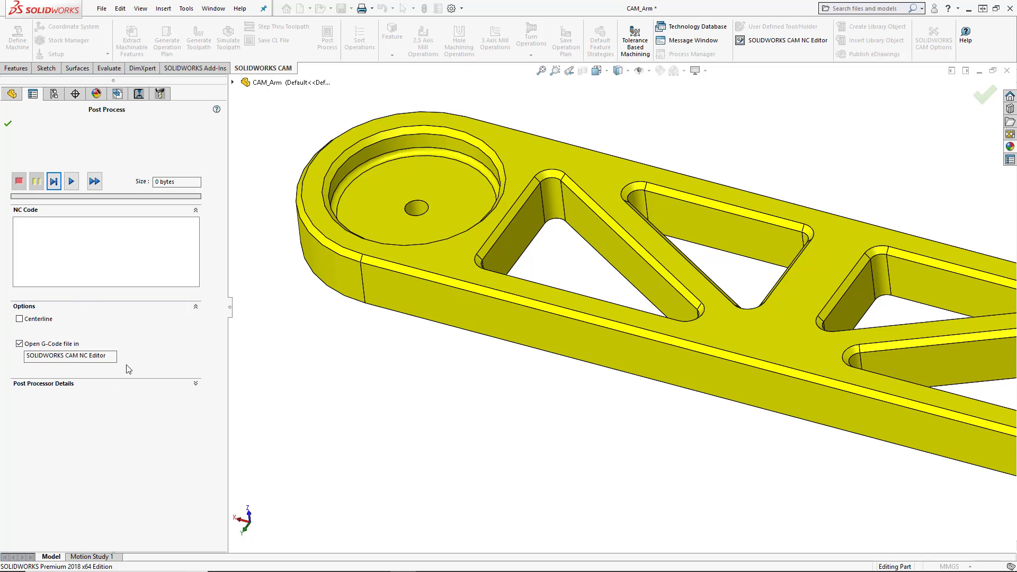
{"action": "mouse_move", "coordinate": [153, 356]}
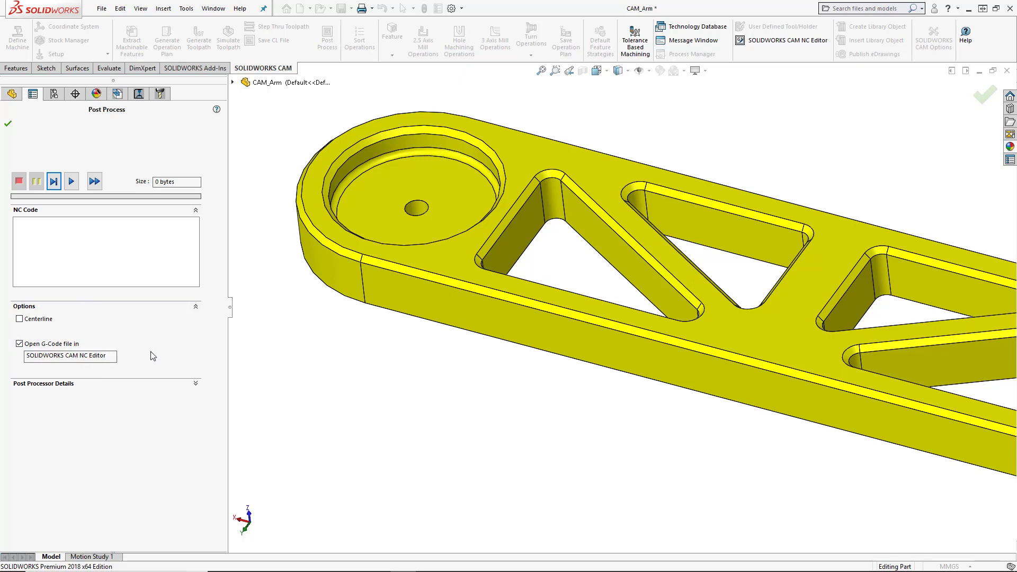
{"action": "mouse_move", "coordinate": [144, 353]}
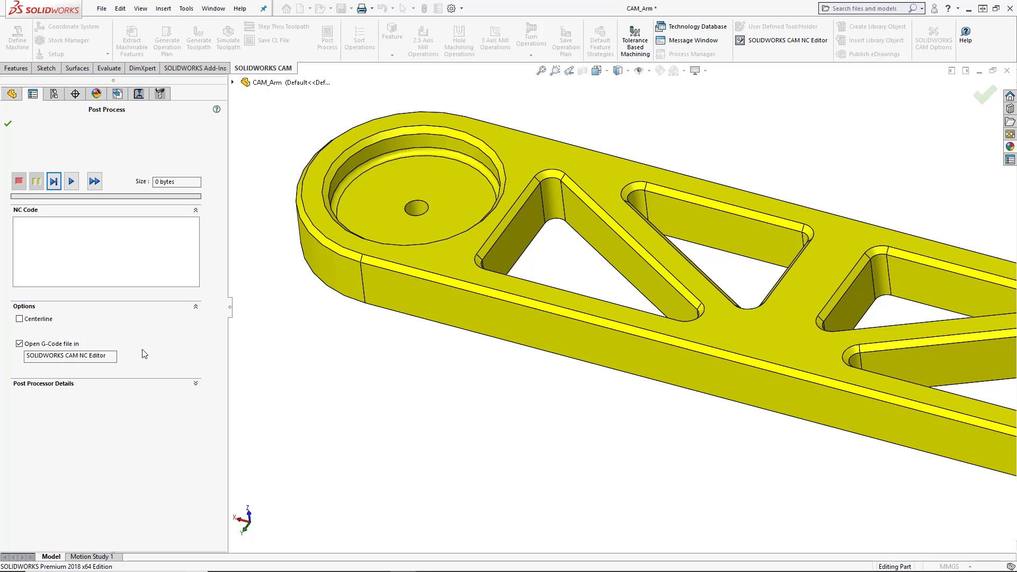
{"action": "mouse_move", "coordinate": [72, 180]}
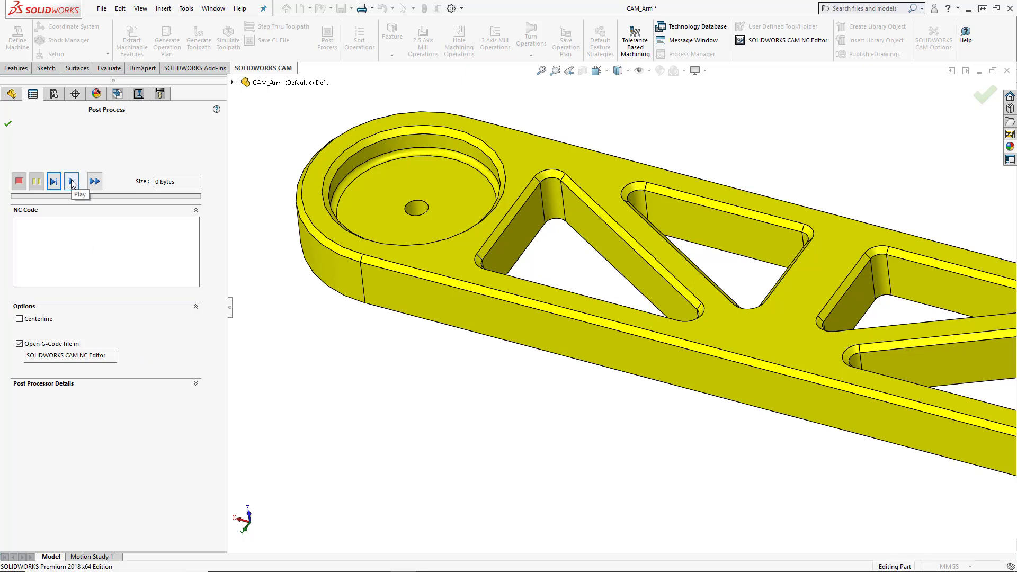
Play post processing to generate CAM_Arm.nc and open it in the SOLIDWORKS CAM NC Editor
{"action": "left_click", "coordinate": [72, 181]}
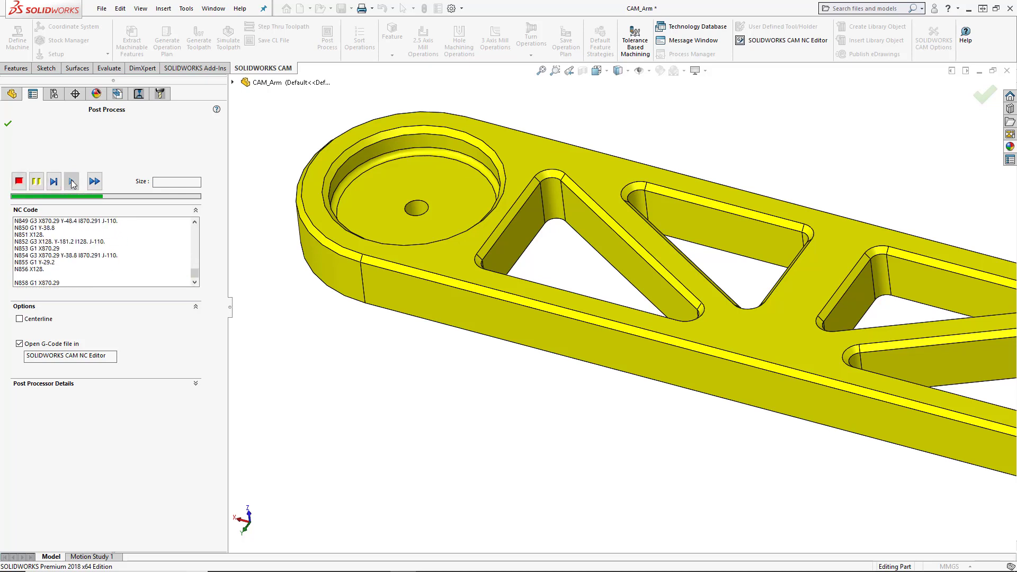
{"action": "left_click", "coordinate": [73, 180]}
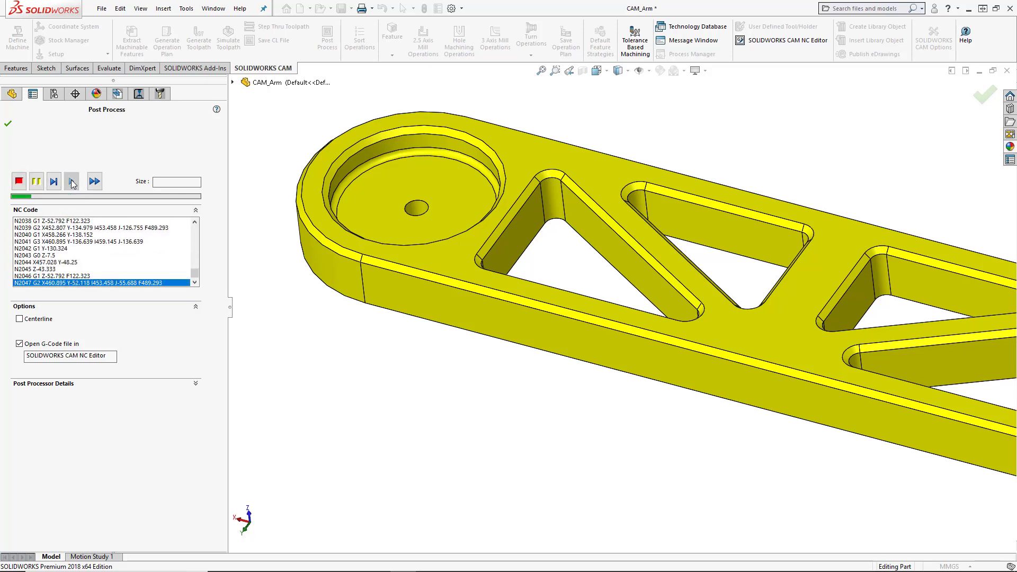
{"action": "left_click", "coordinate": [72, 182]}
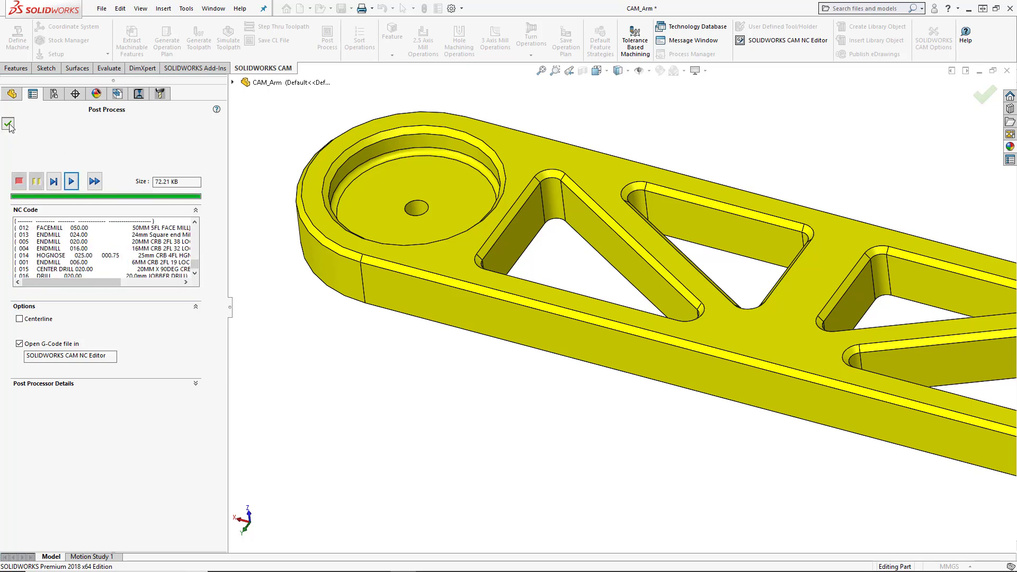
{"action": "left_click", "coordinate": [9, 124]}
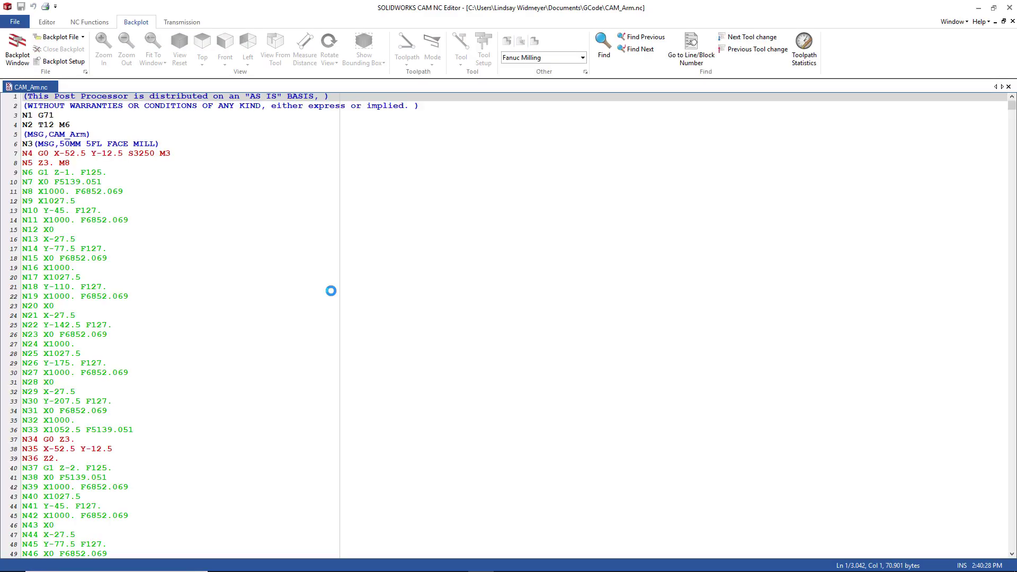